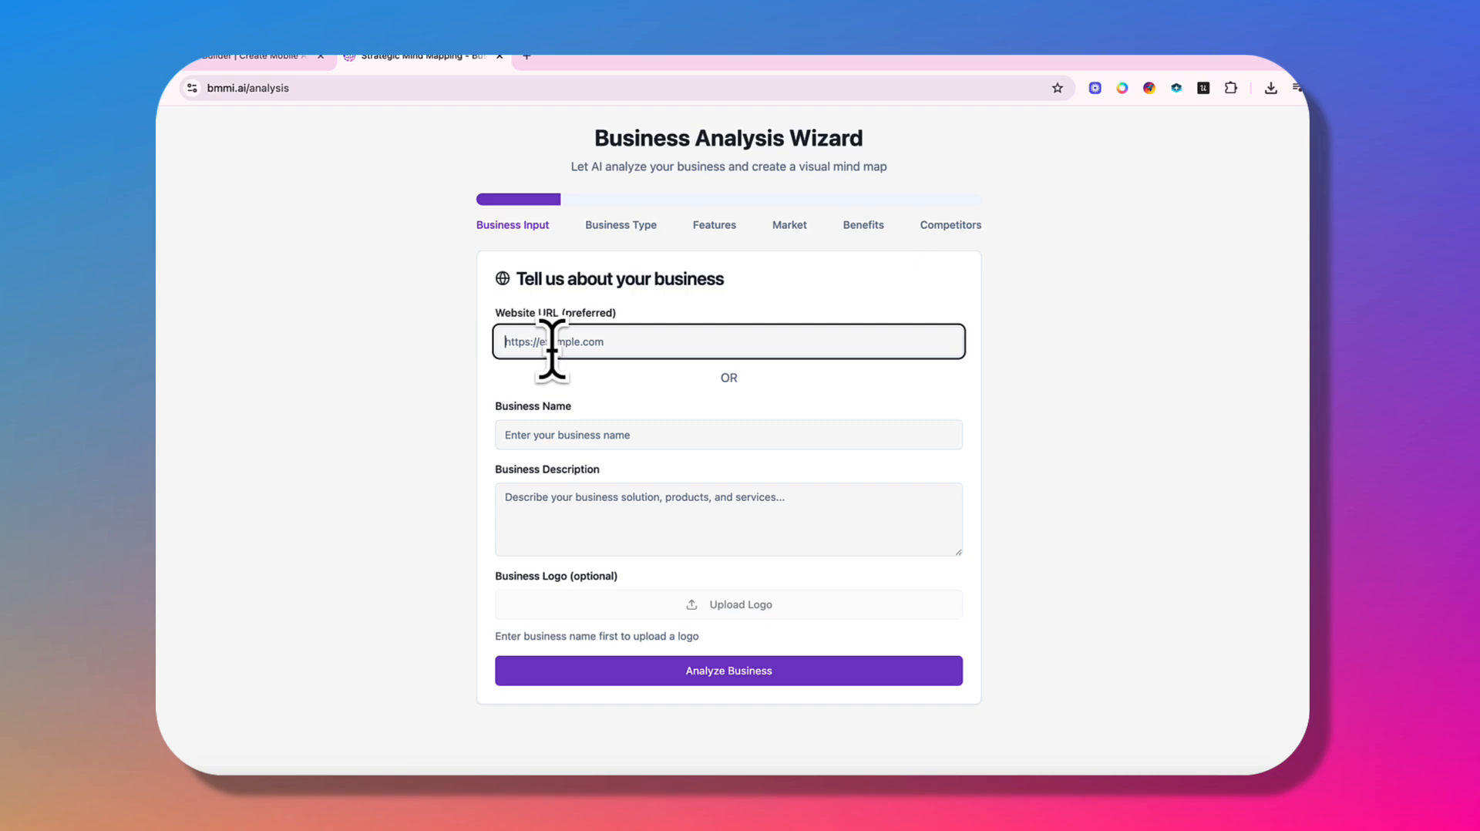
Step: Drop the B2C SaaS business type and advance through Features, Market and Benefits to Competitors
{"action": "left_click", "coordinate": [728, 670]}
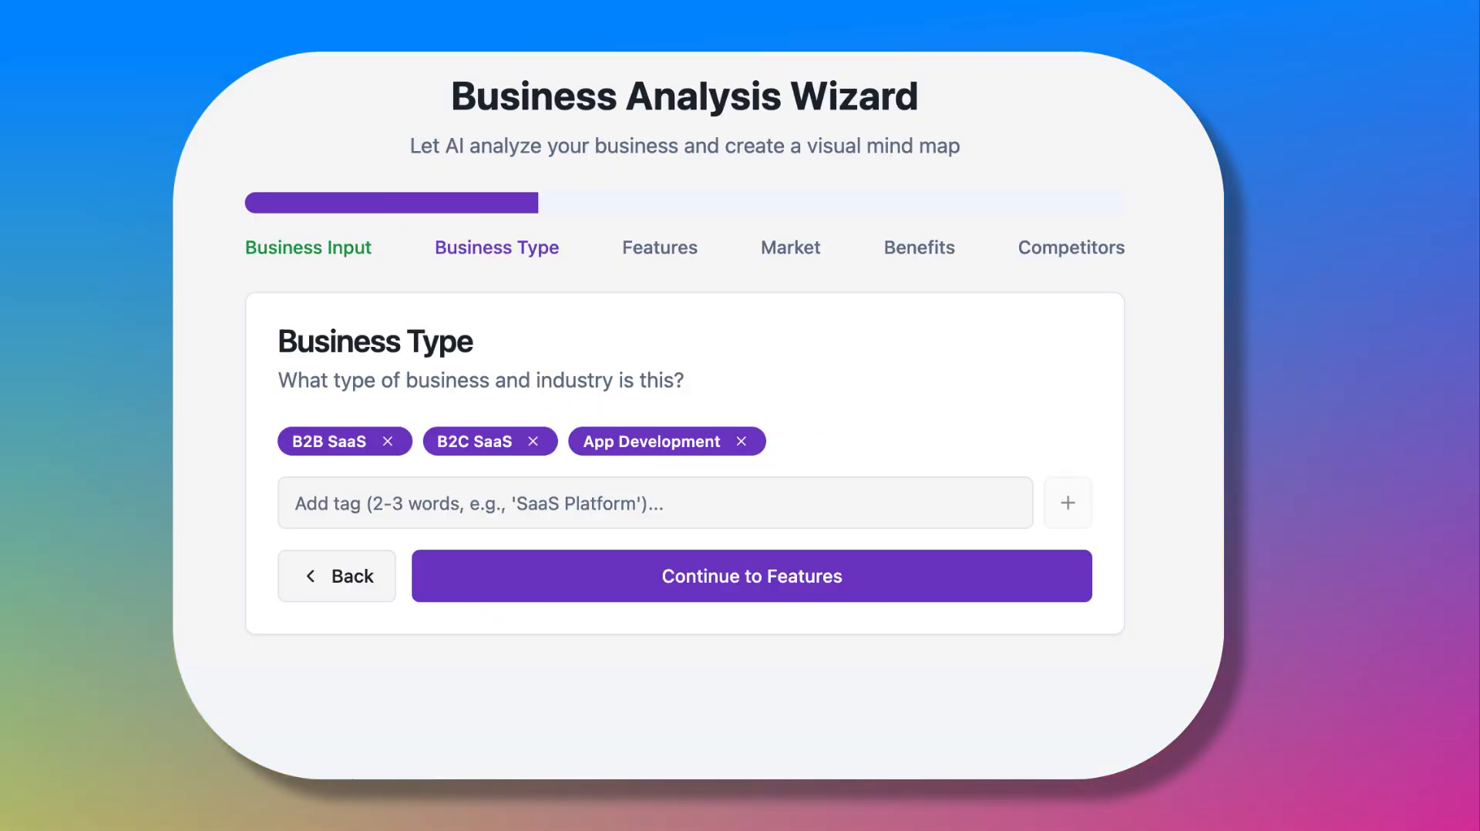
{"action": "left_click", "coordinate": [532, 441]}
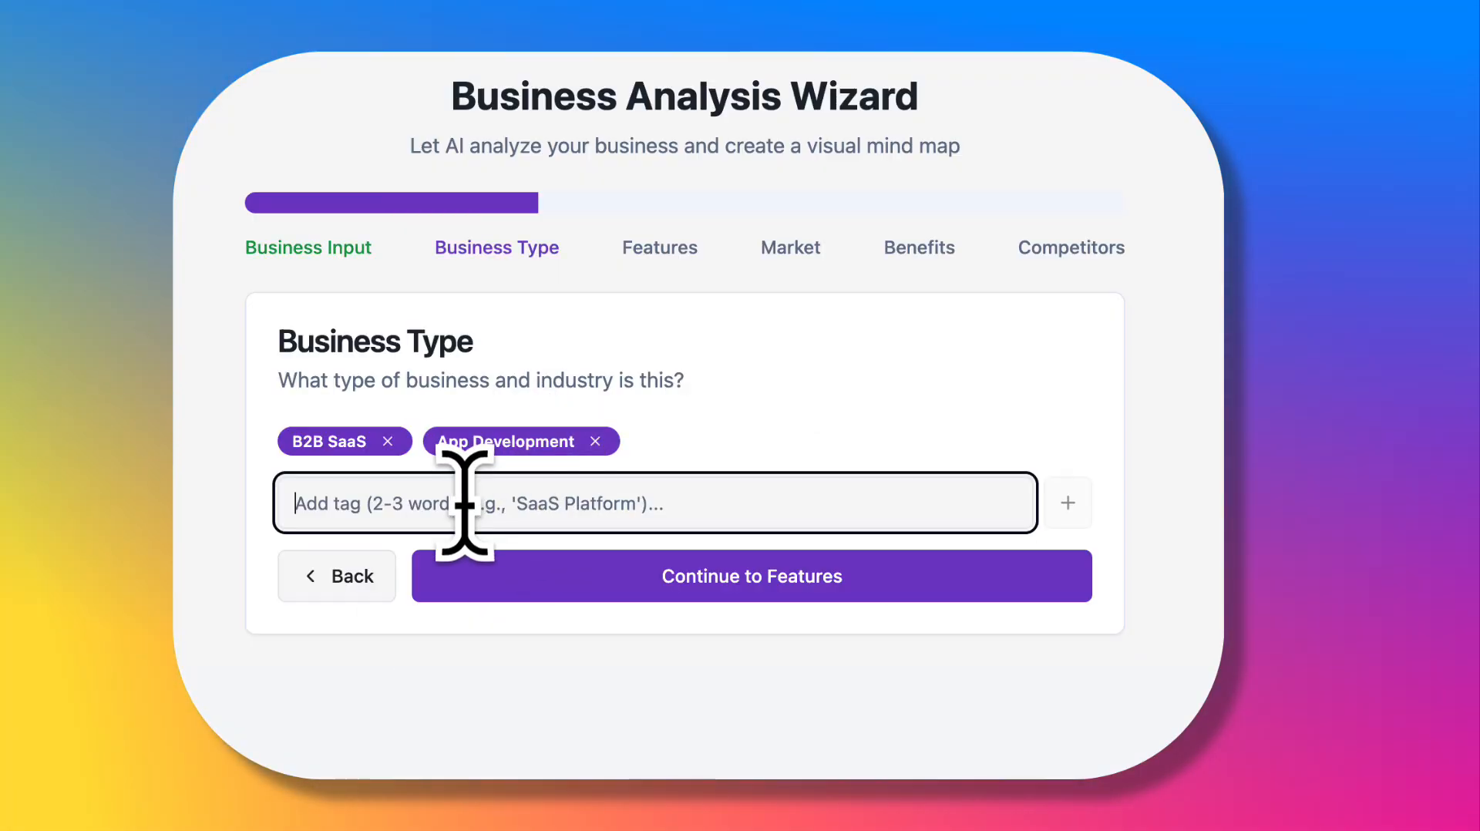
{"action": "left_click", "coordinate": [750, 577]}
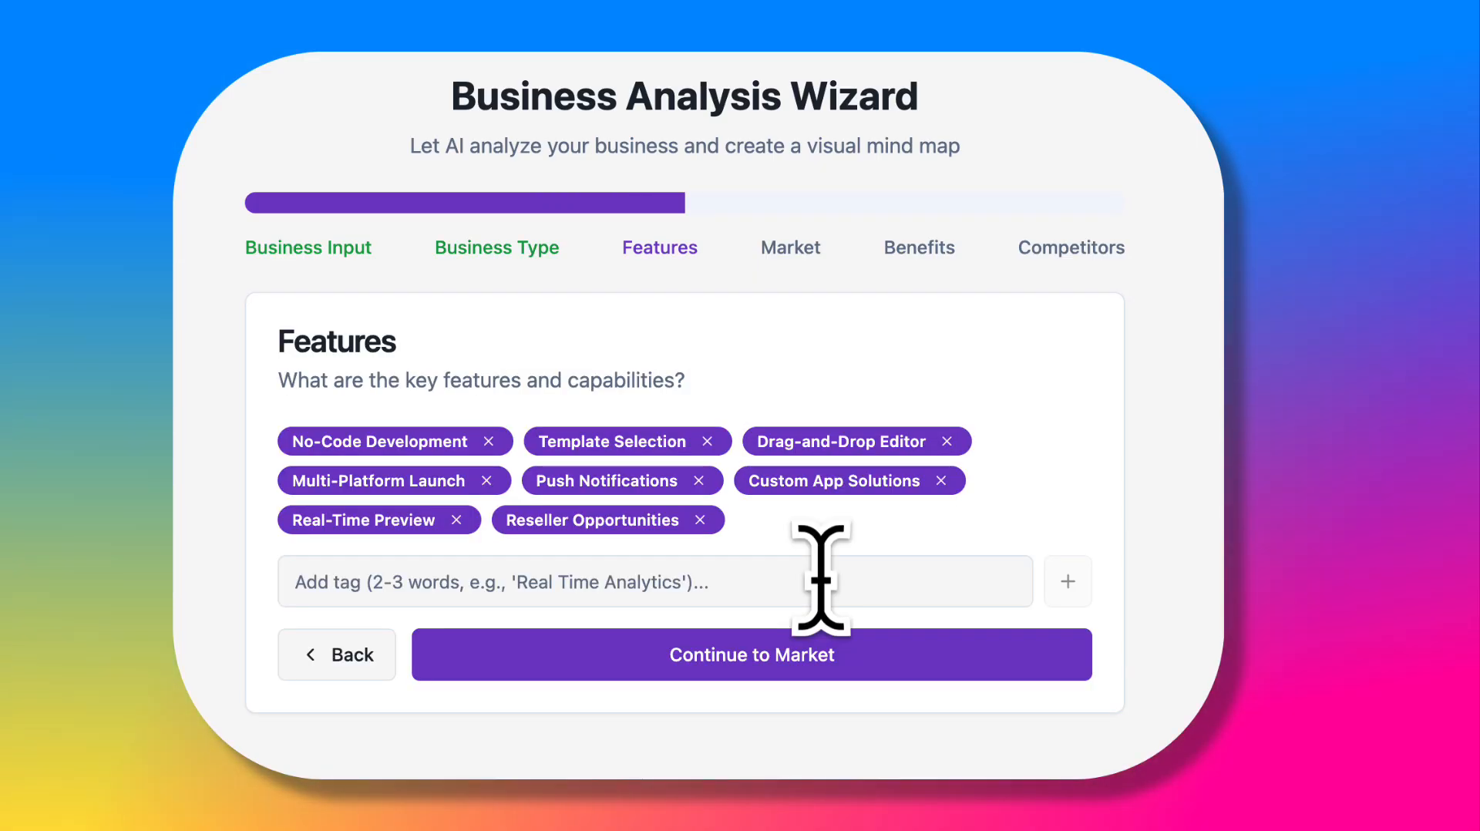
{"action": "left_click", "coordinate": [751, 653]}
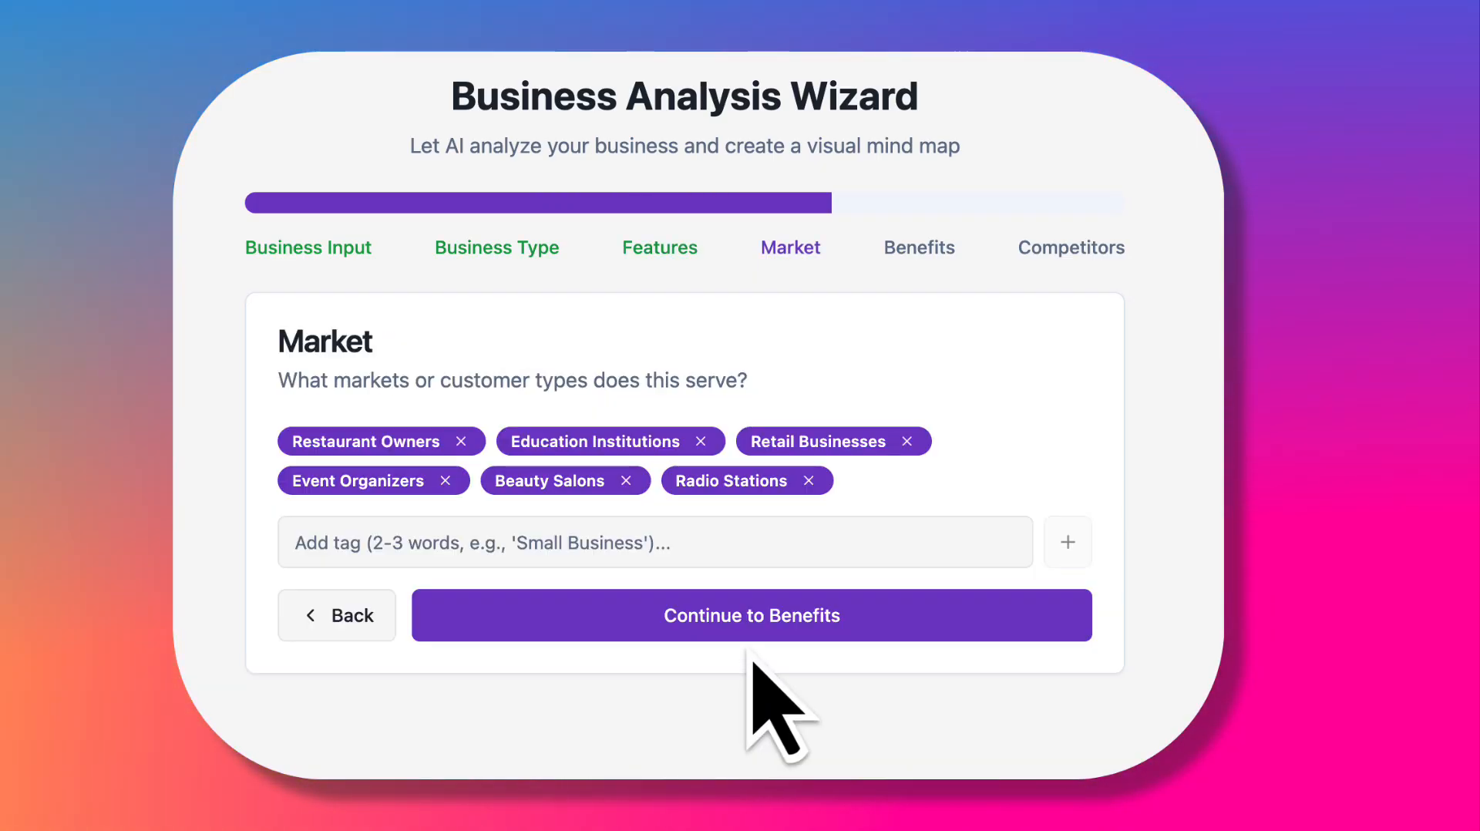
{"action": "left_click", "coordinate": [751, 616]}
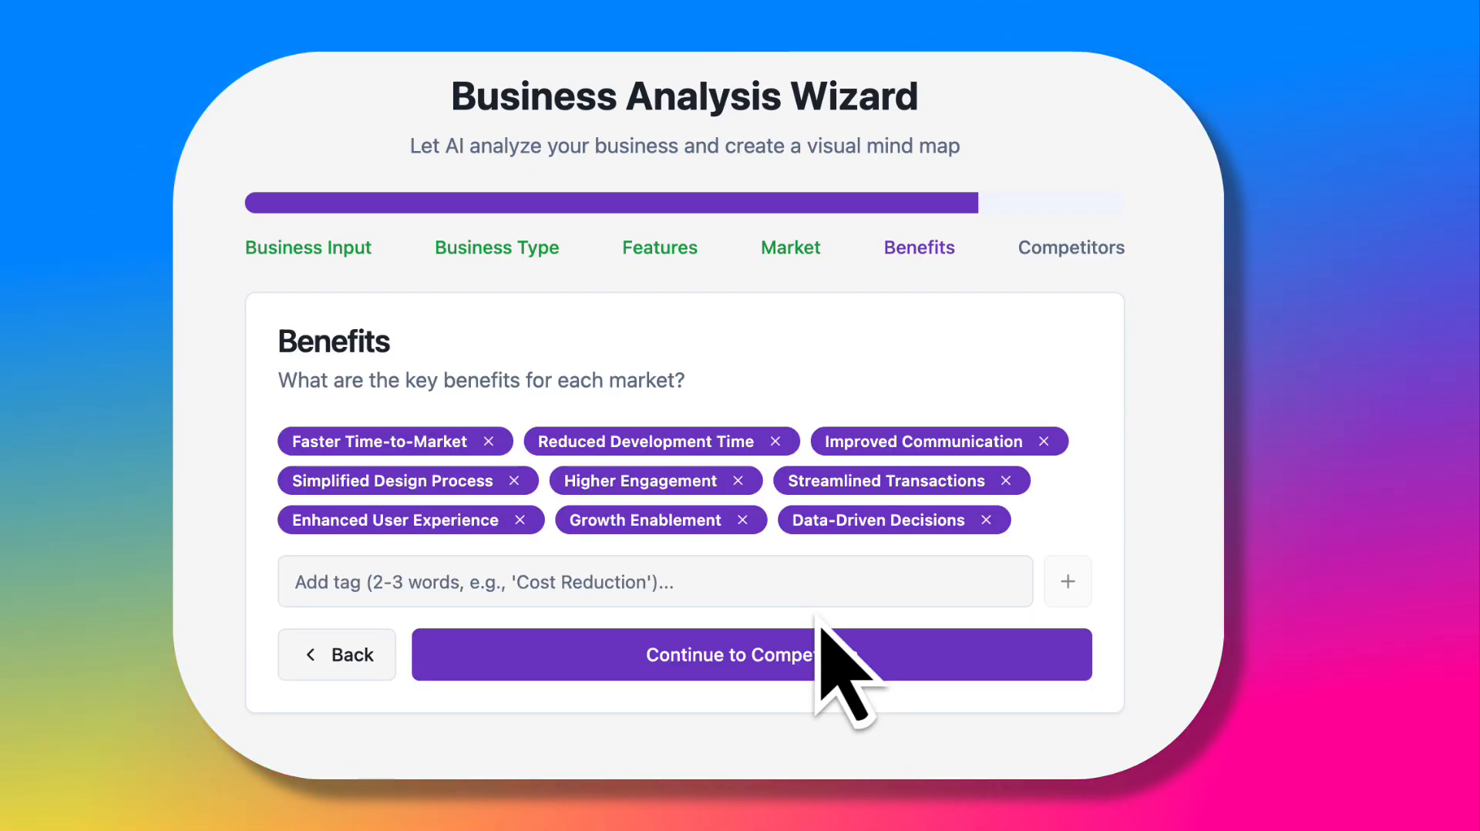
{"action": "left_click", "coordinate": [733, 654]}
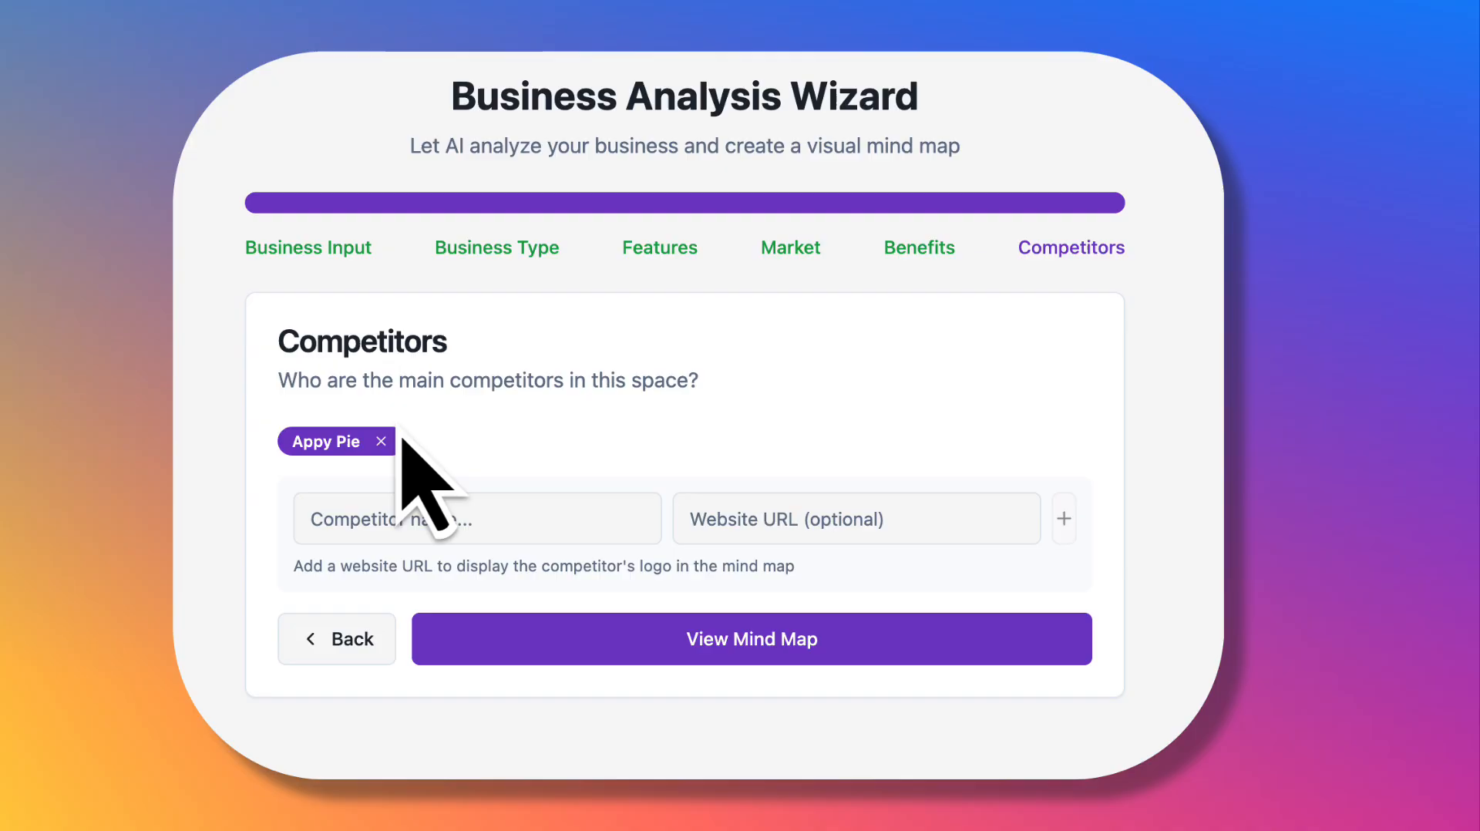
Step: Add buildfire with website buildfire.com to the competitor list
{"action": "type", "text": "buildfire.com"}
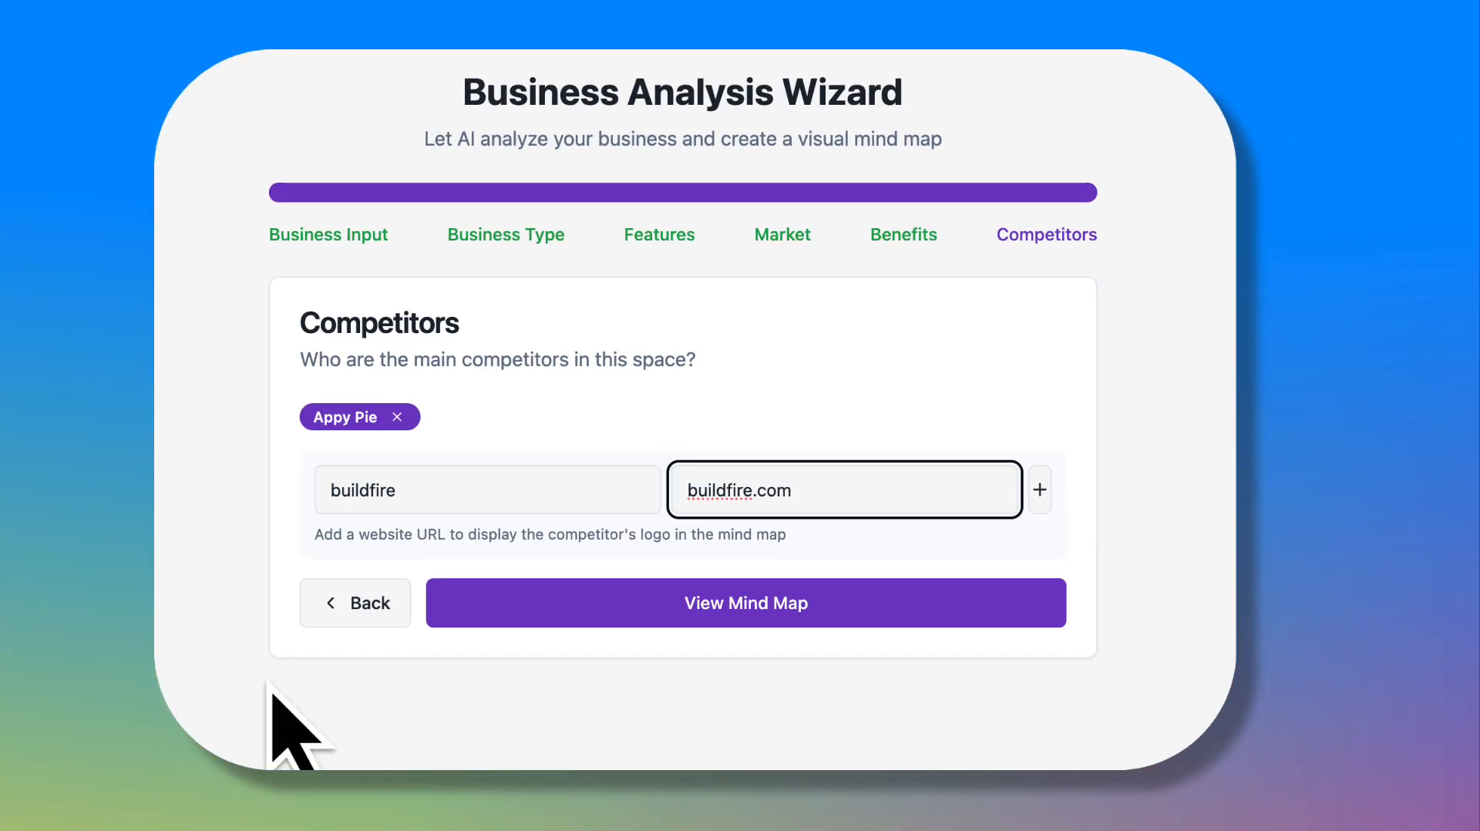
{"action": "left_click", "coordinate": [745, 603]}
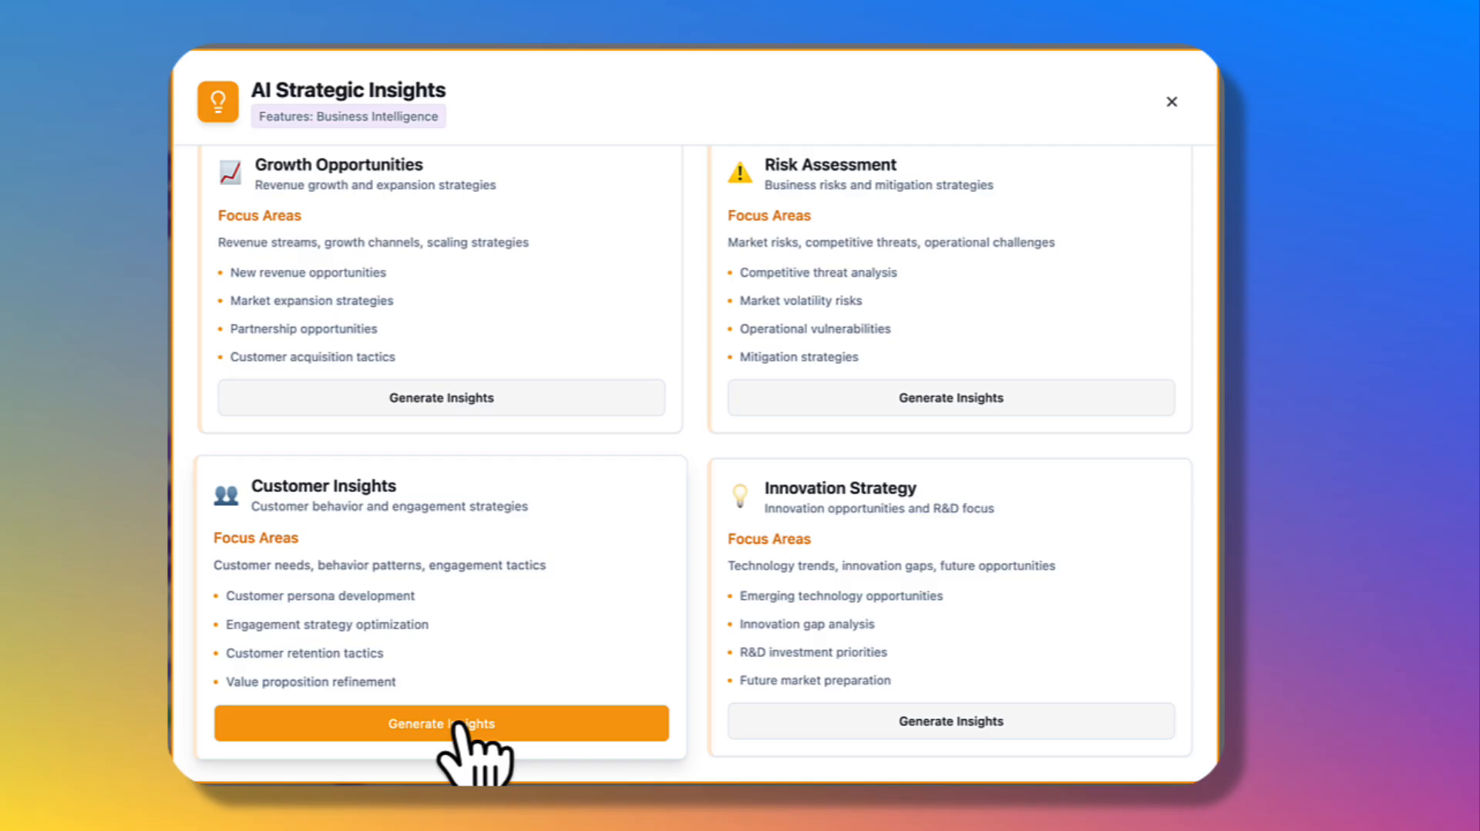
Step: Generate the Customer Insights report and review its output
{"action": "left_click", "coordinate": [440, 723]}
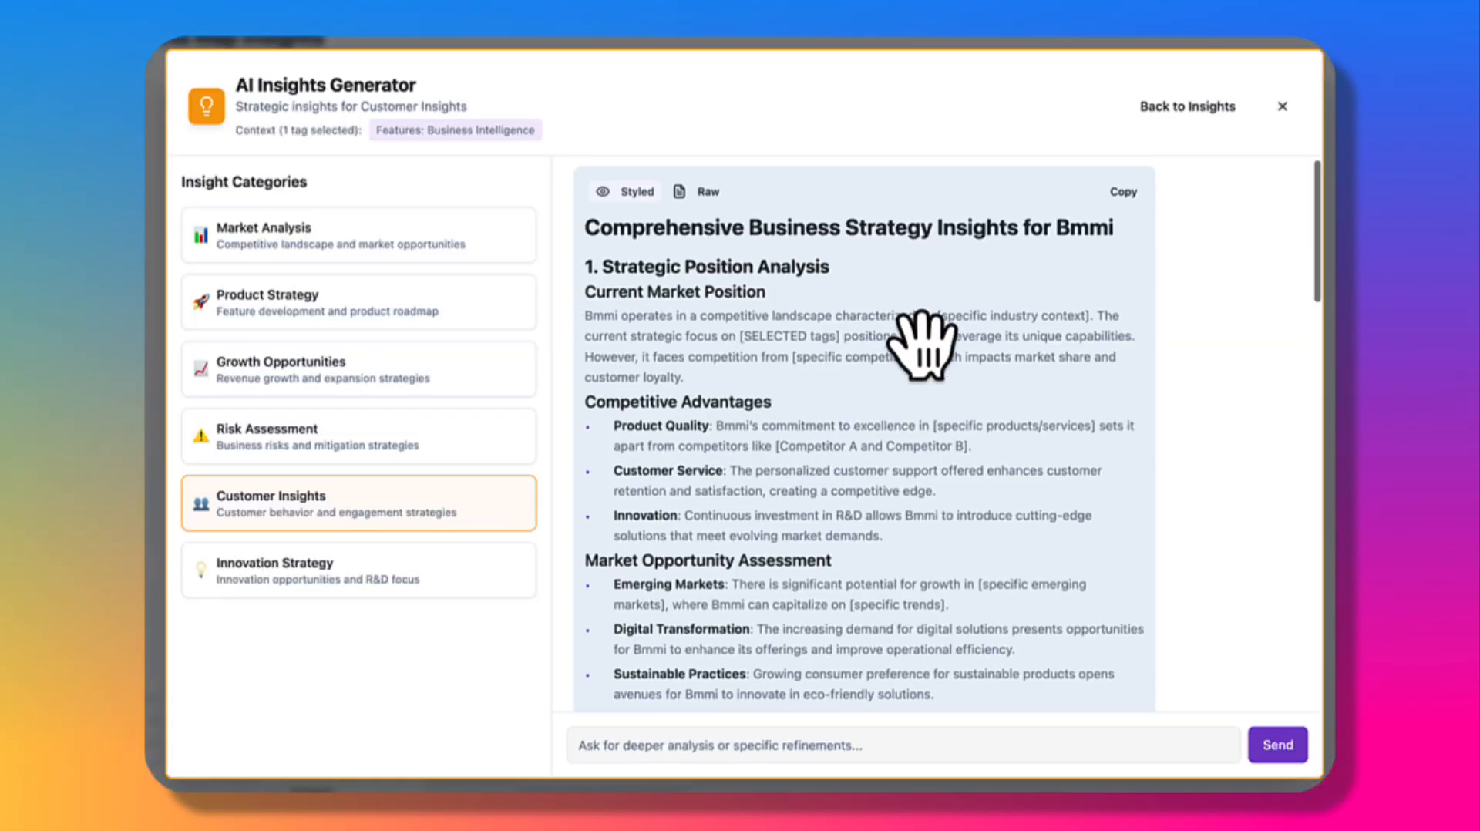
{"action": "scroll", "scroll_direction": "down", "scroll_amount": 3}
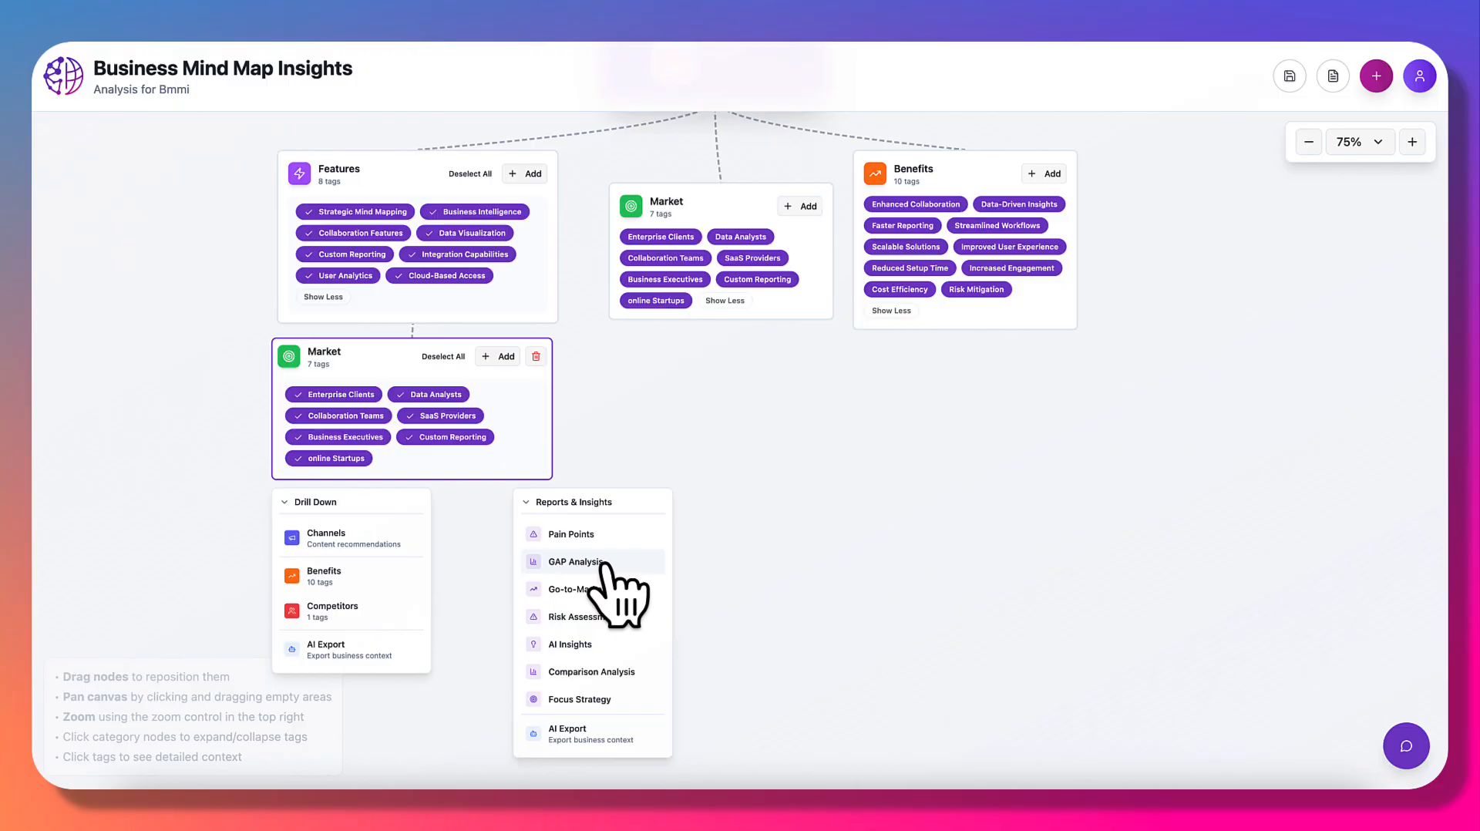
Step: Review the GAP Analysis and Go-to-Market strategy reports for the Market node
{"action": "left_click", "coordinate": [576, 561]}
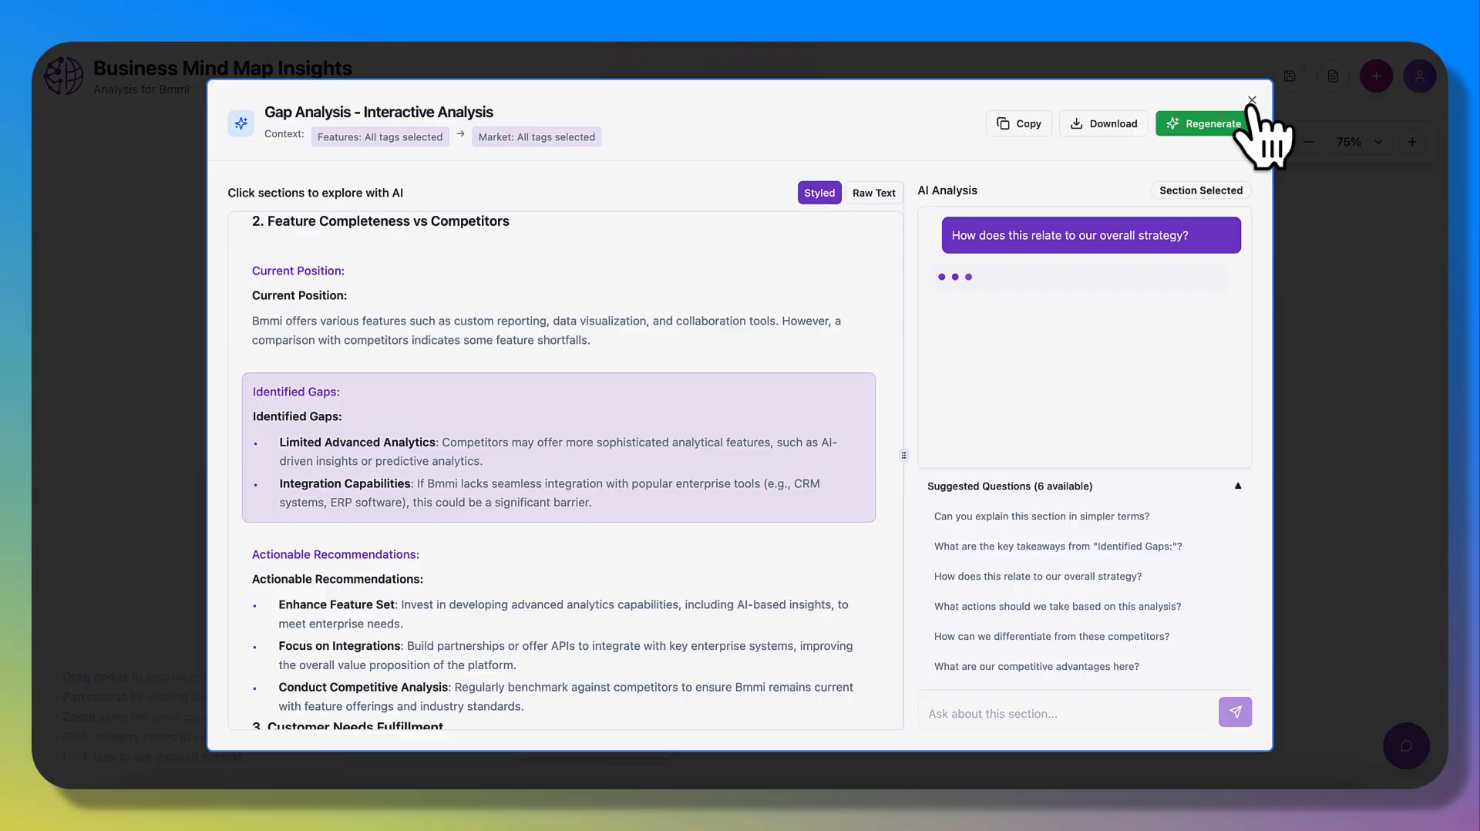
{"action": "left_click", "coordinate": [1251, 100]}
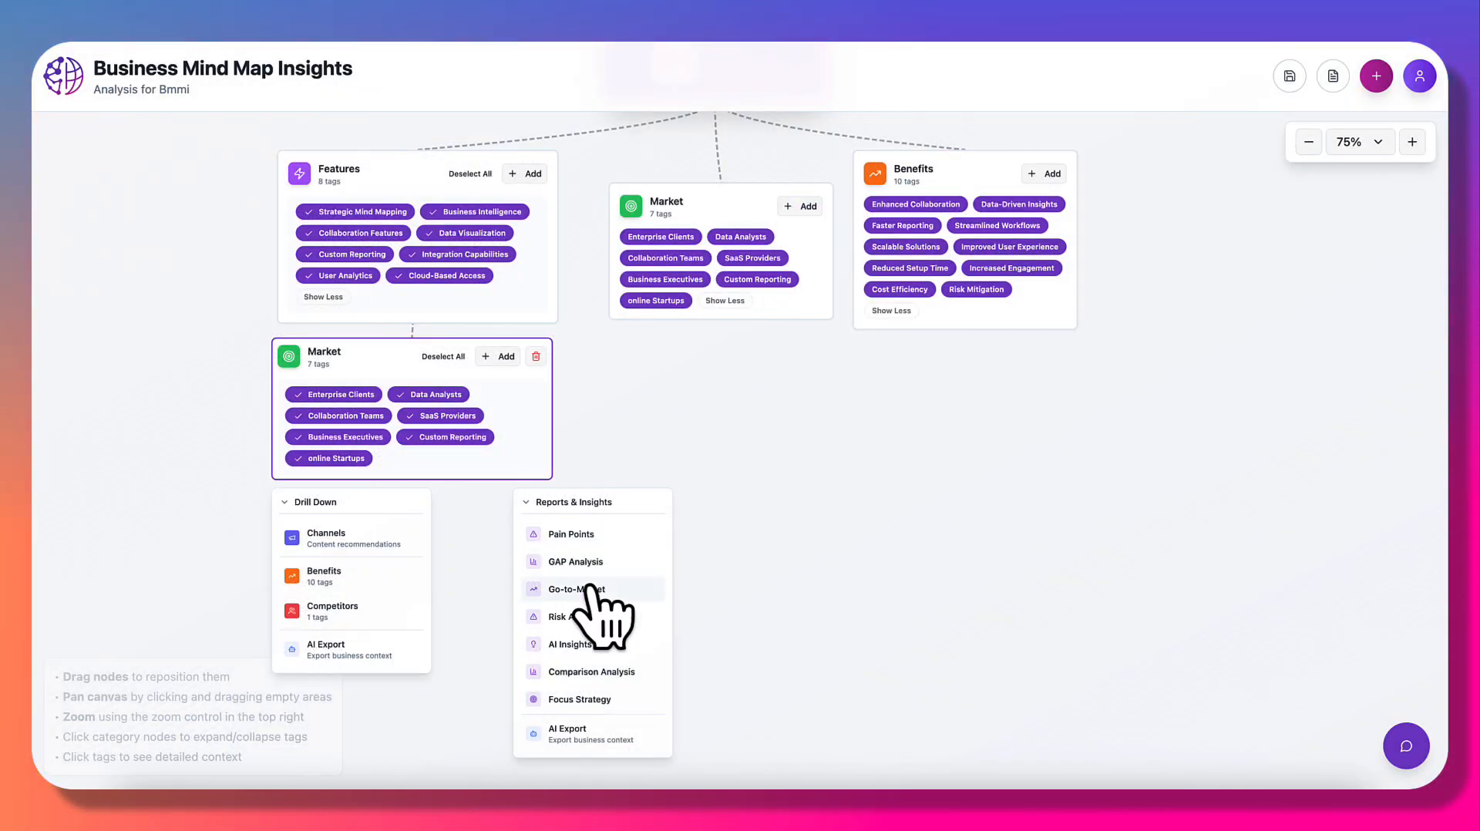
{"action": "left_click", "coordinate": [575, 588]}
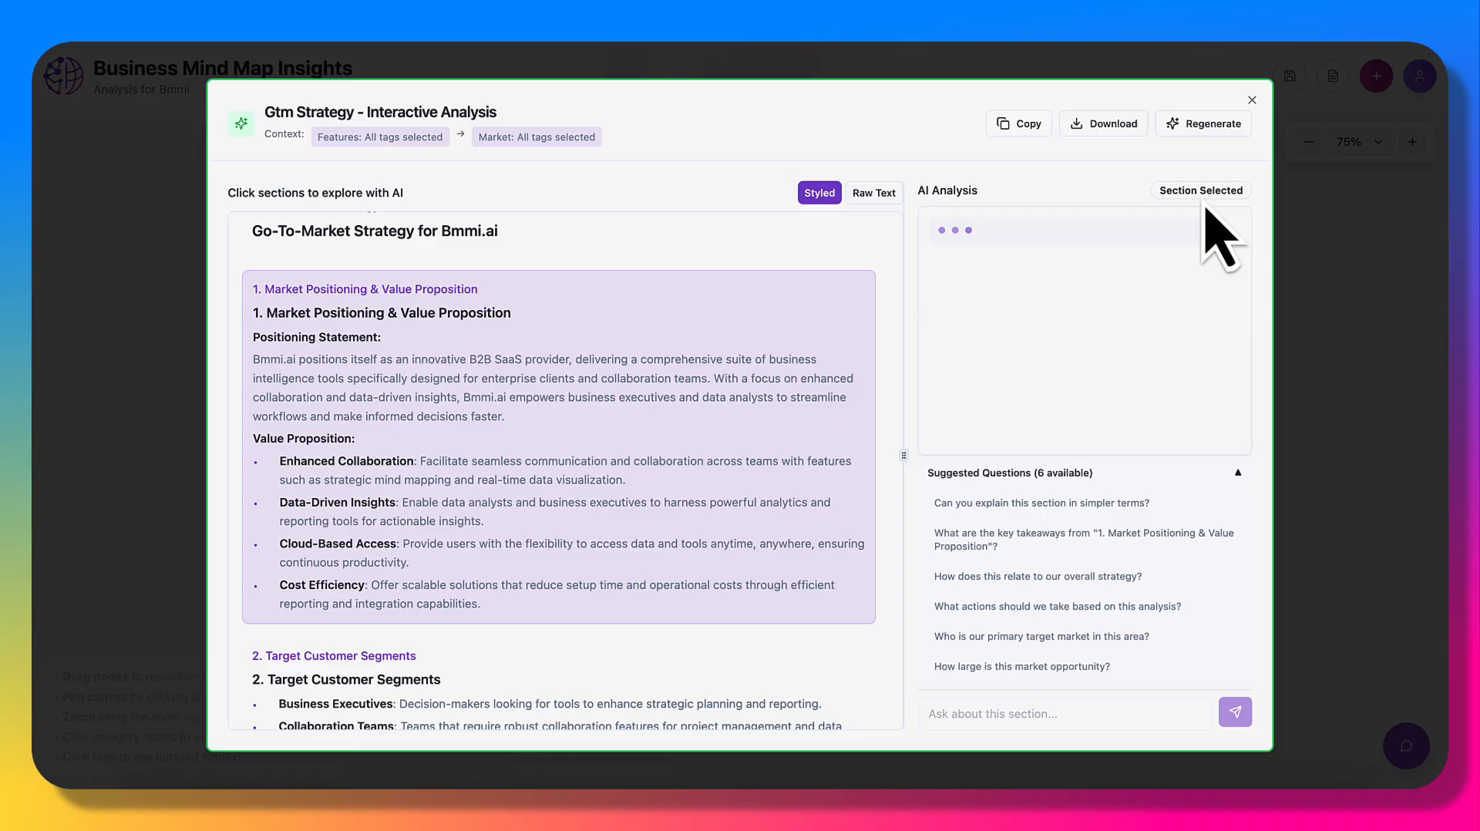
{"action": "left_click", "coordinate": [1251, 101]}
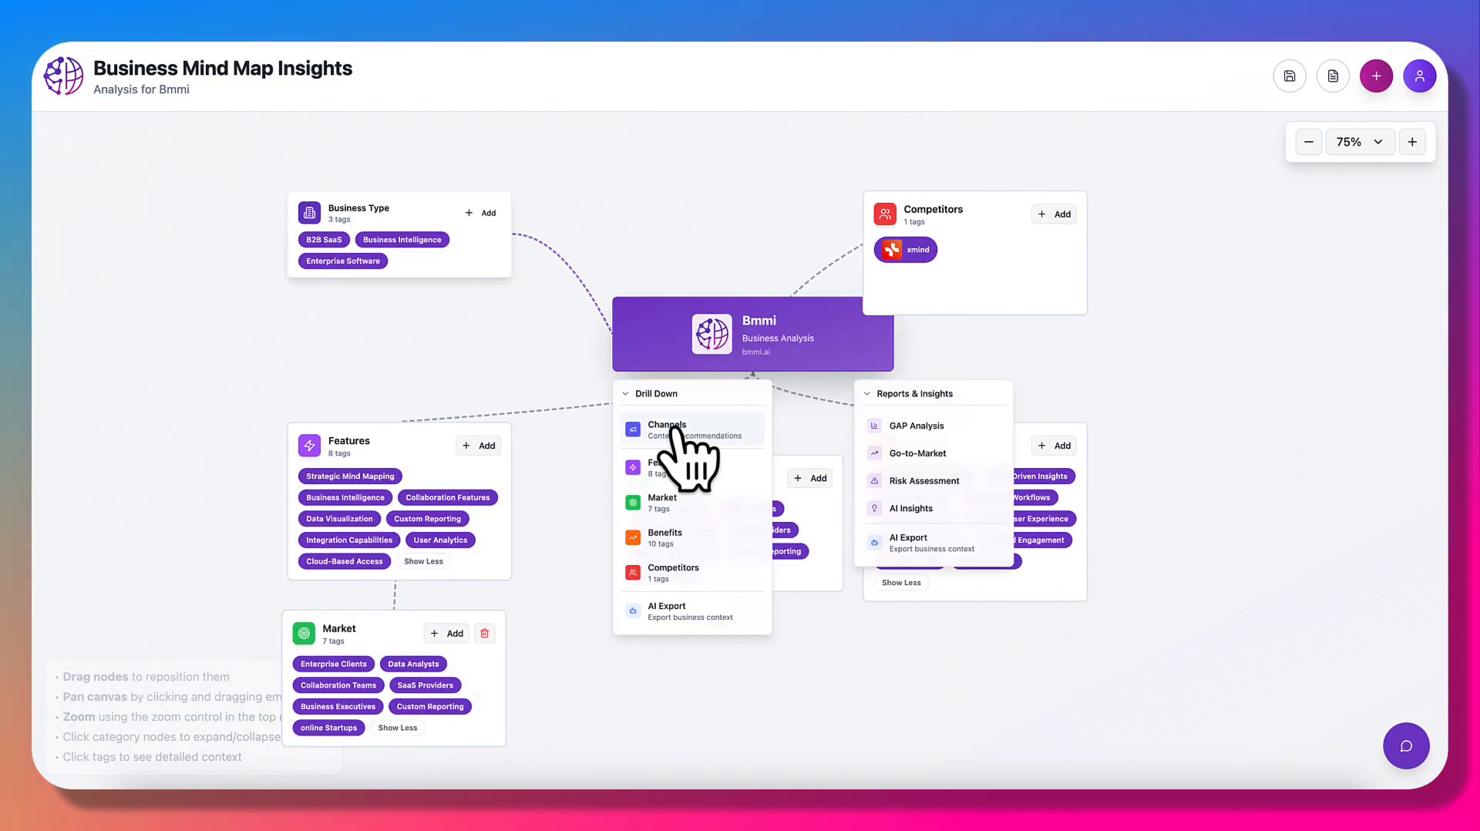
Step: Generate and review the Product Hunt Launch strategy under marketing channel recommendations
{"action": "left_click", "coordinate": [667, 430]}
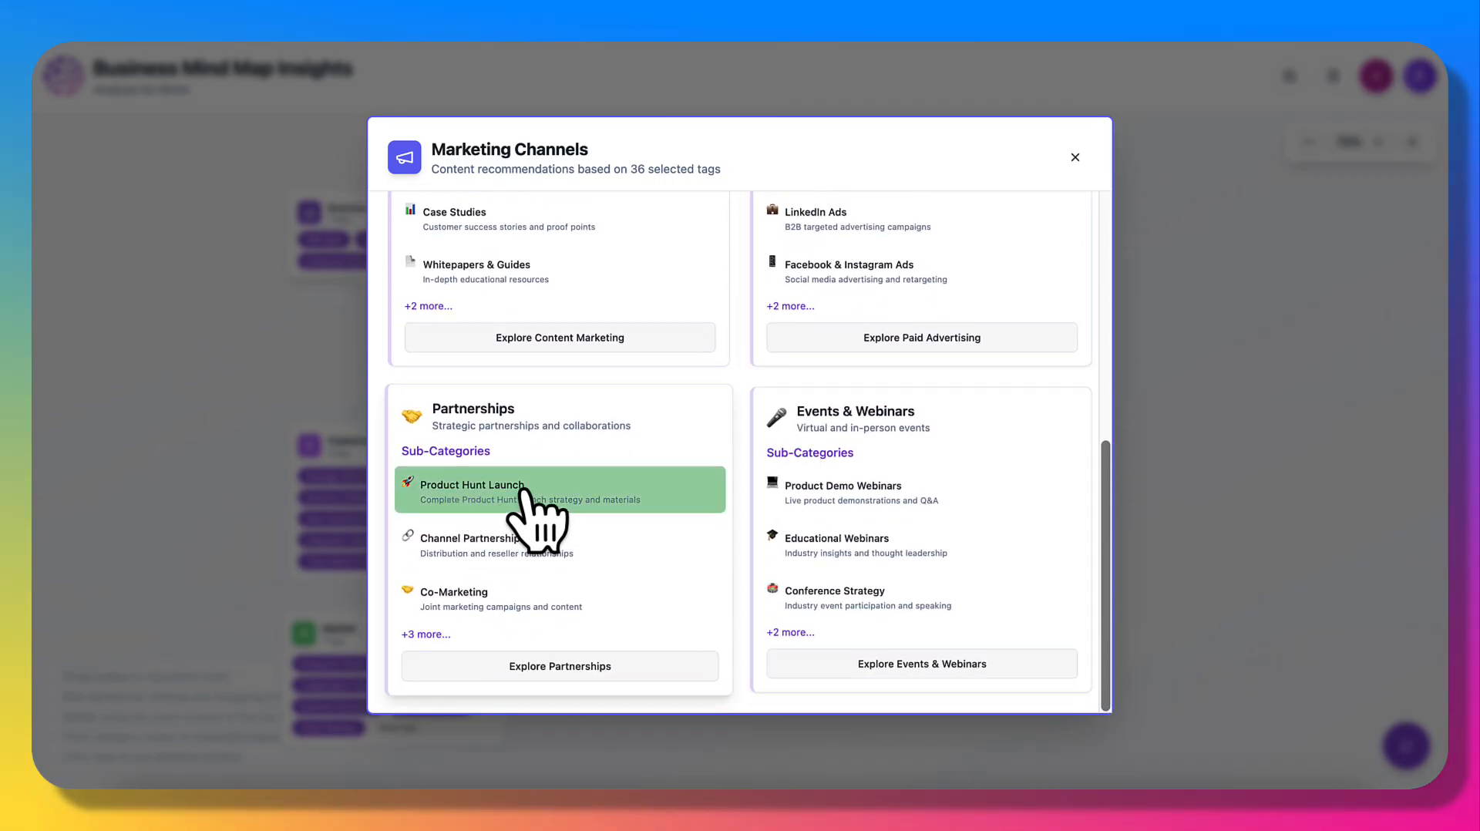
{"action": "left_click", "coordinate": [472, 488]}
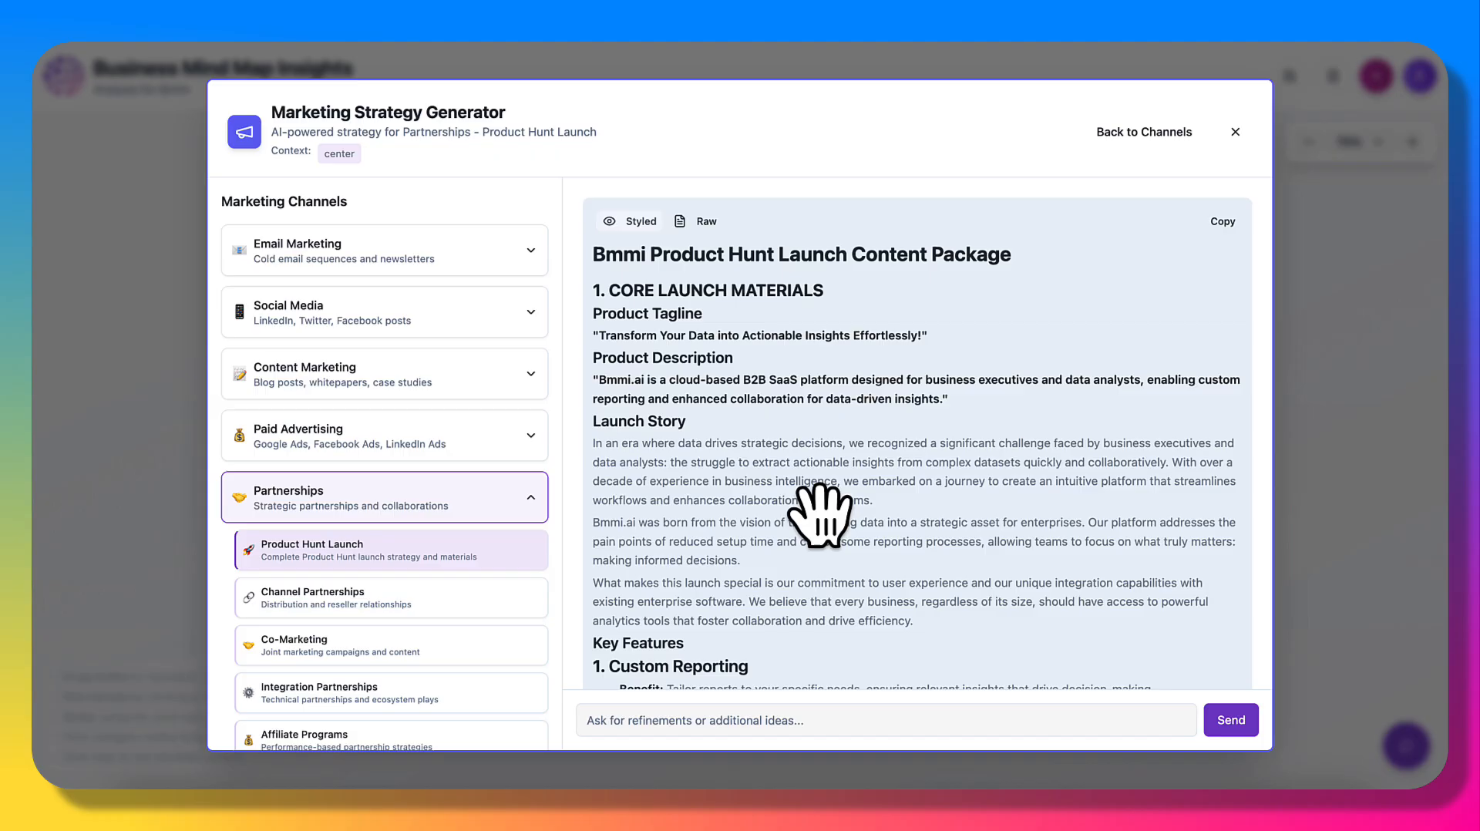
{"action": "scroll", "scroll_direction": "down", "scroll_amount": 3}
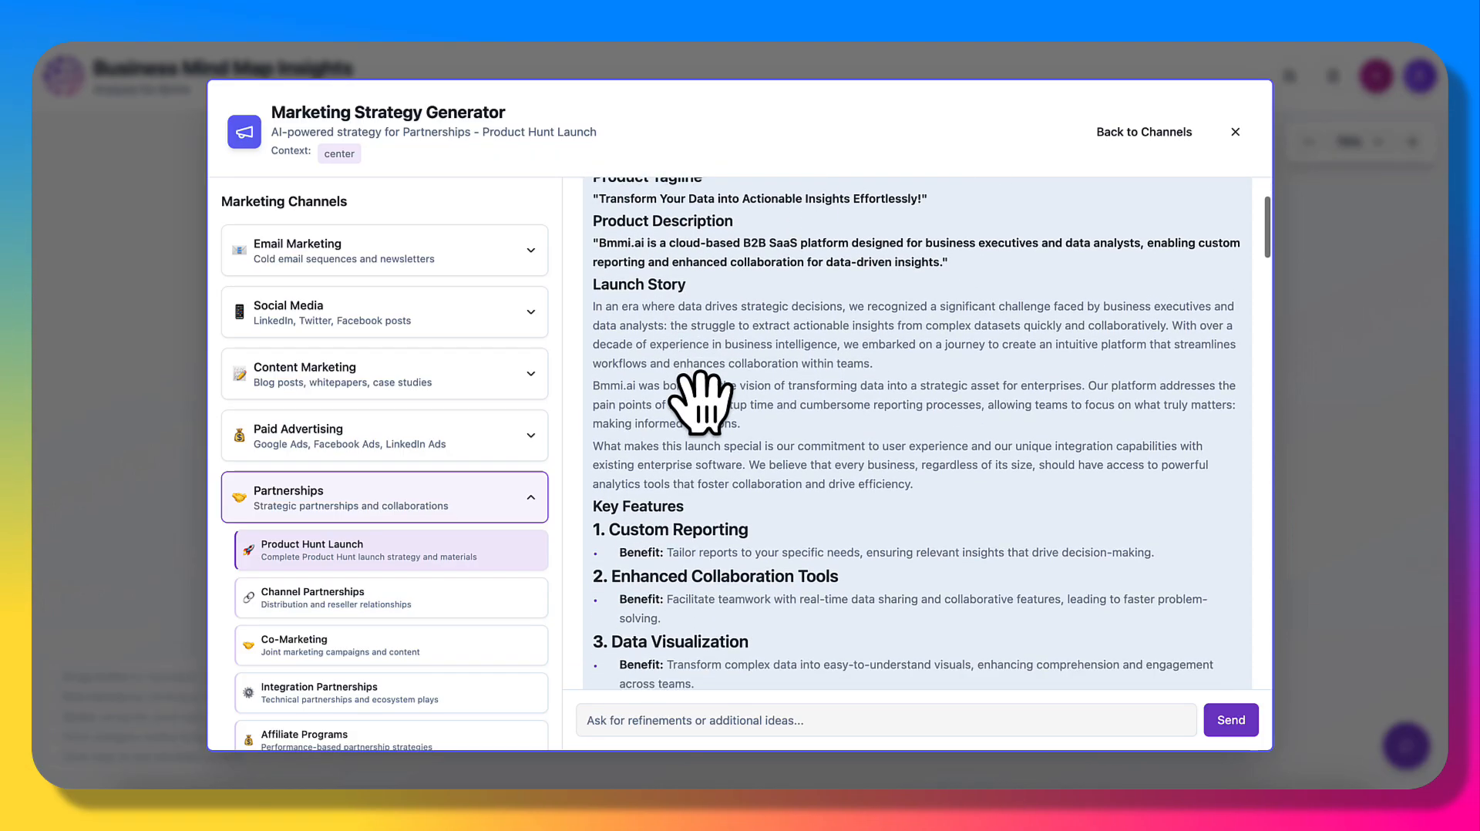
{"action": "scroll", "scroll_direction": "down", "scroll_amount": 3}
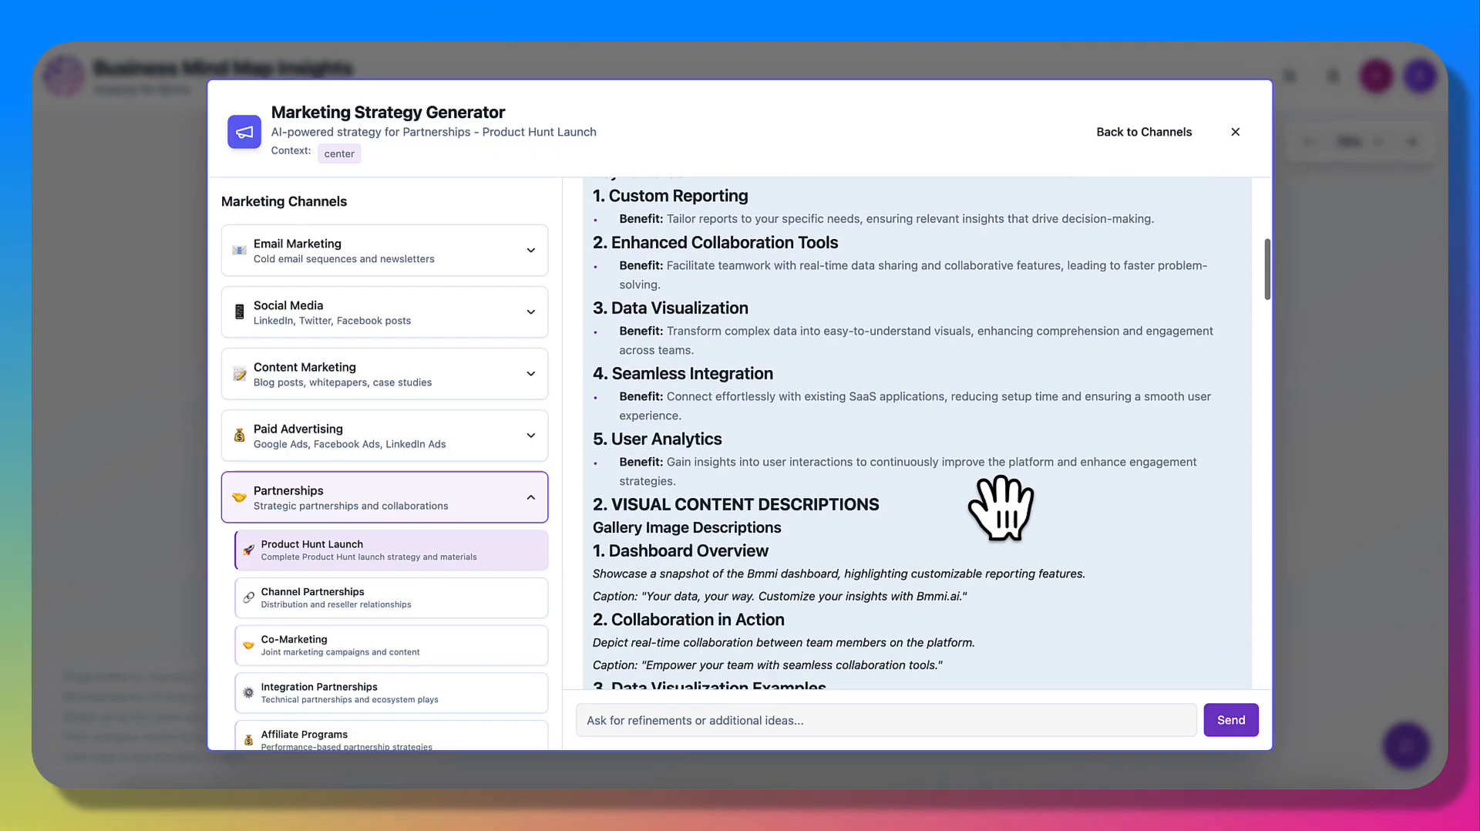
{"action": "left_click", "coordinate": [1142, 131]}
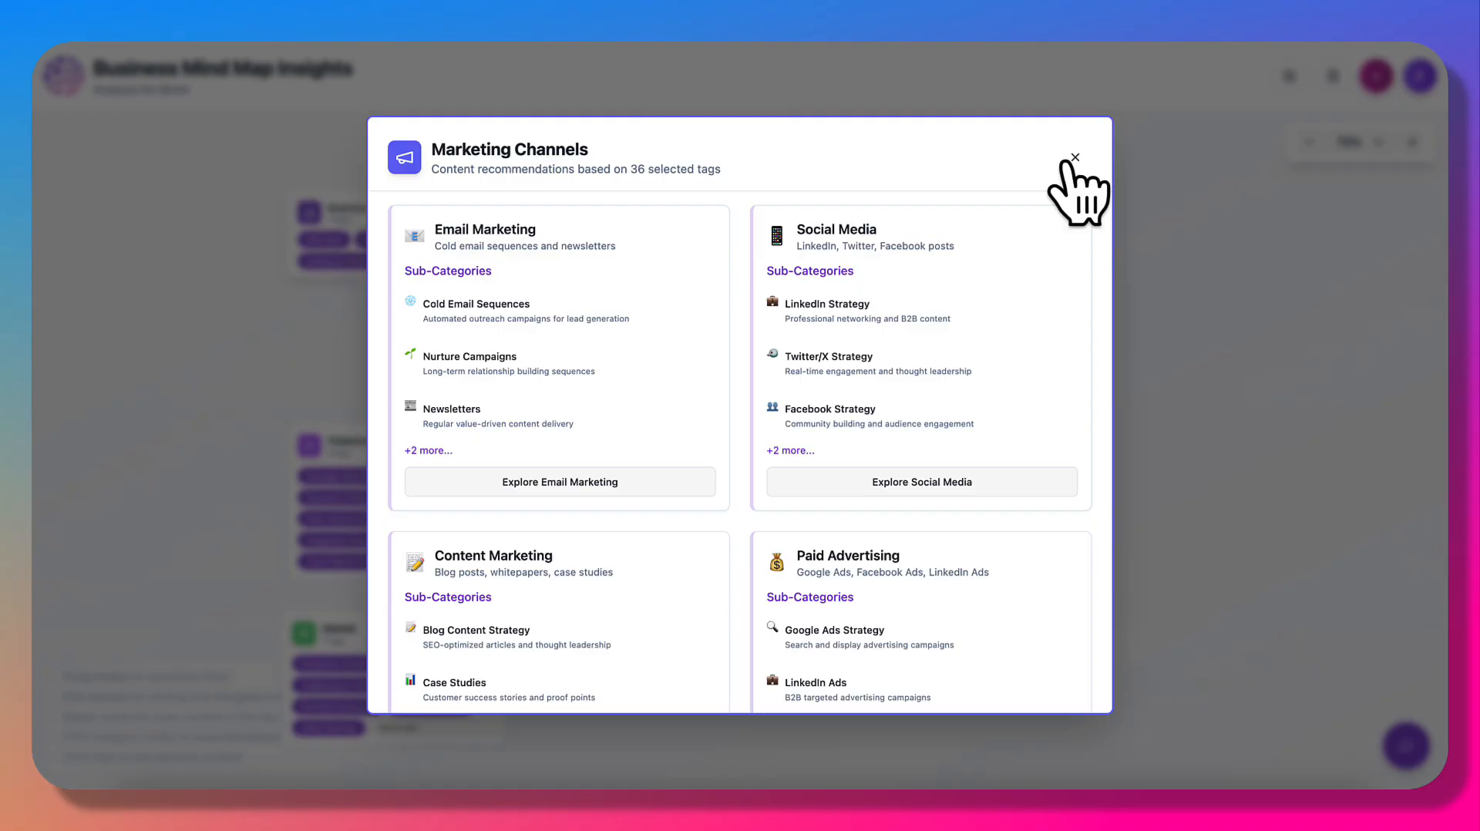
{"action": "left_click", "coordinate": [1073, 157]}
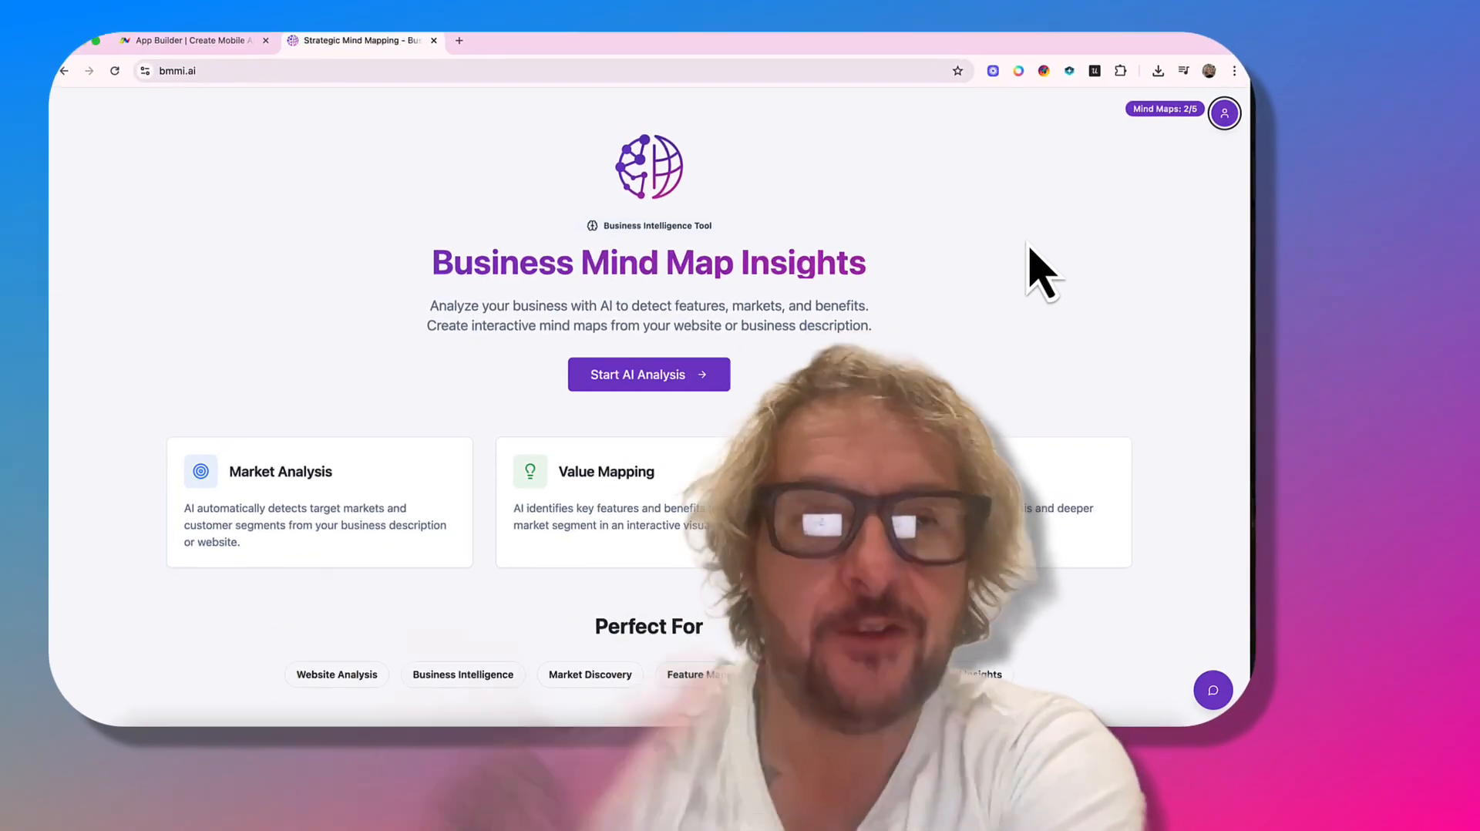
Step: Grab the AppInstitute web address from its site and return to BMMI
{"action": "left_click", "coordinate": [188, 40]}
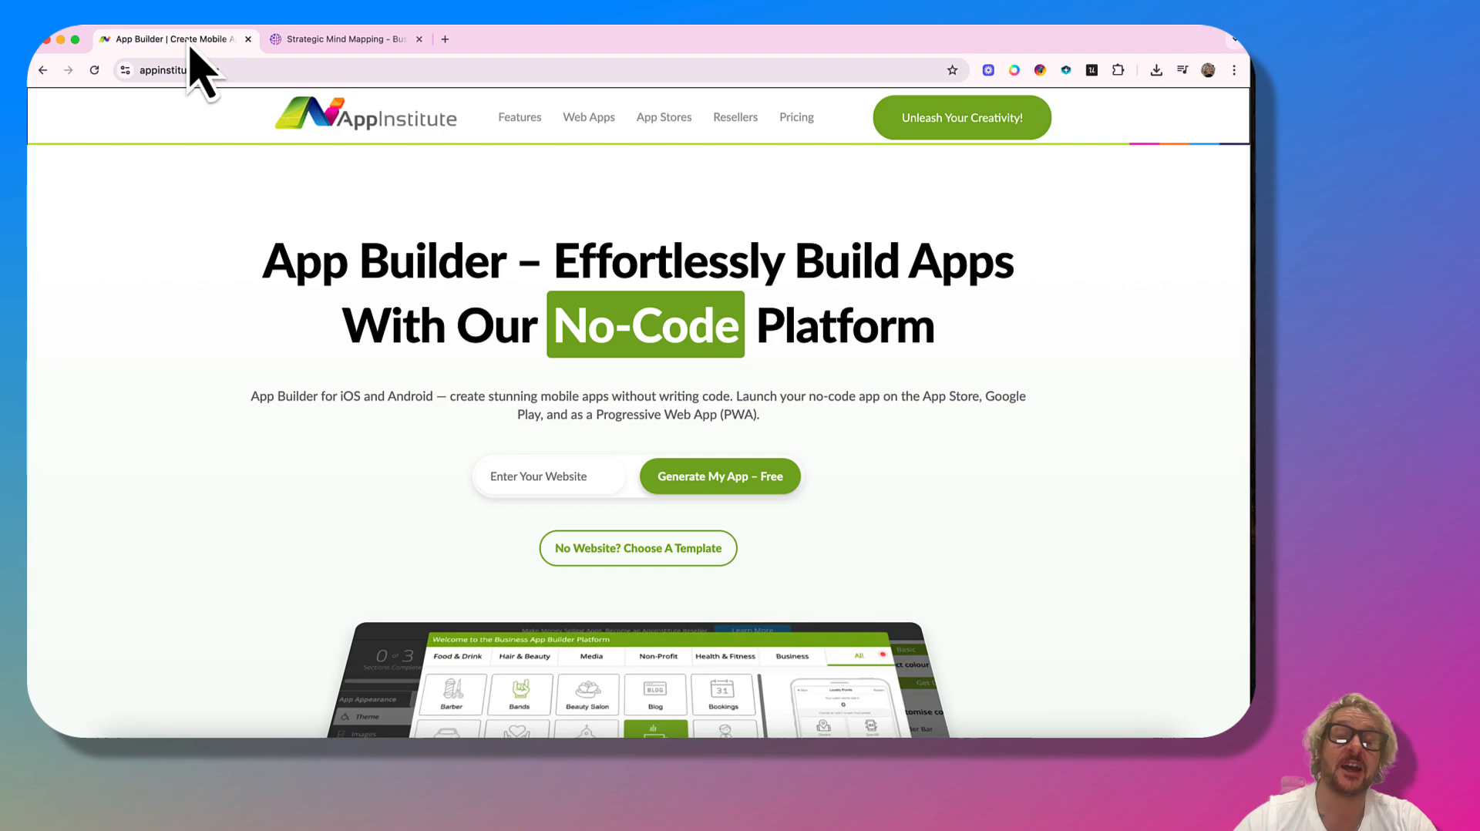
{"action": "left_click", "coordinate": [169, 69]}
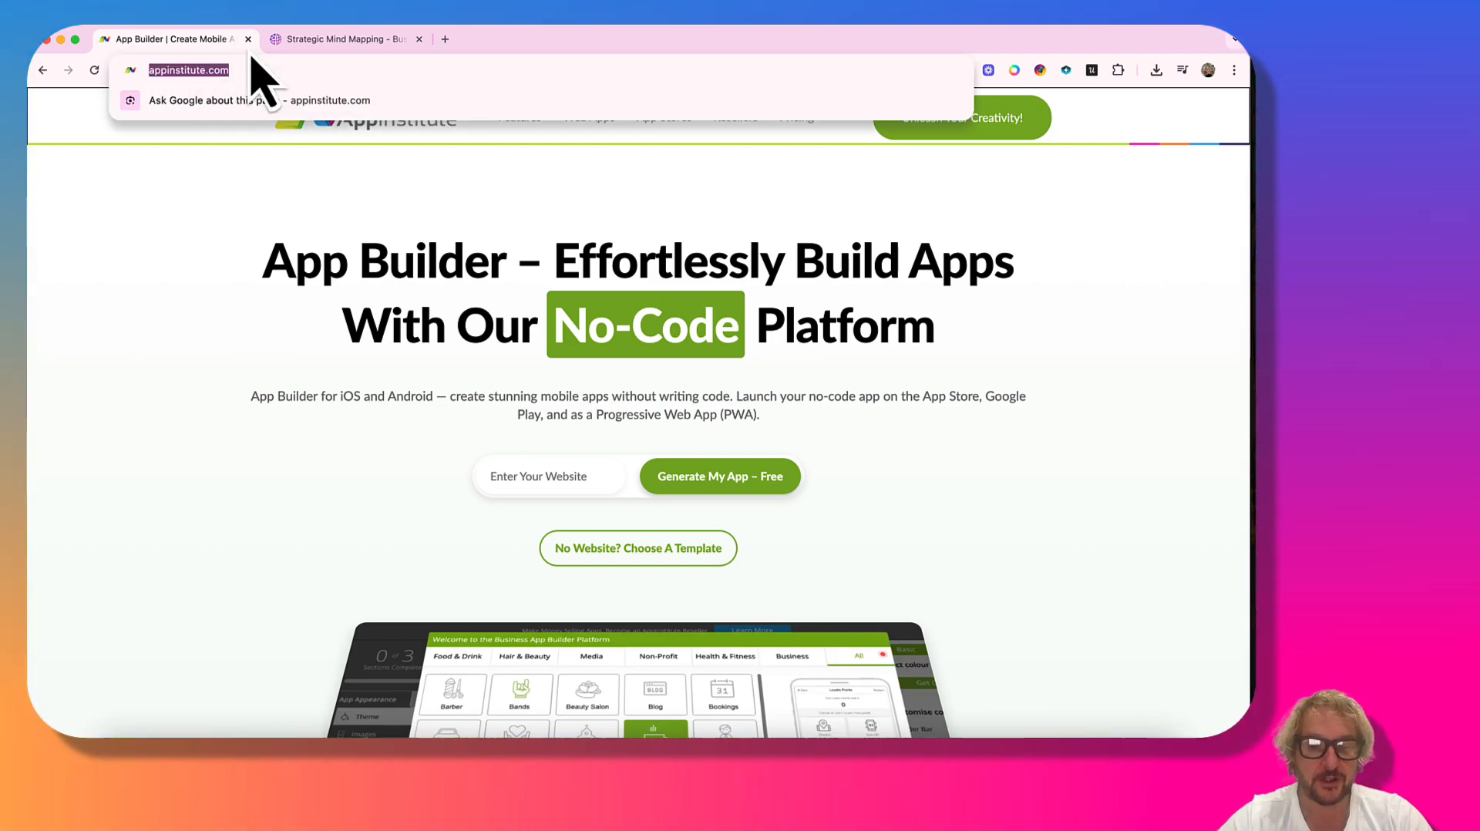
{"action": "left_click", "coordinate": [346, 39]}
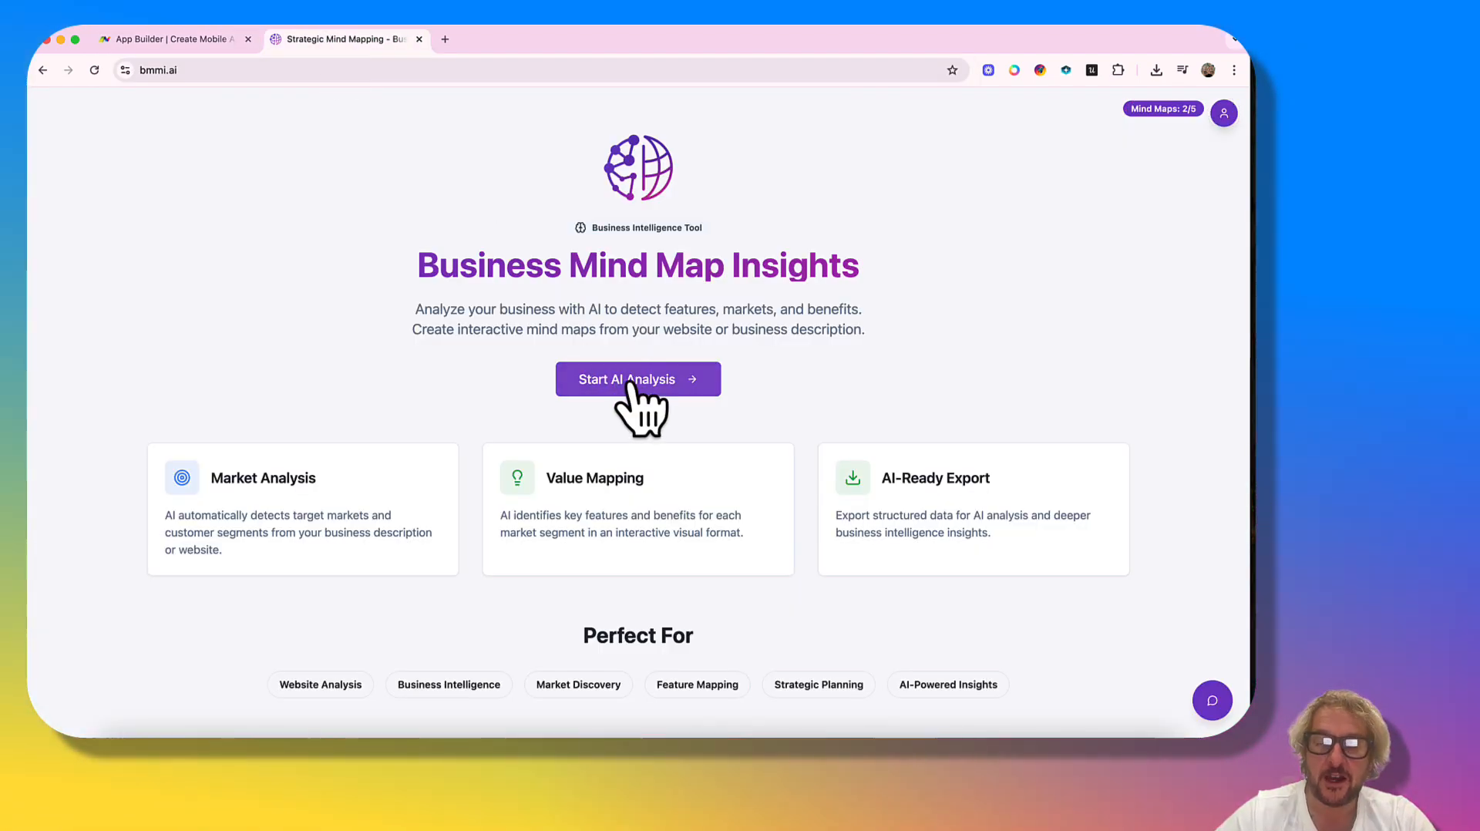
{"action": "left_click", "coordinate": [637, 380]}
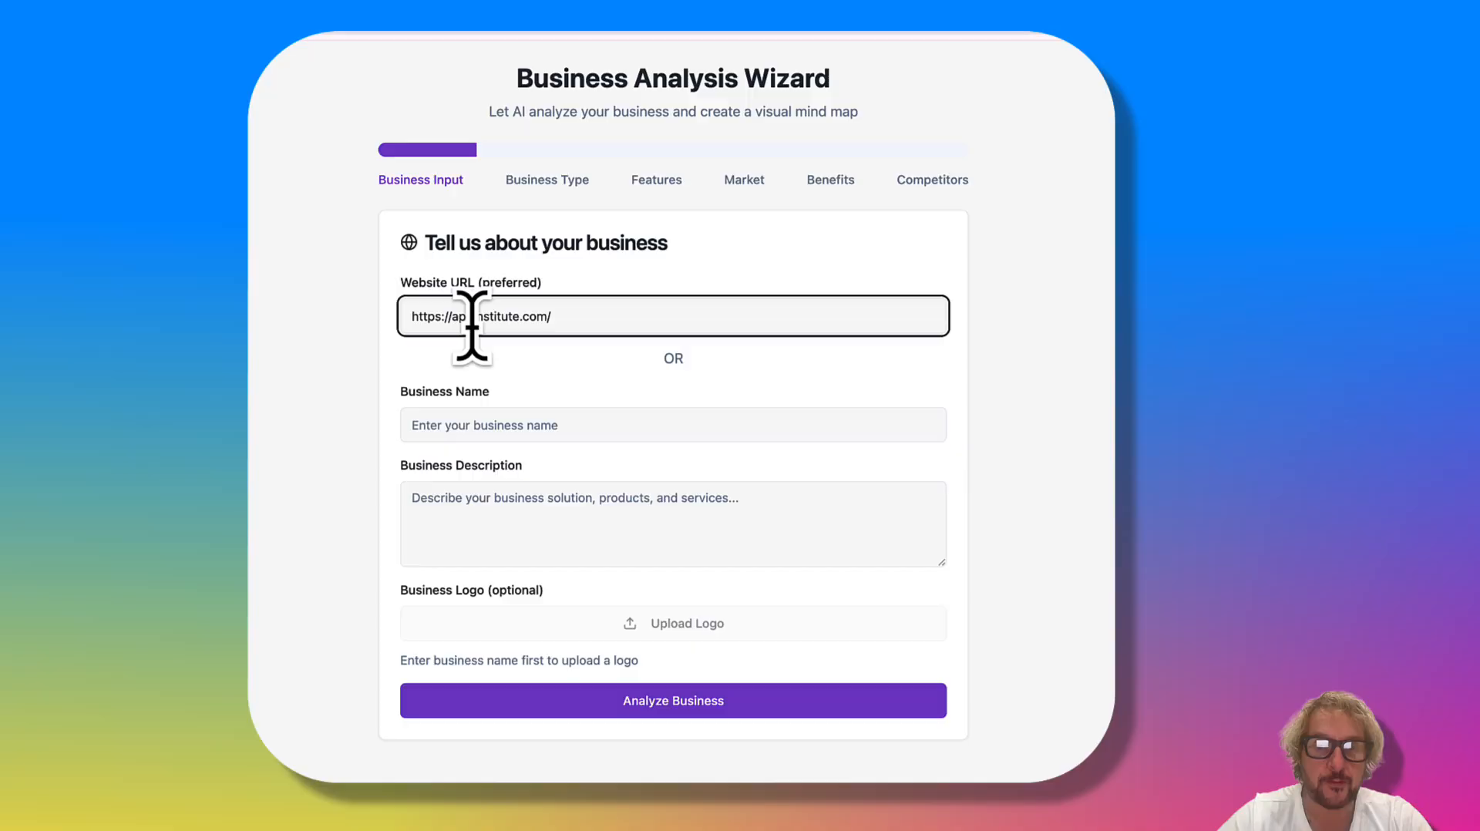
{"action": "left_click", "coordinate": [674, 699]}
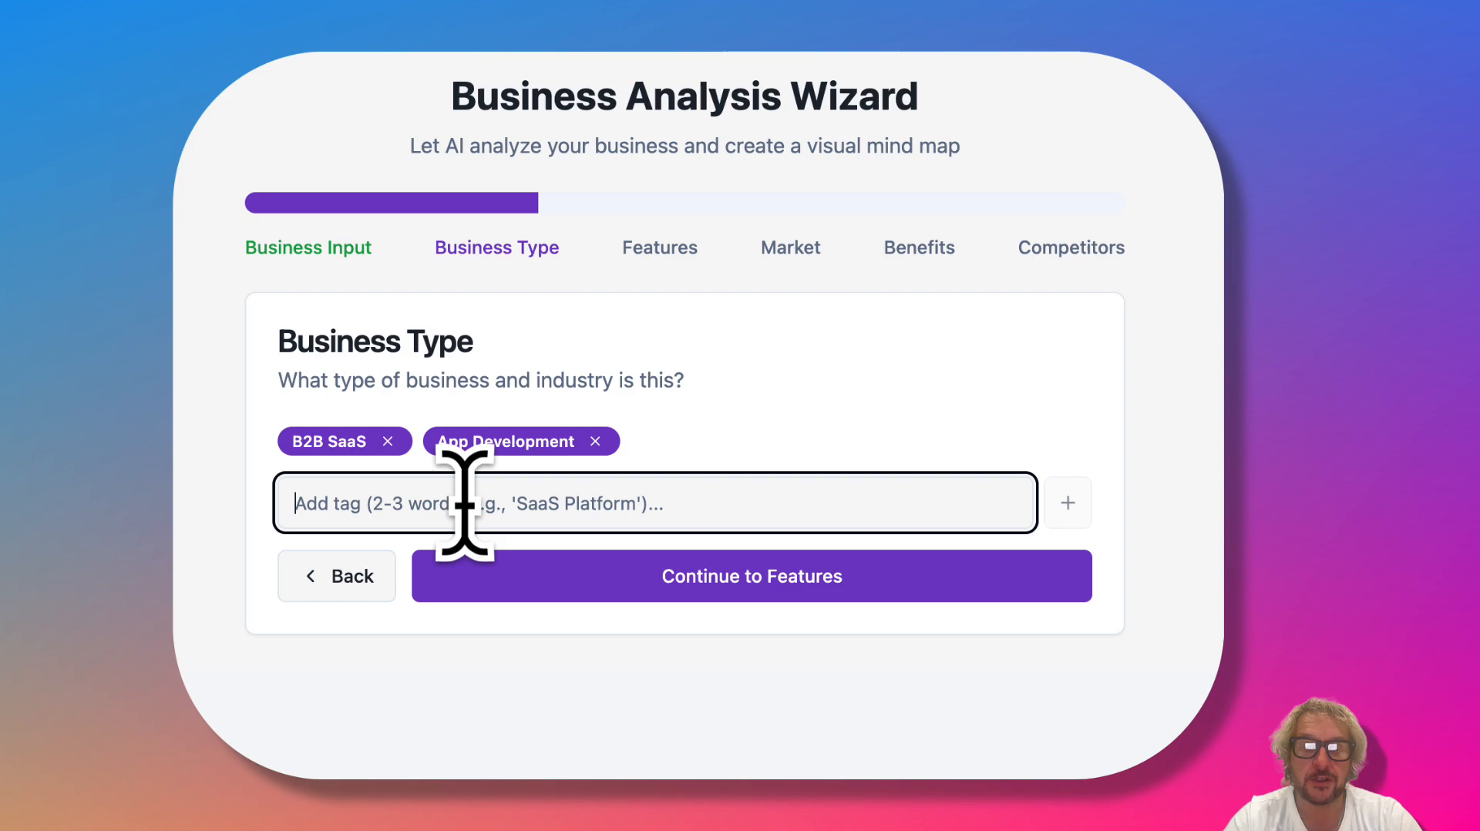
Step: Add the business type tags 'no code platform' and 'SMEs'
{"action": "type", "text": "no code pla"}
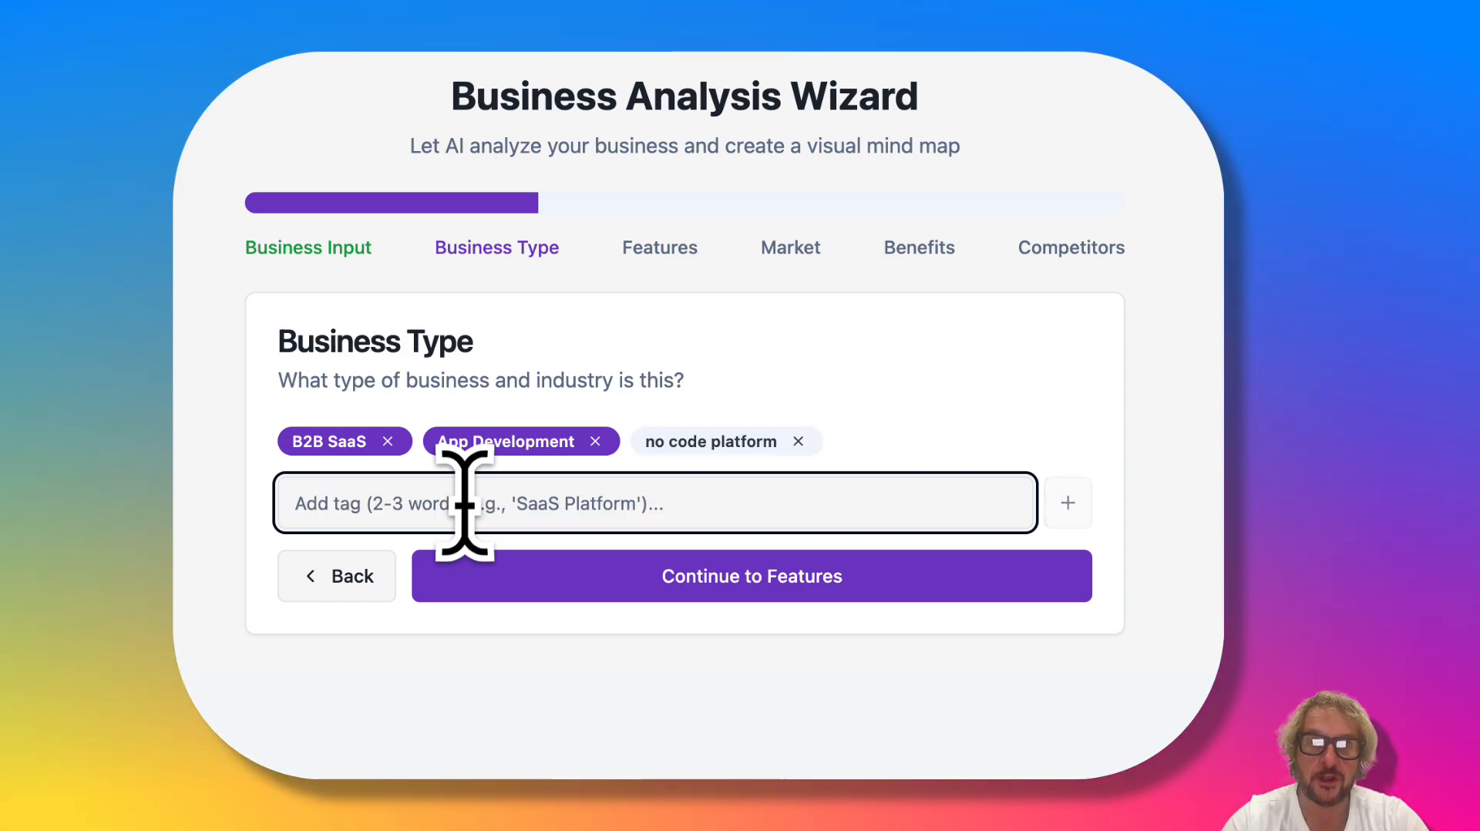
{"action": "mouse_move", "coordinate": [426, 350]}
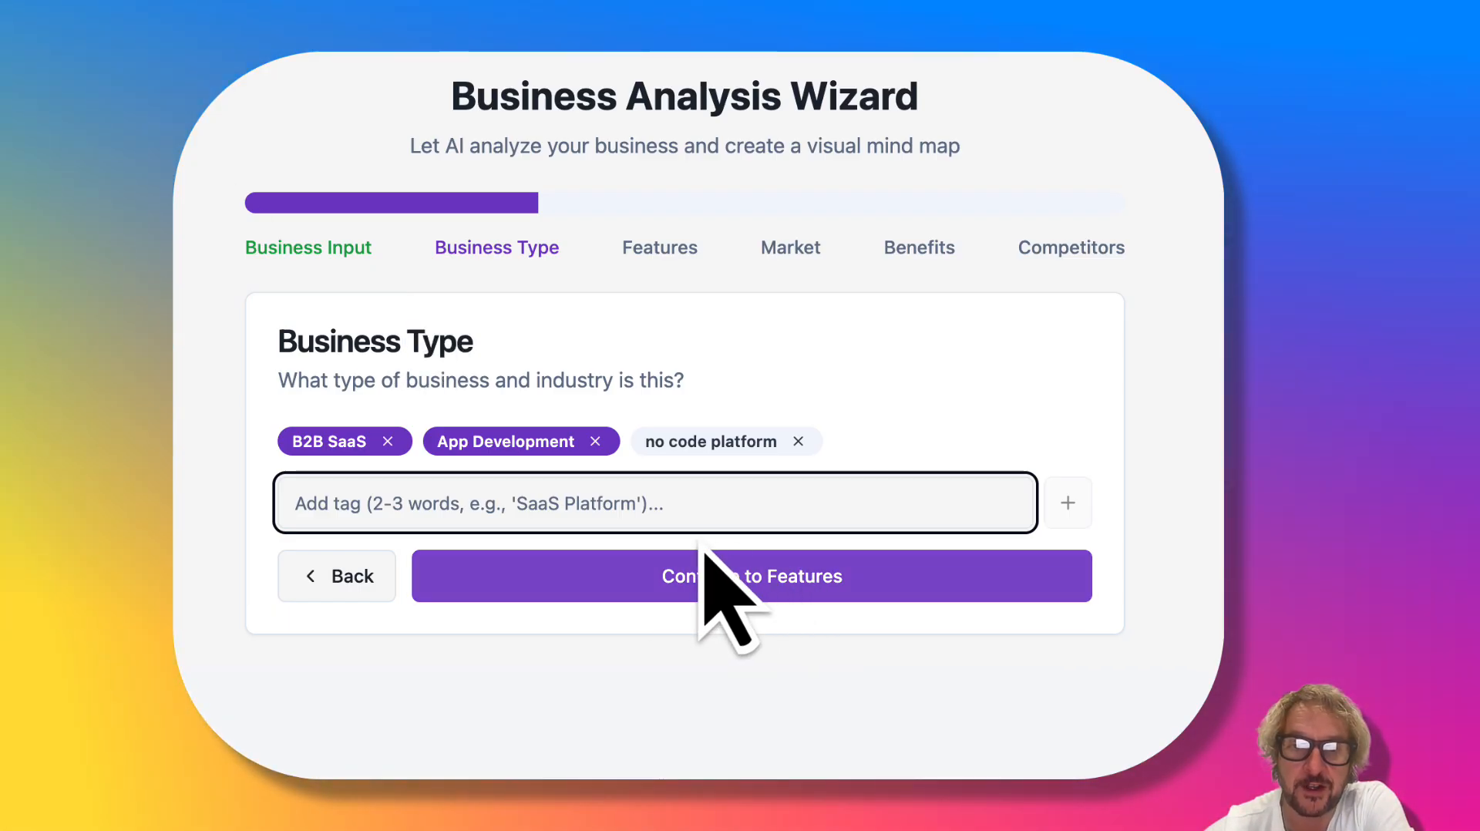
{"action": "type", "text": "SME"}
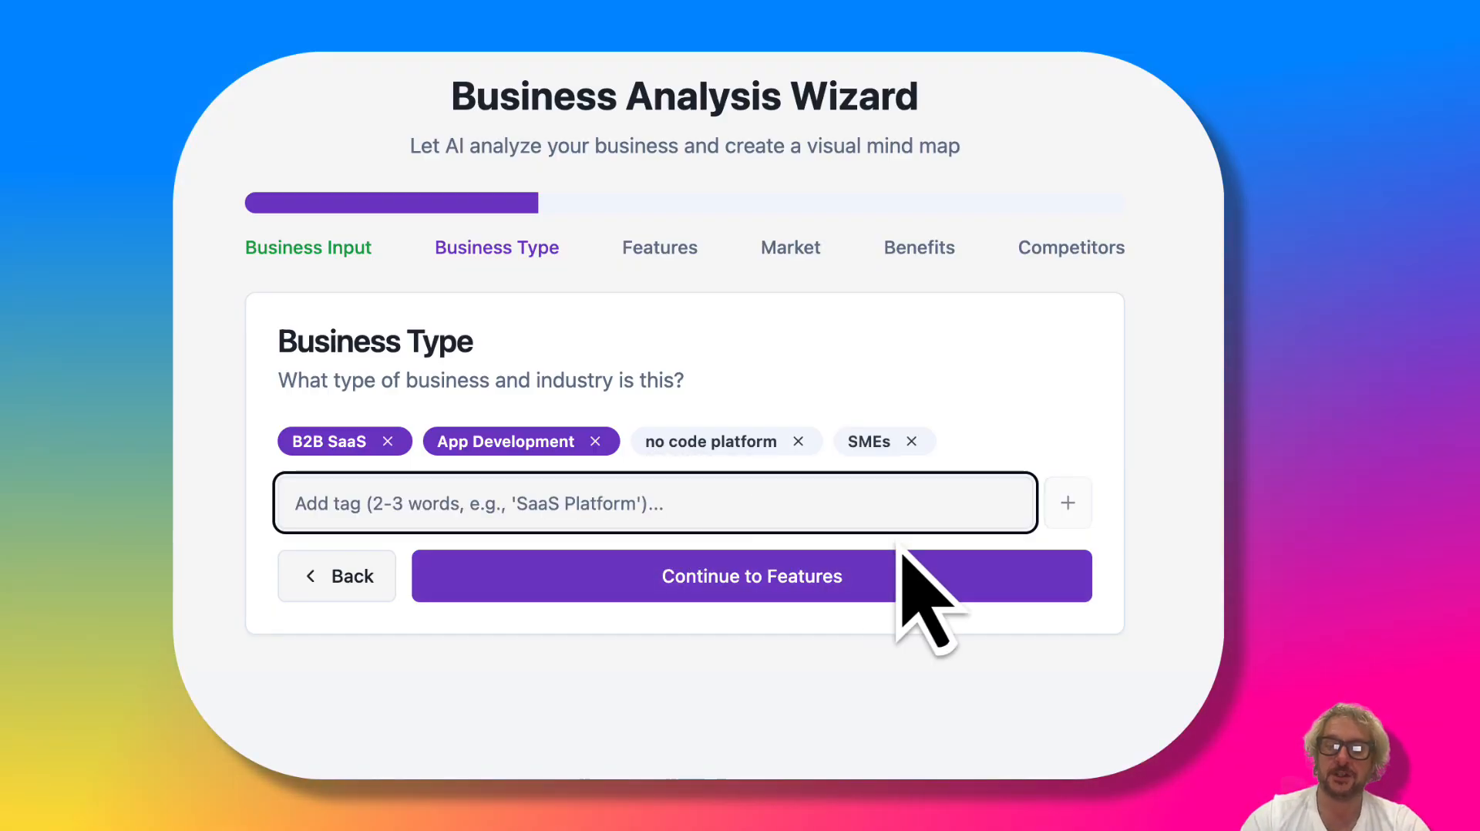
Step: Advance to the Features step listing No-Code Development, Push Notifications and others
{"action": "left_click", "coordinate": [752, 575]}
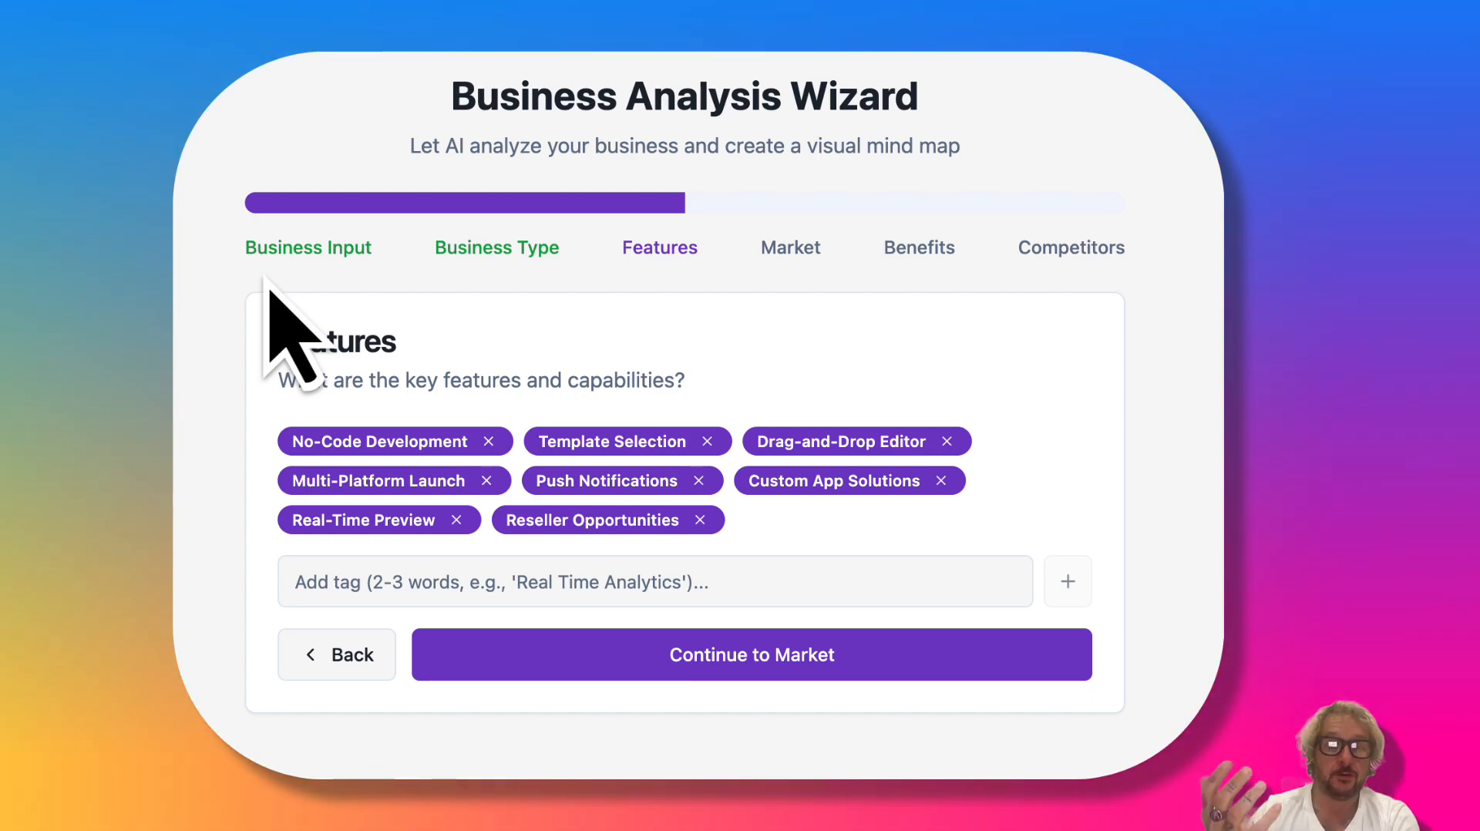
{"action": "mouse_move", "coordinate": [1094, 481]}
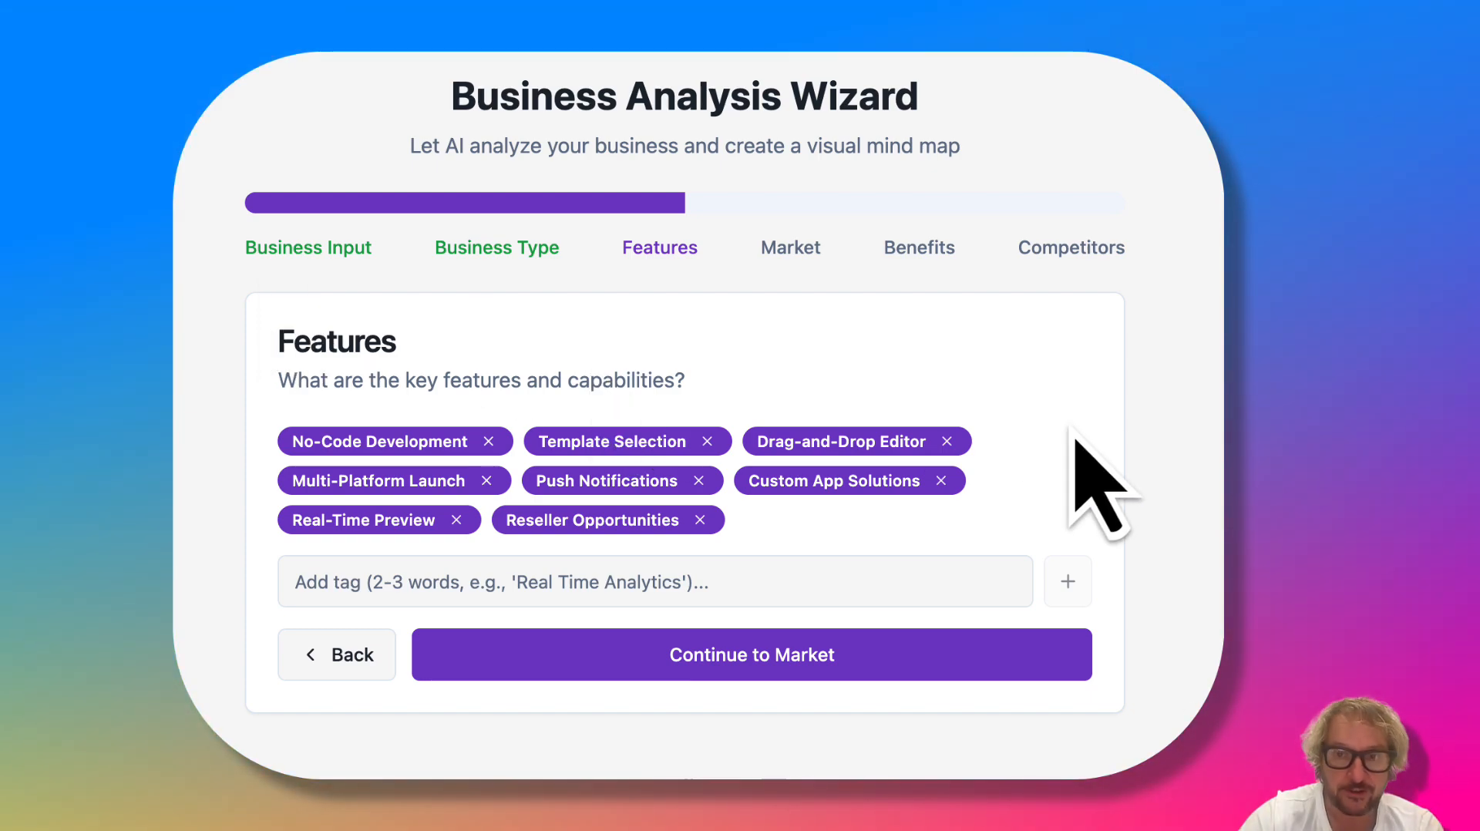
{"action": "mouse_move", "coordinate": [818, 449]}
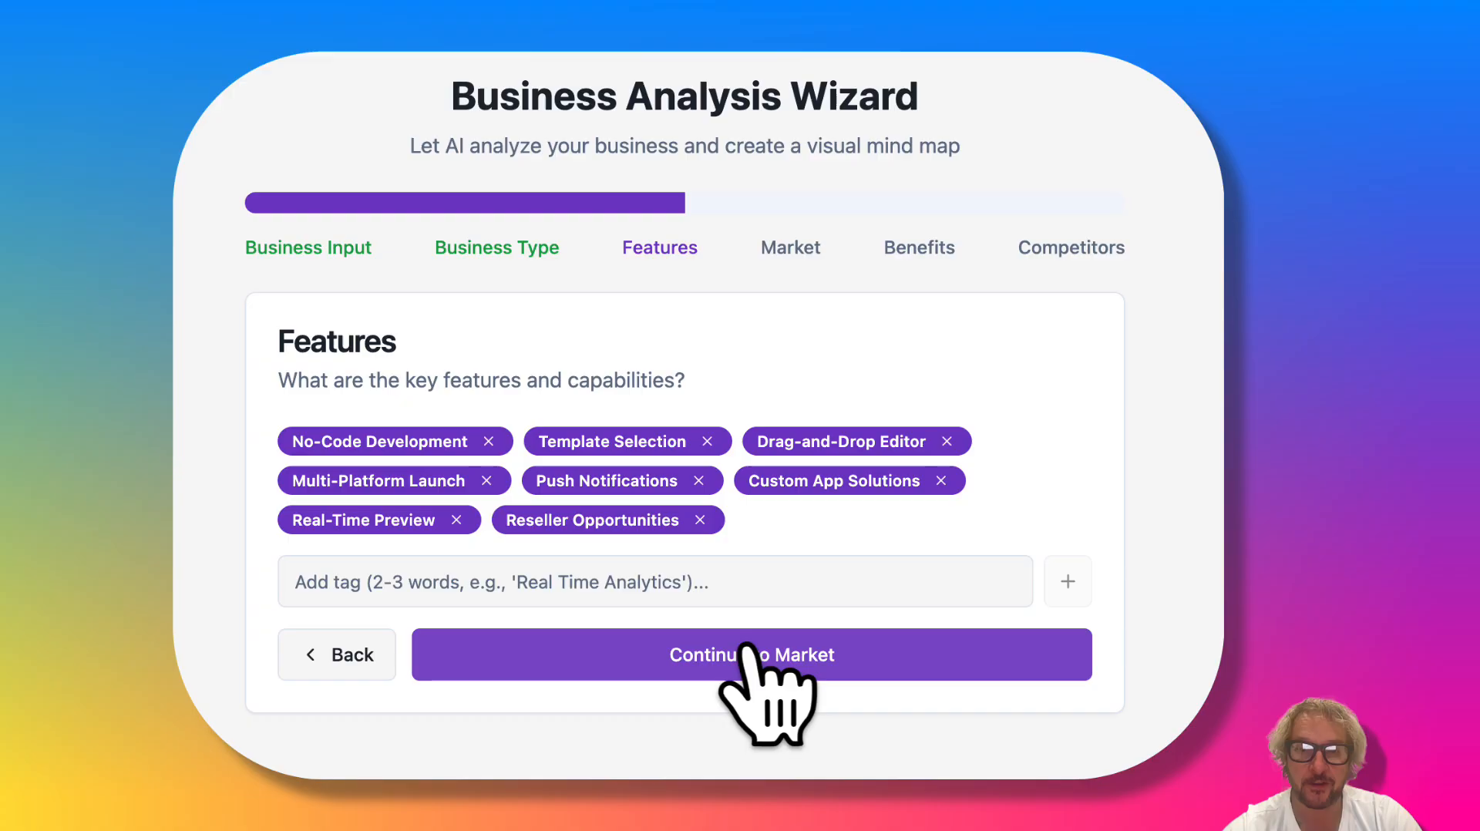
Step: Advance to the Market step listing Restaurant Owners, Beauty Salons and others
{"action": "left_click", "coordinate": [751, 653]}
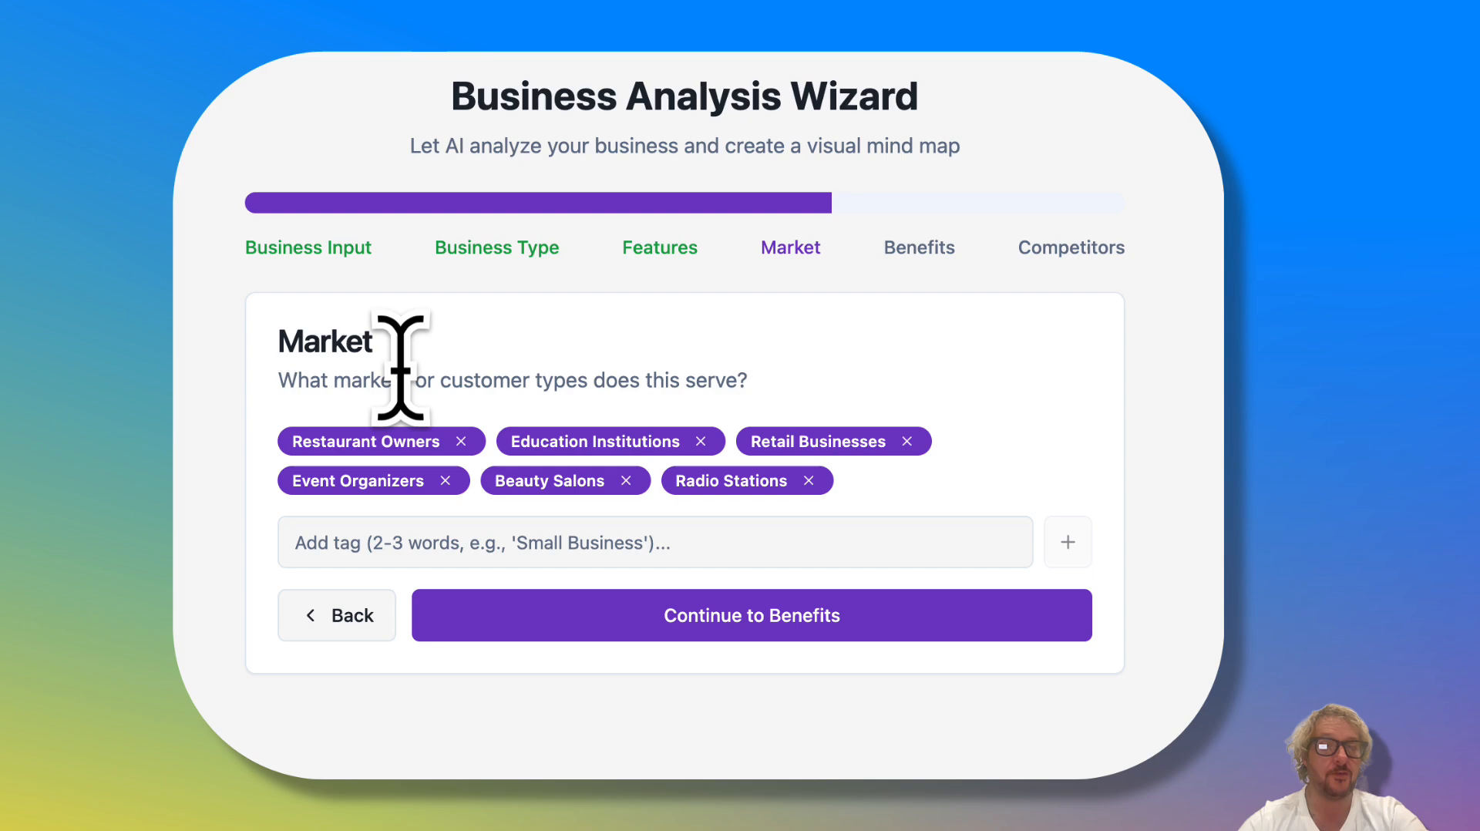
Step: Advance to the Benefits step listing Faster Time-to-Market and others
{"action": "left_click", "coordinate": [750, 615]}
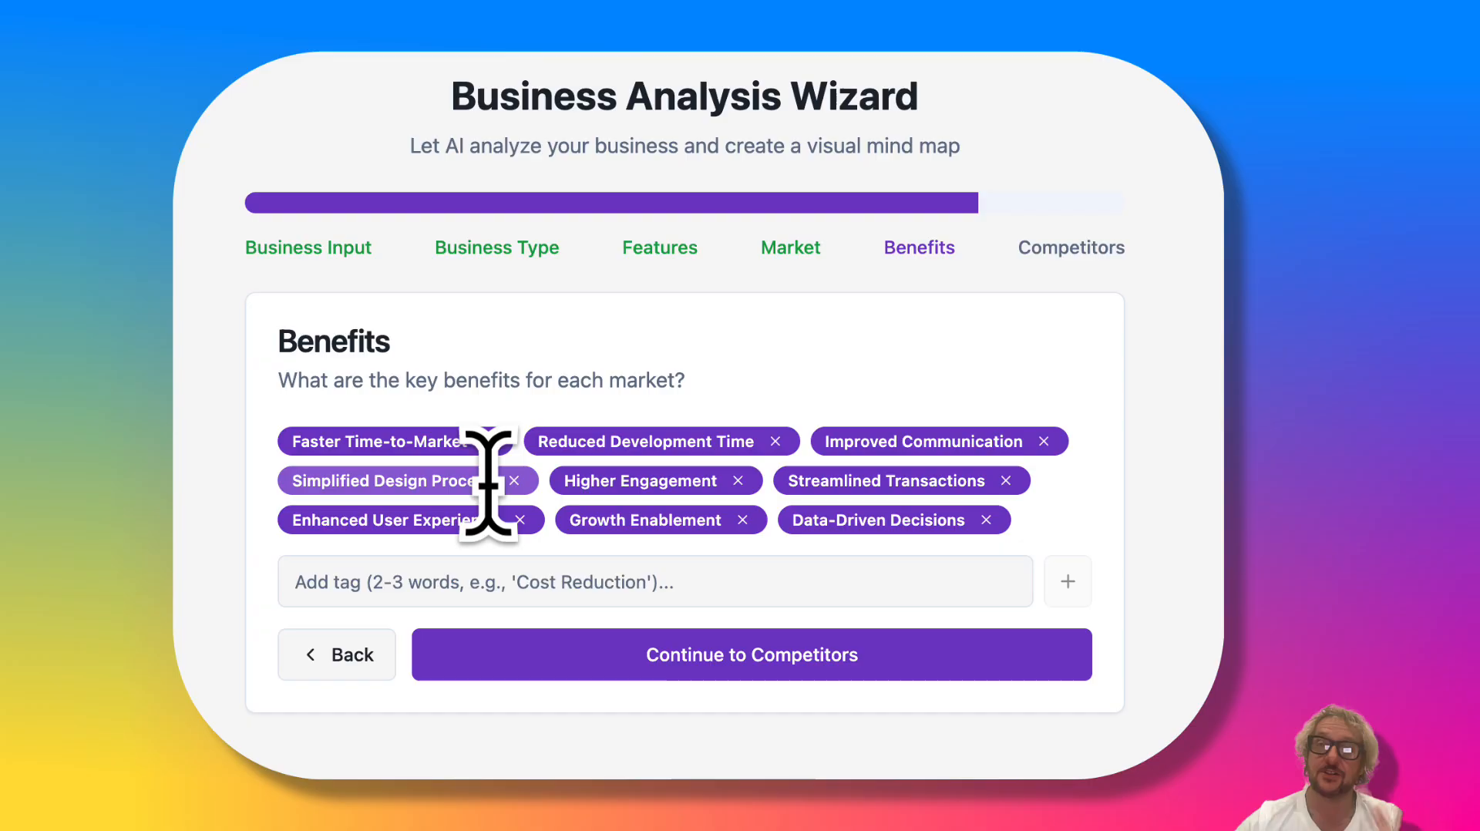
{"action": "mouse_move", "coordinate": [953, 378]}
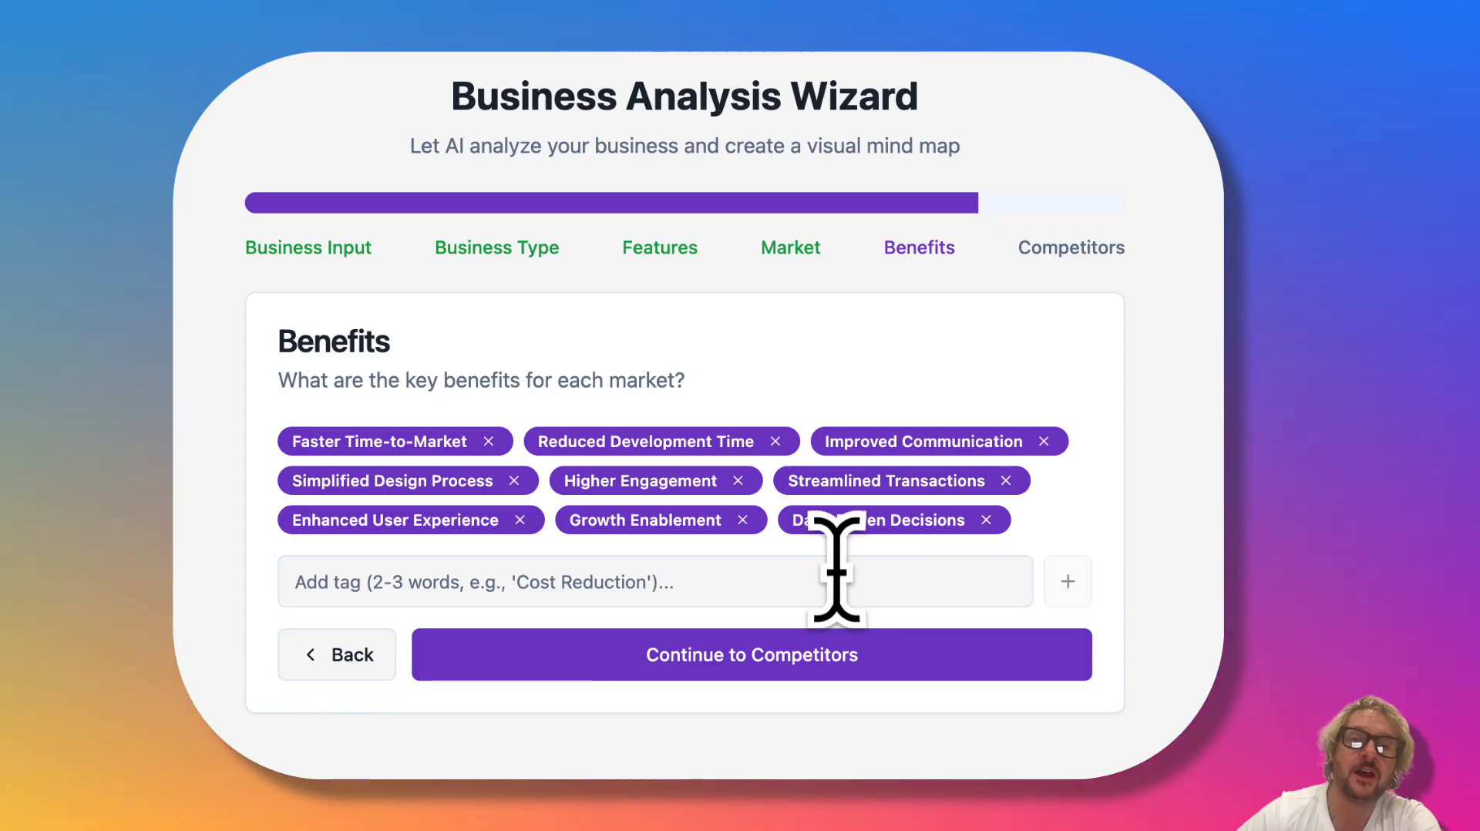
{"action": "mouse_move", "coordinate": [605, 576]}
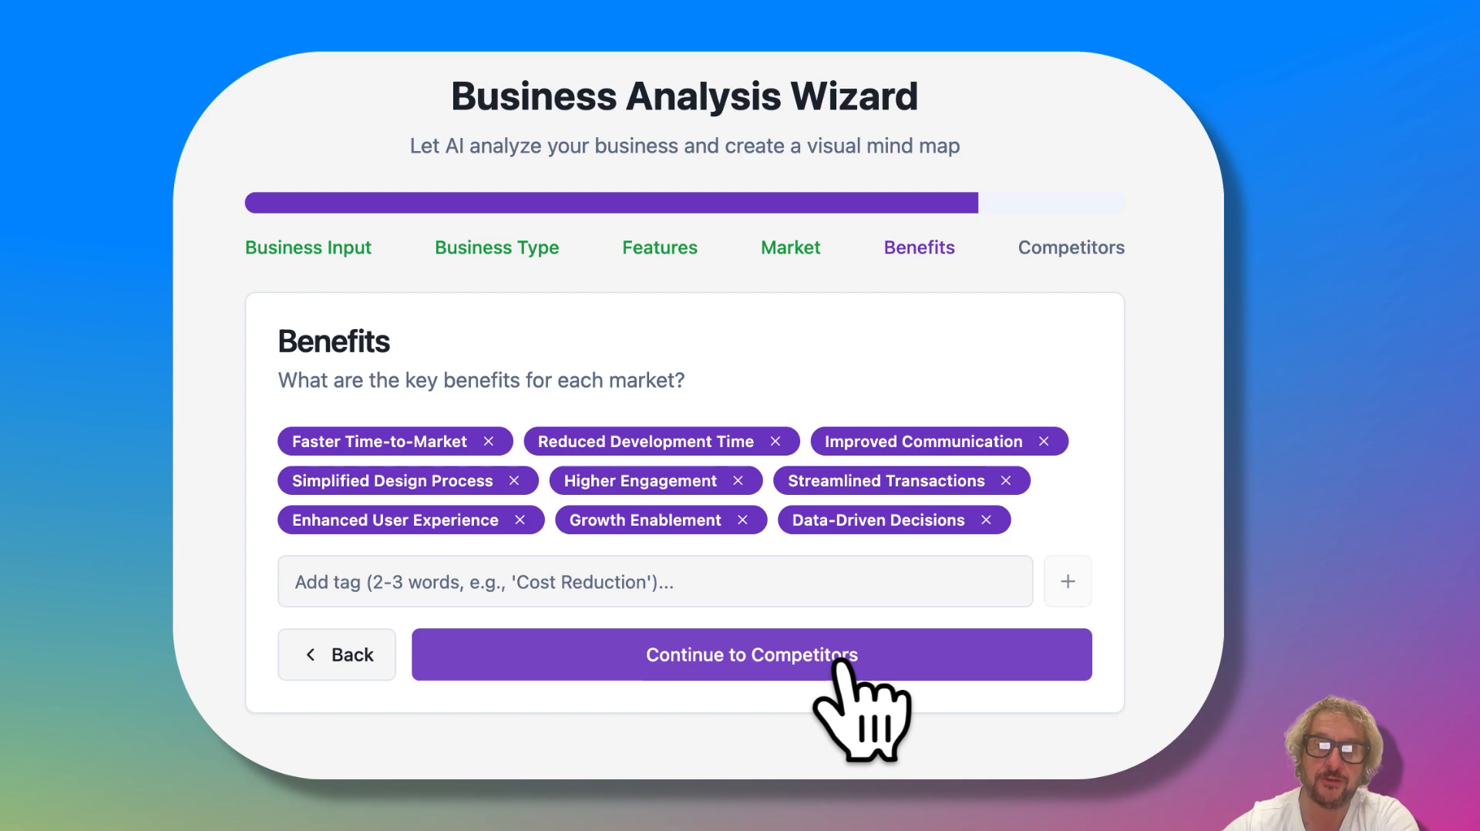
Step: Reach the Competitors step and enter buildfire with buildfire.com alongside Appy Pie
{"action": "left_click", "coordinate": [751, 654]}
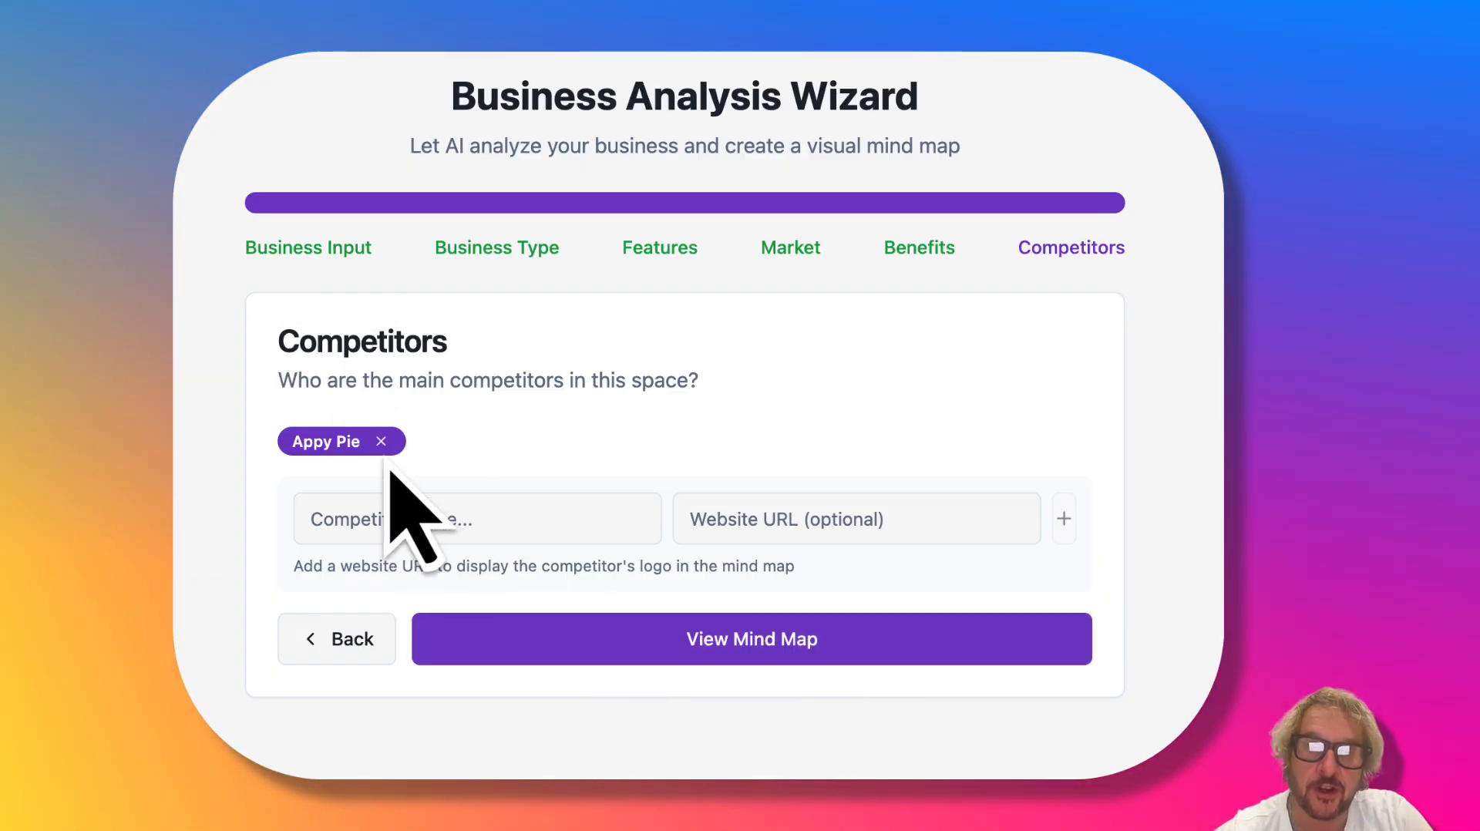
{"action": "type", "text": "buildt"}
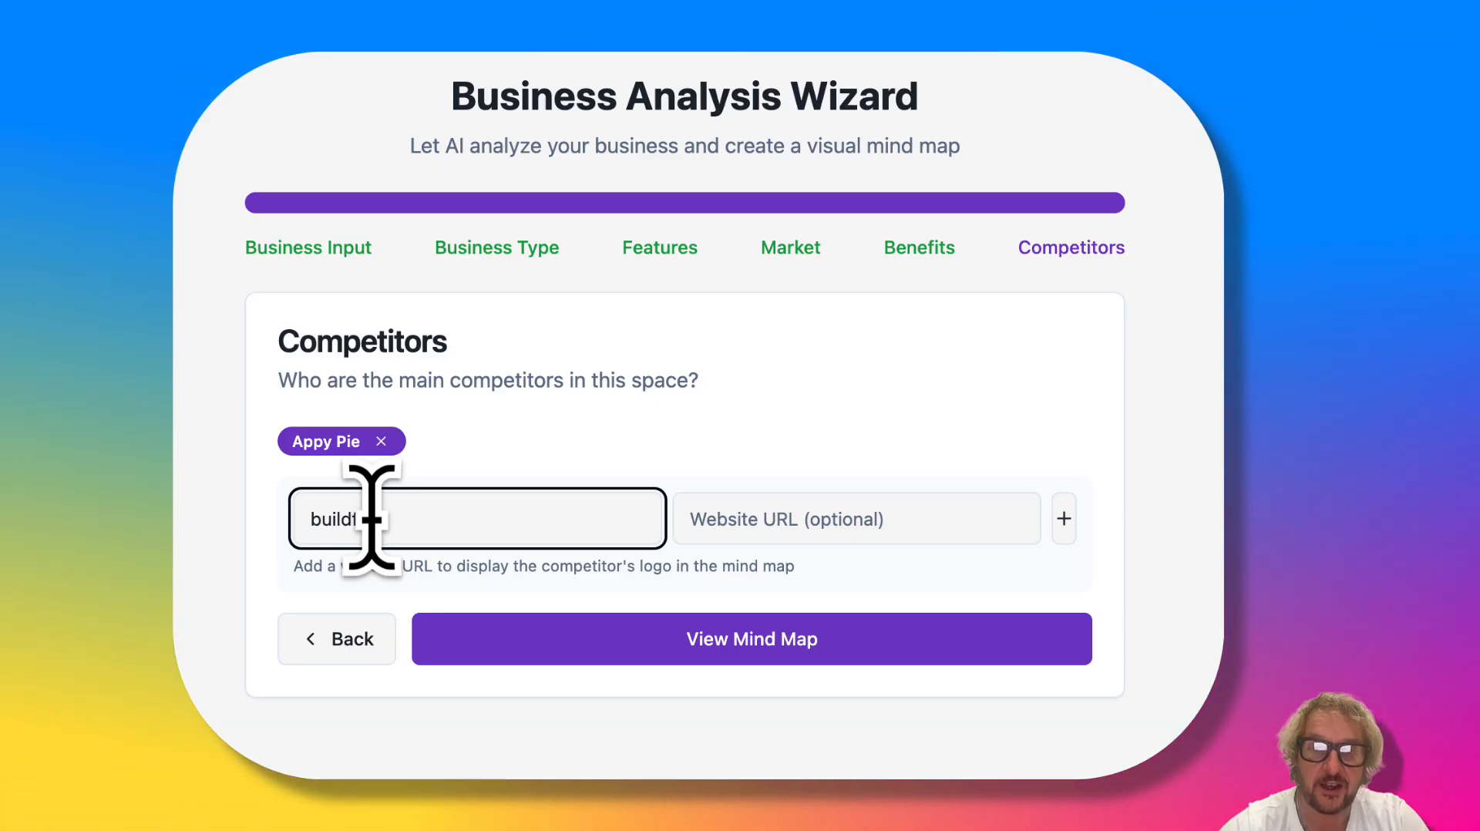
{"action": "type", "text": "buildfire"}
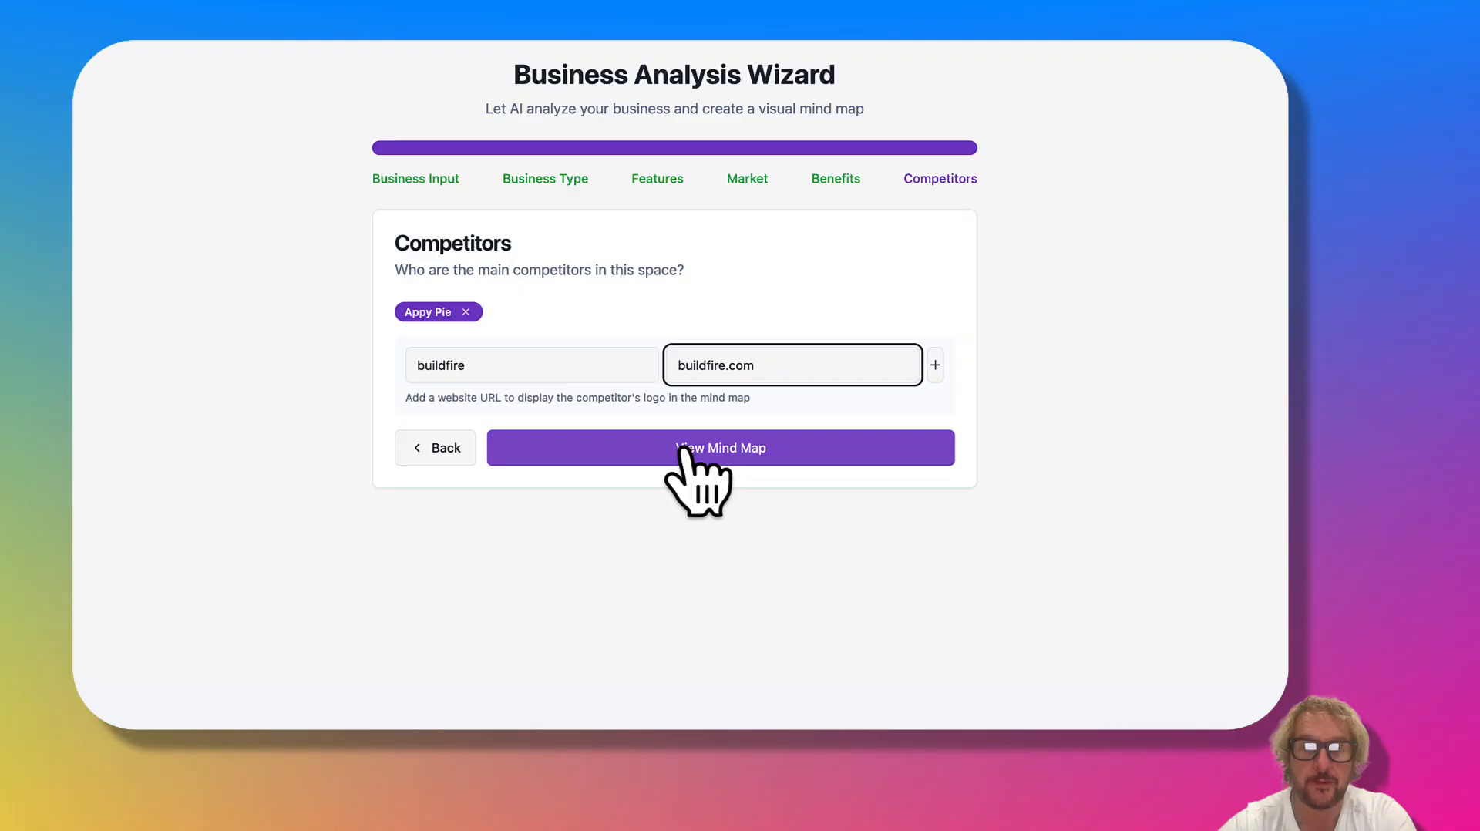
Step: Generate the AppInstitute mind map and dismiss the welcome overlay
{"action": "left_click", "coordinate": [720, 447]}
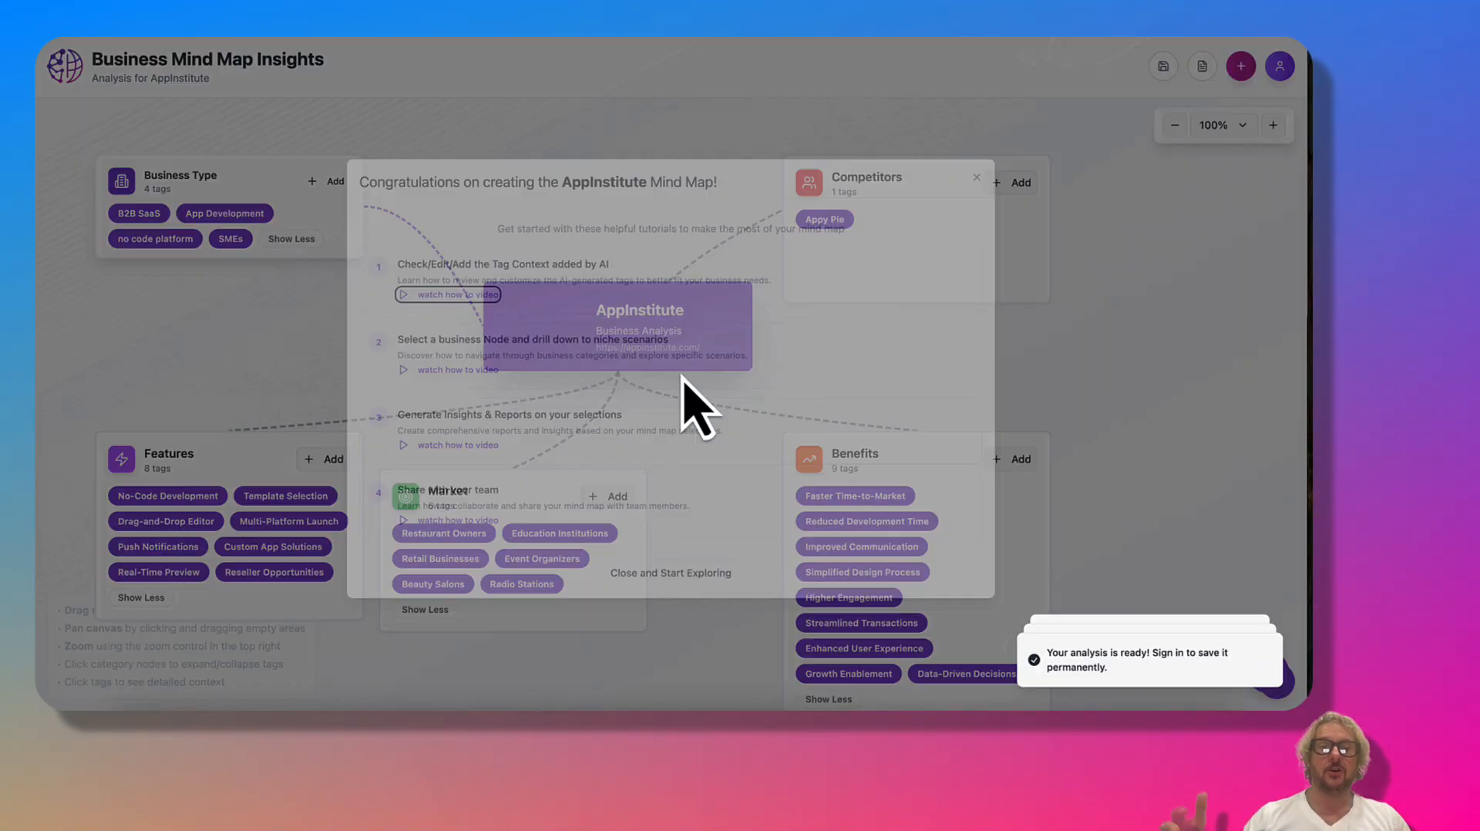
{"action": "left_click", "coordinate": [671, 572]}
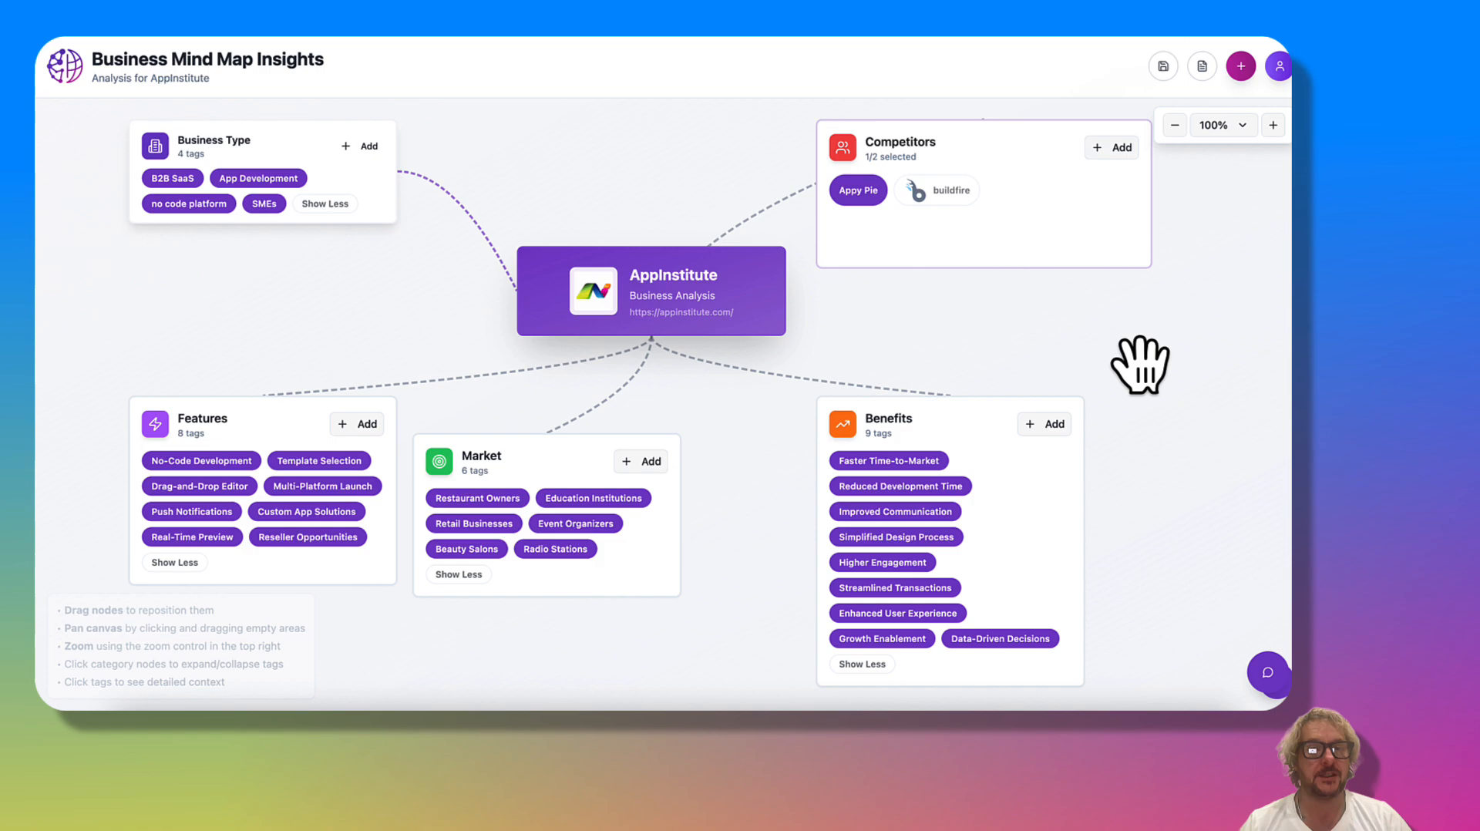
{"action": "mouse_move", "coordinate": [582, 274]}
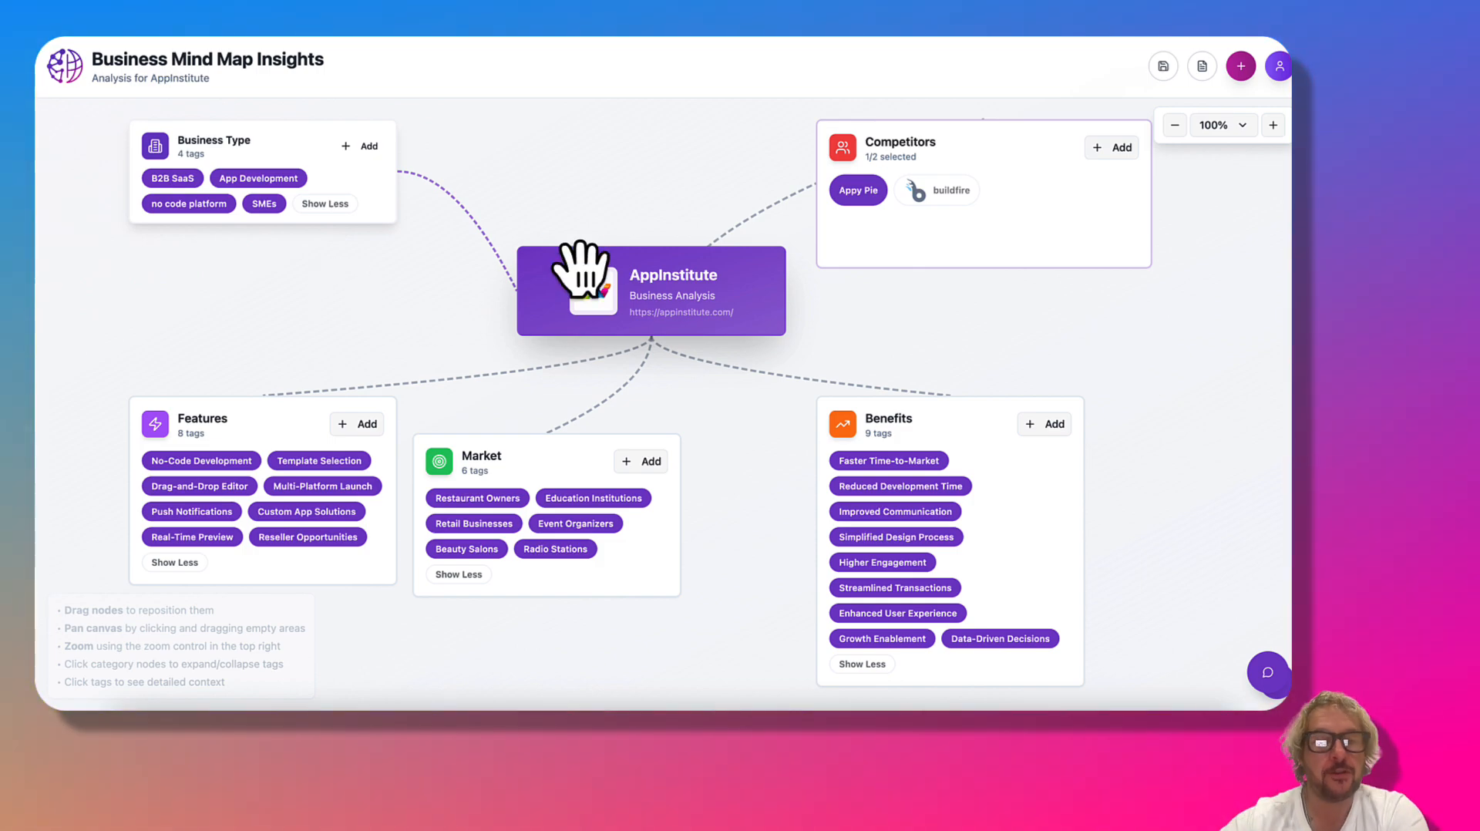
{"action": "mouse_move", "coordinate": [338, 293]}
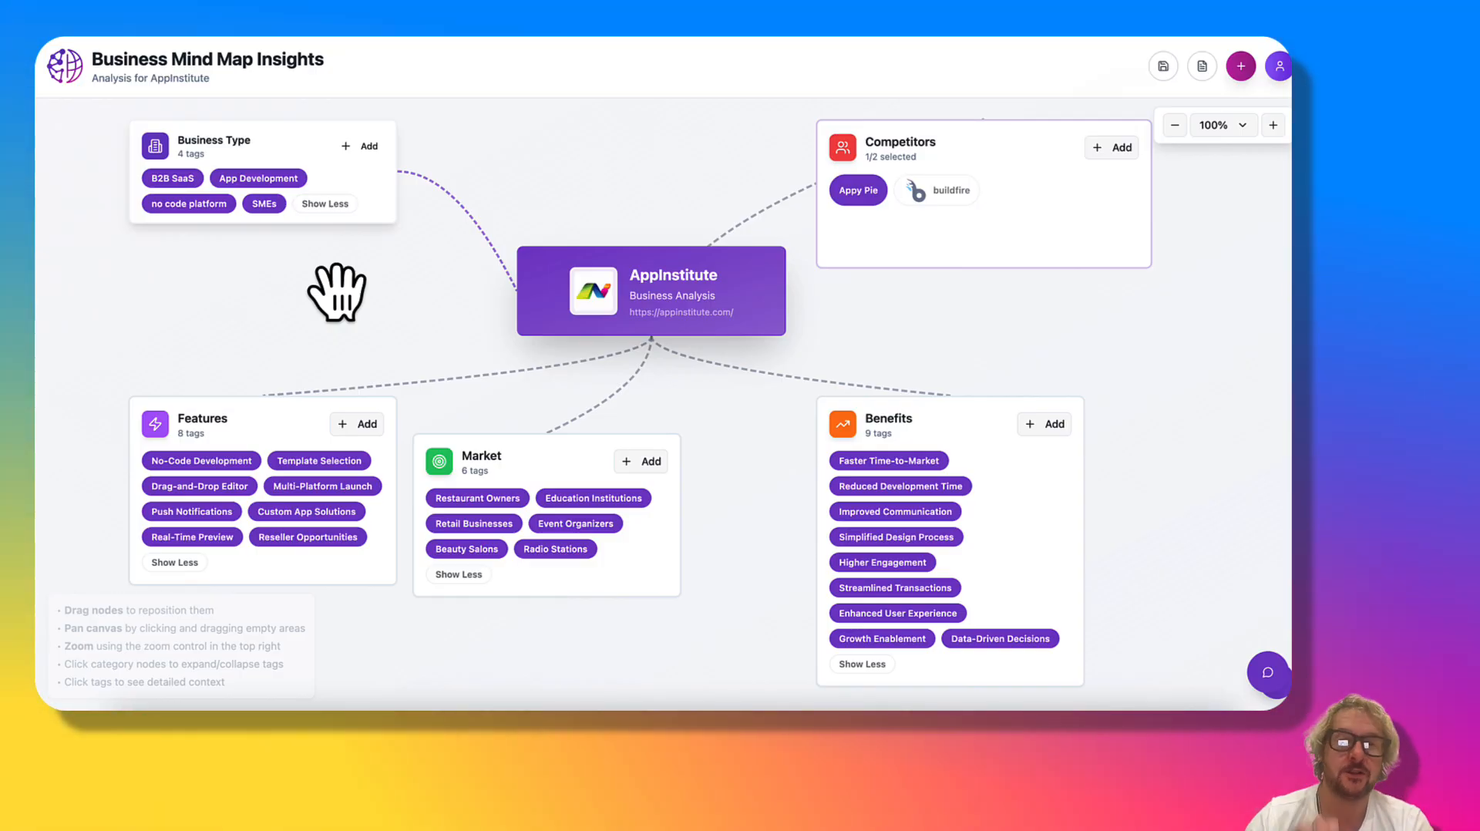
{"action": "mouse_move", "coordinate": [236, 420]}
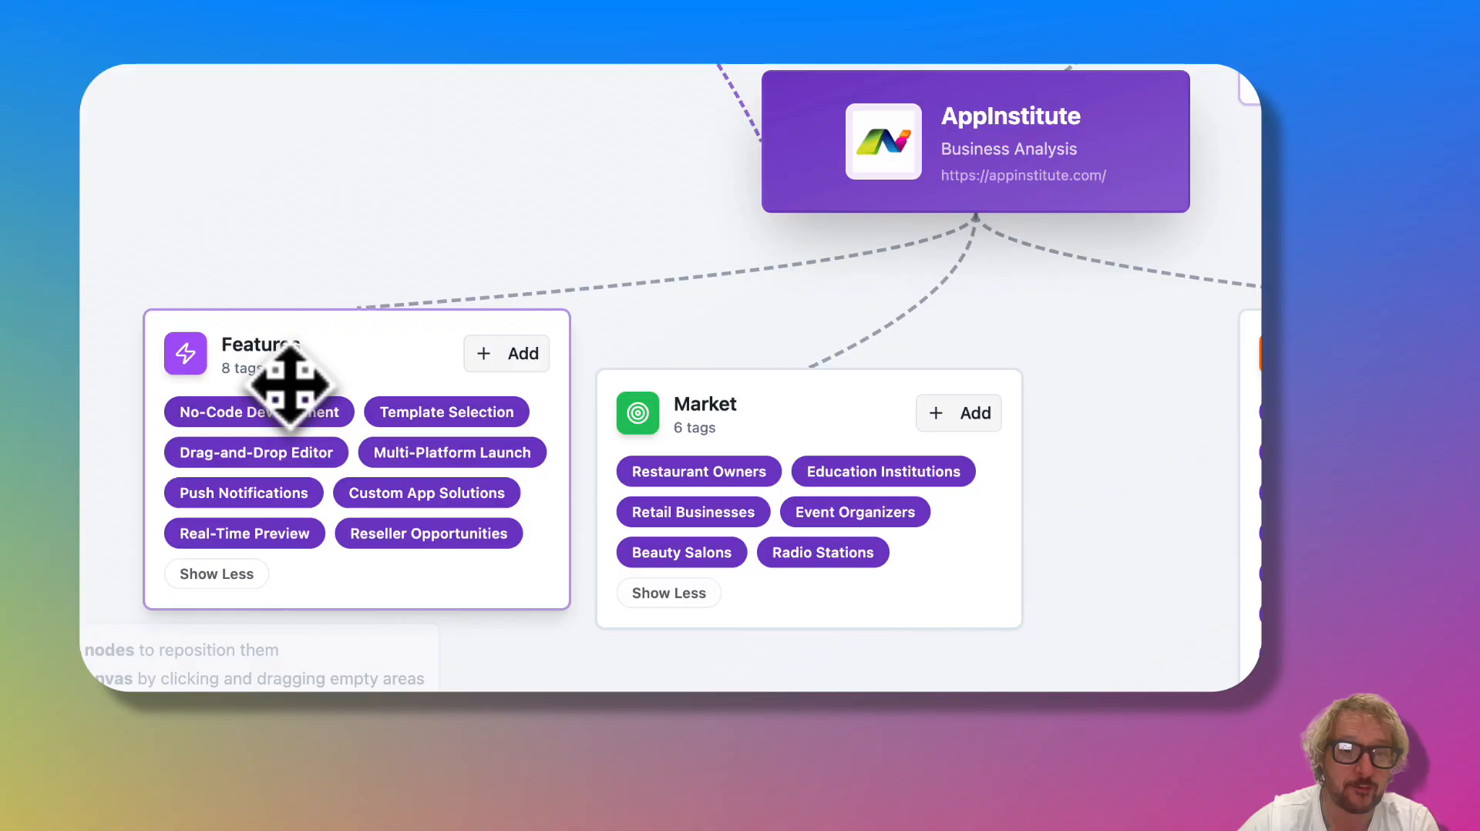
Step: Show the No-Code Development tag's context details under the Features node
{"action": "left_click", "coordinate": [257, 411]}
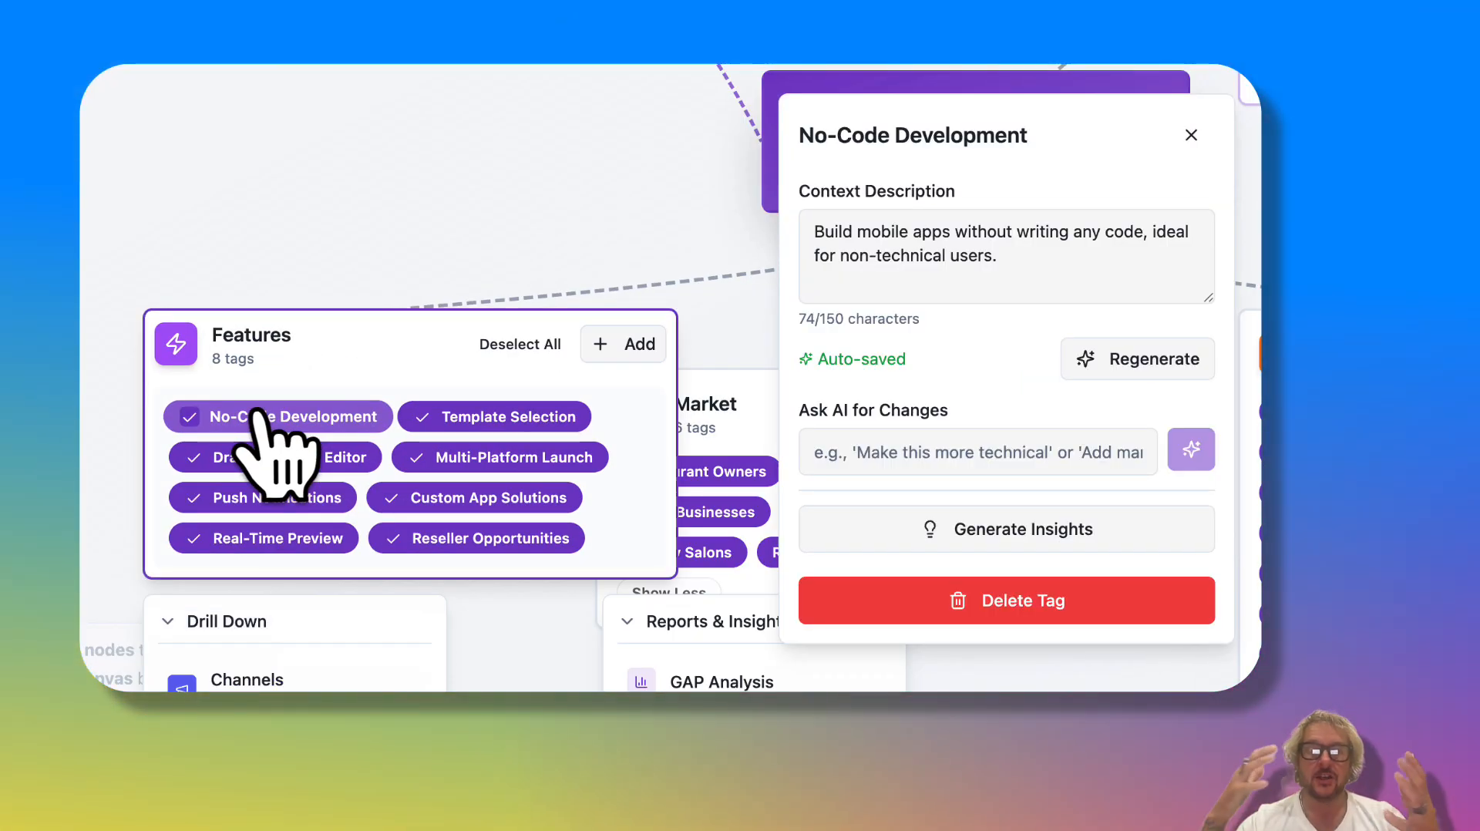
{"action": "triple_click", "coordinate": [1005, 244]}
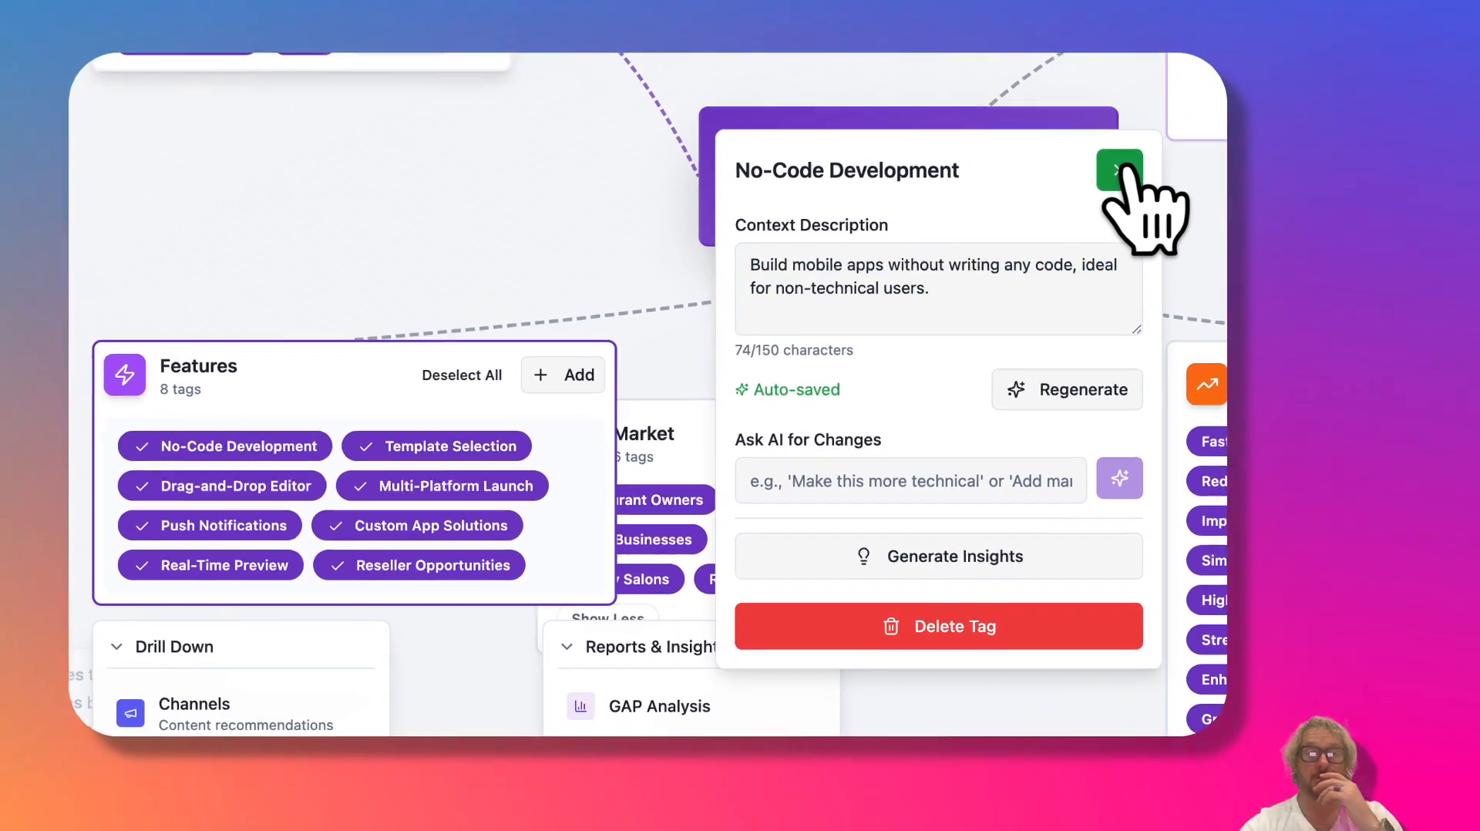
Step: Keep only Push Notifications selected and clear the tags in the drilled-down Market node
{"action": "left_click", "coordinate": [1119, 171]}
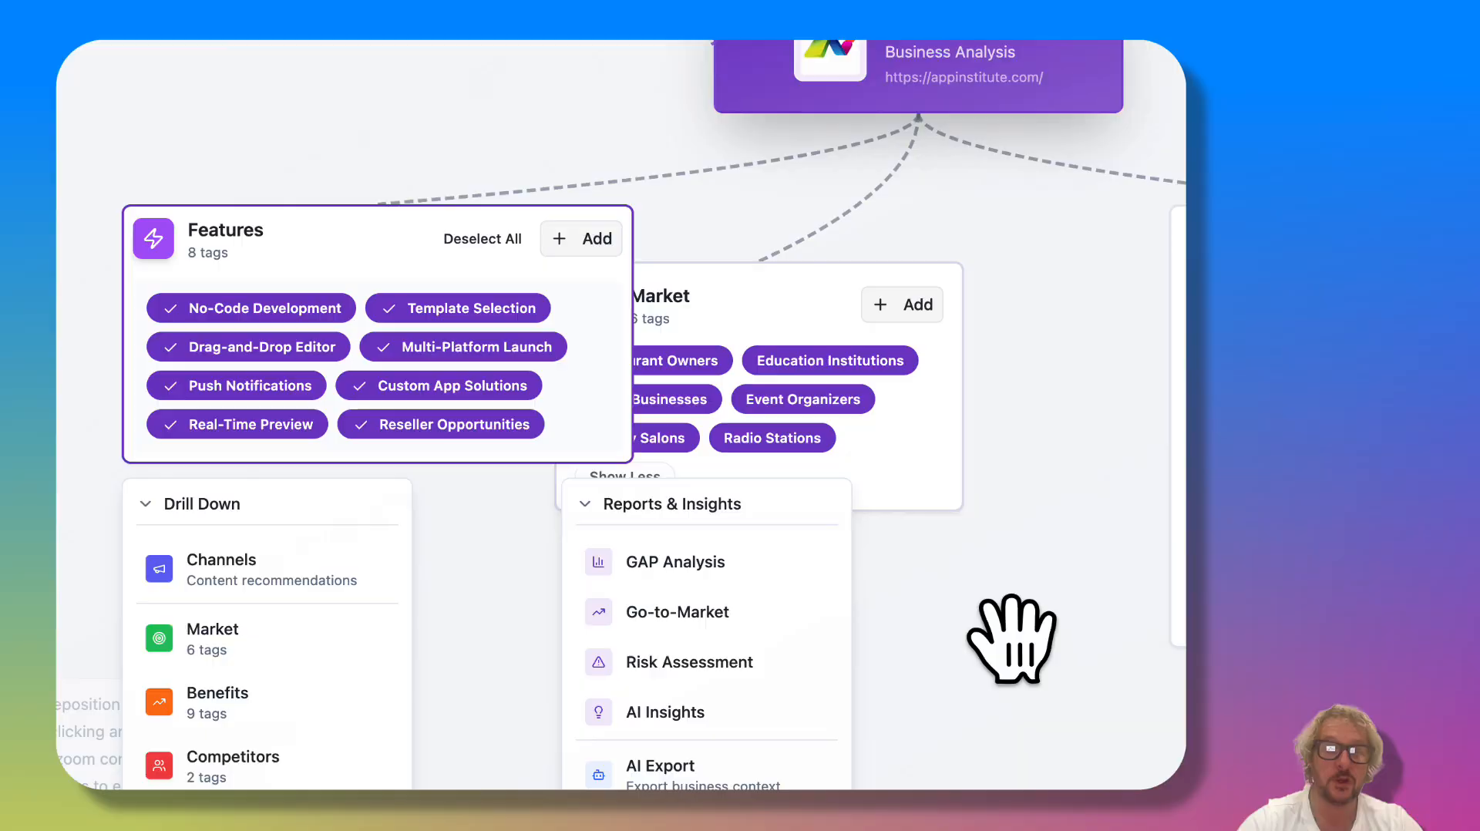
{"action": "left_click", "coordinate": [483, 237]}
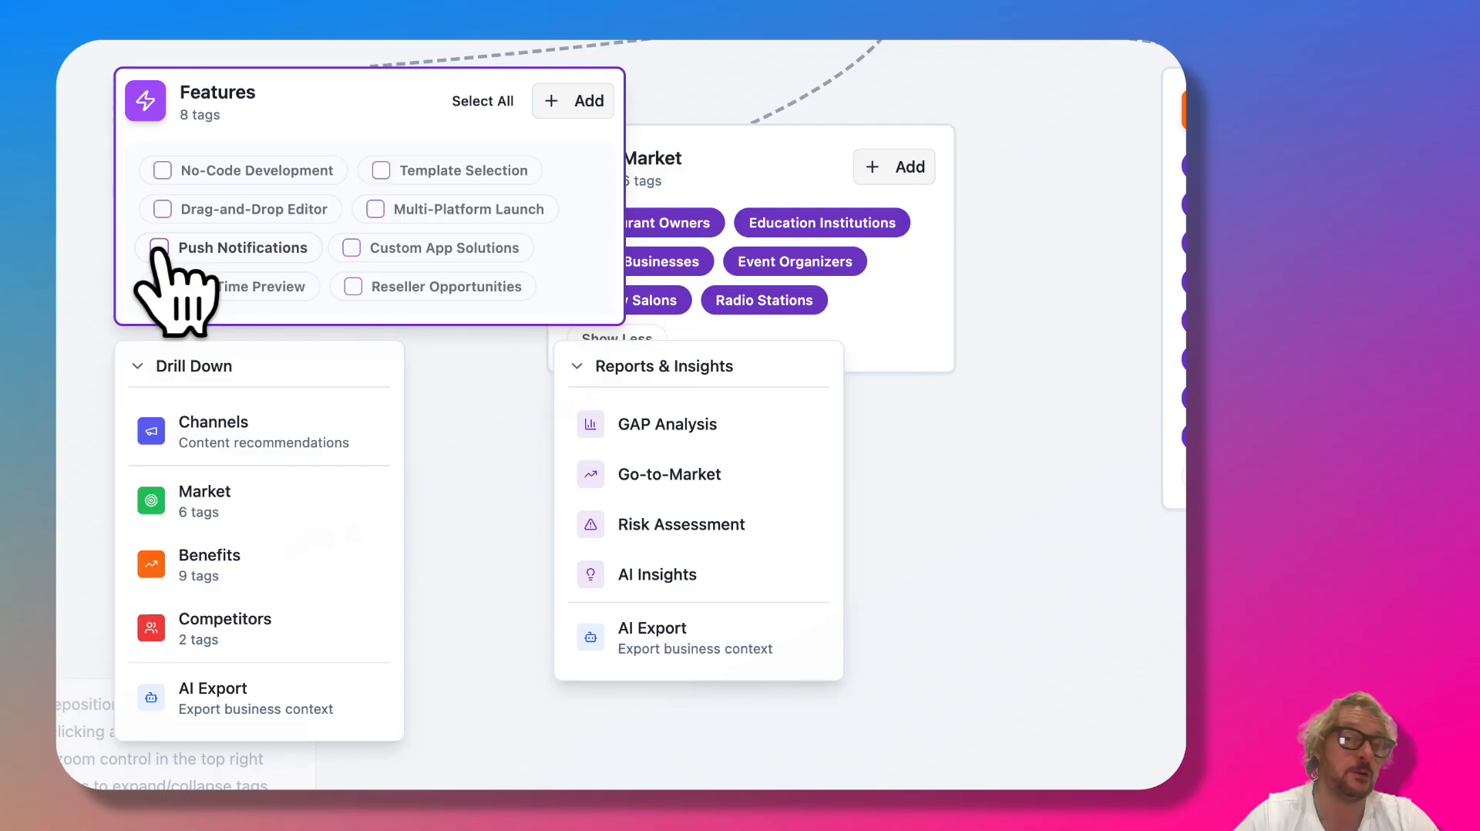
{"action": "left_click", "coordinate": [162, 247]}
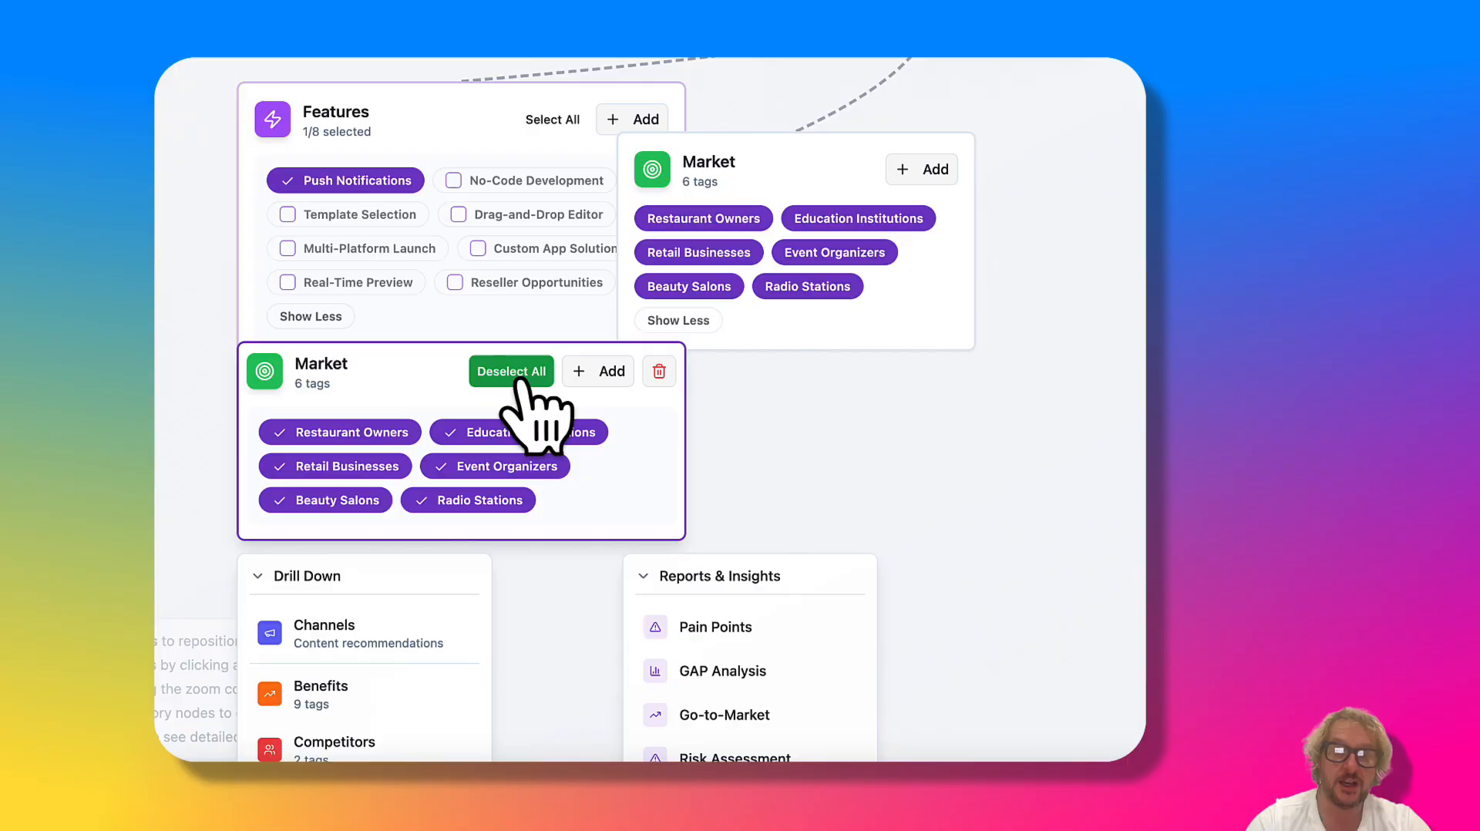
{"action": "left_click", "coordinate": [510, 370]}
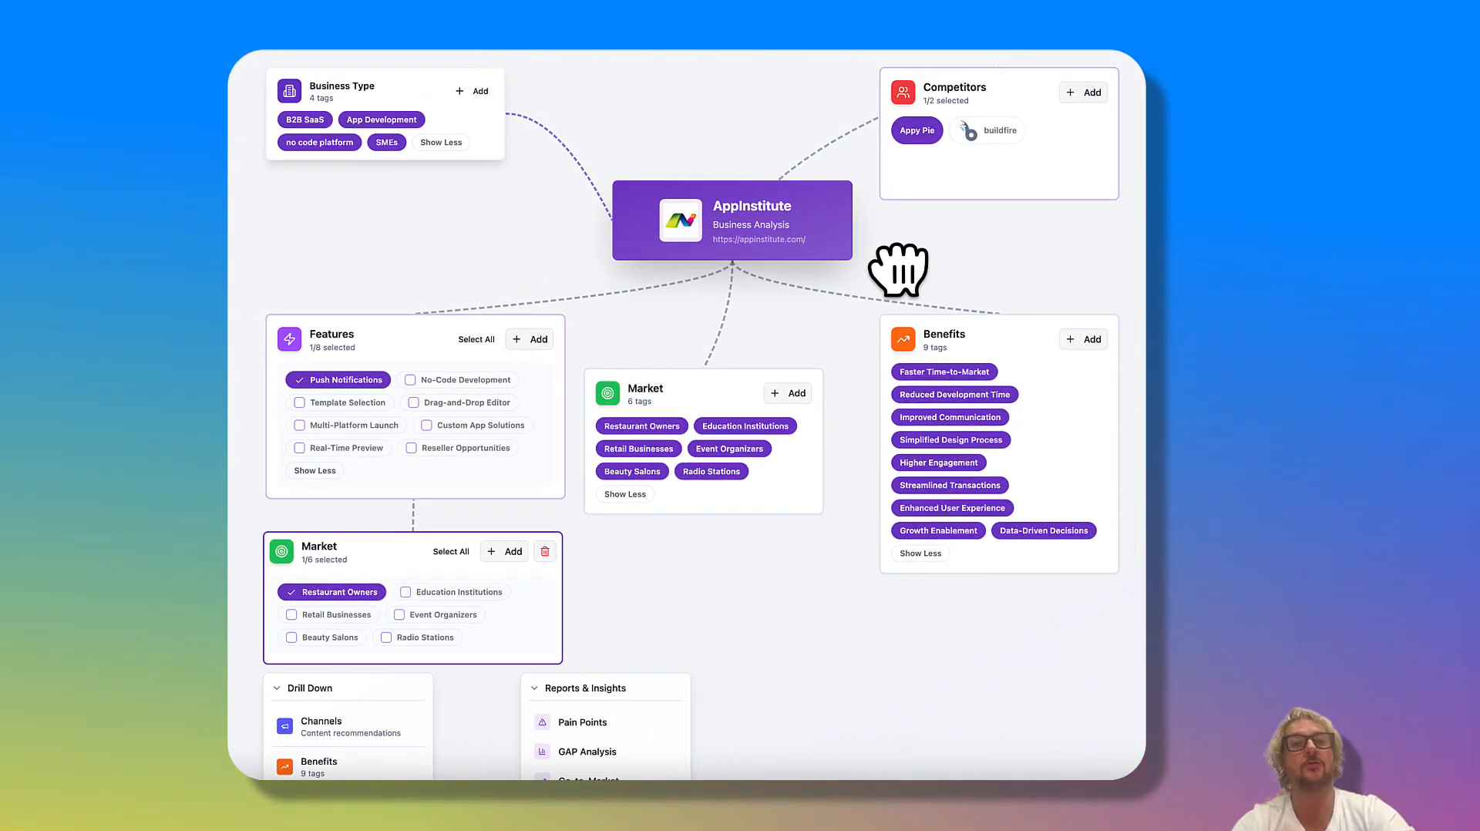
{"action": "mouse_move", "coordinate": [977, 279]}
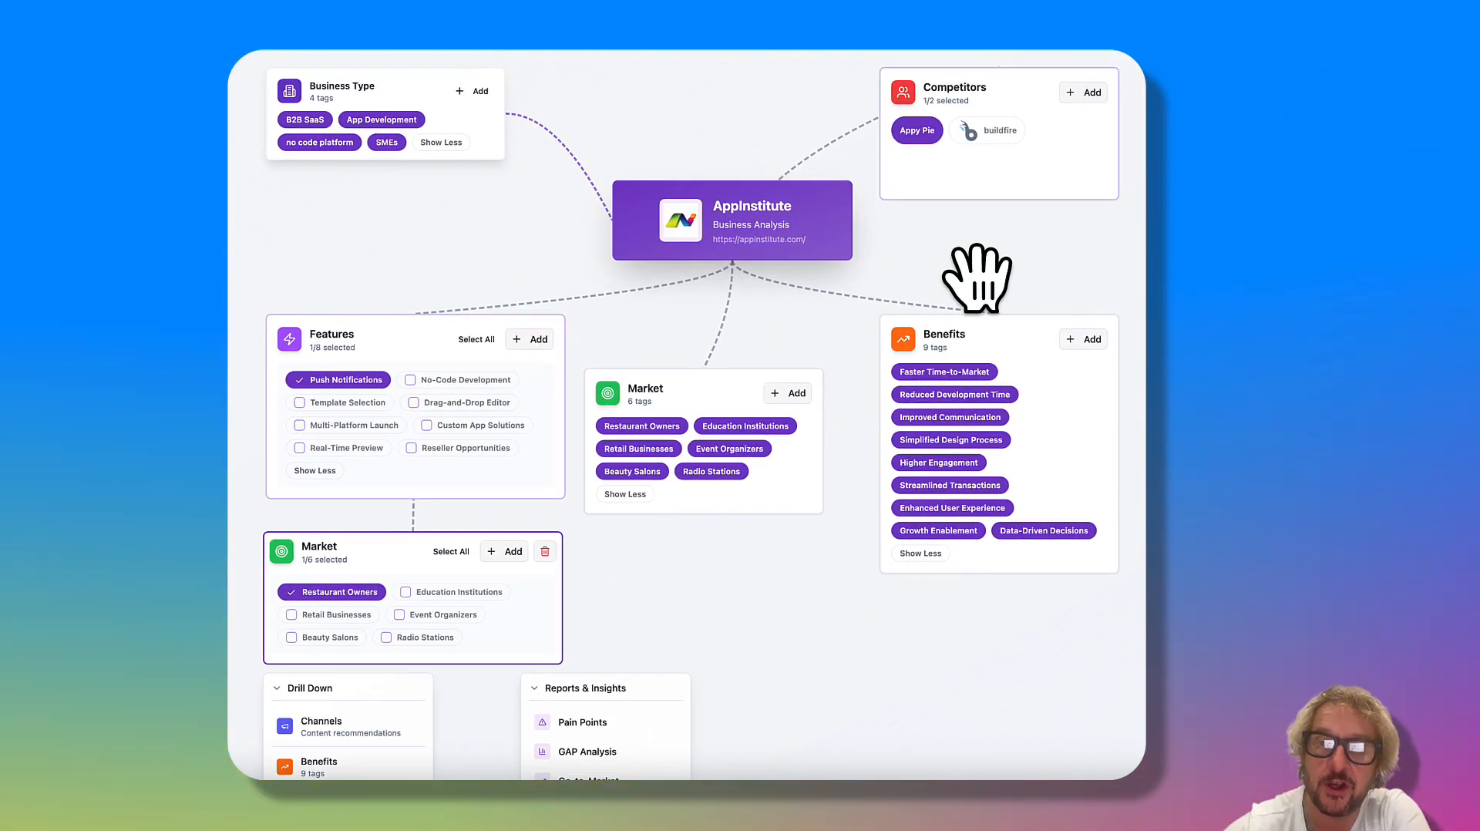
{"action": "mouse_move", "coordinate": [934, 490]}
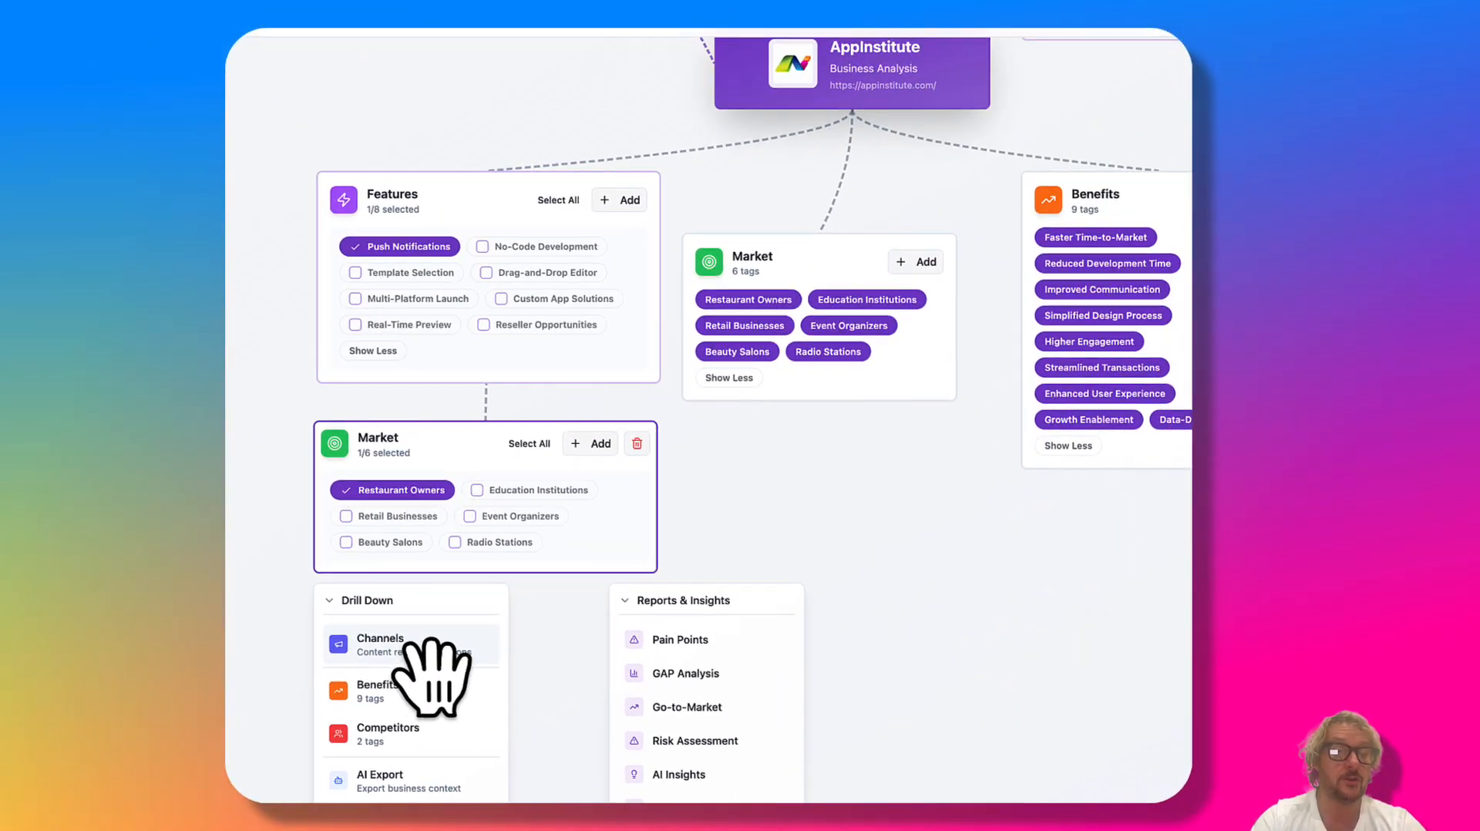
Step: Start a Partnerships – Product Hunt Launch strategy for Push Notifications and Restaurant Owners
{"action": "left_click", "coordinate": [380, 640]}
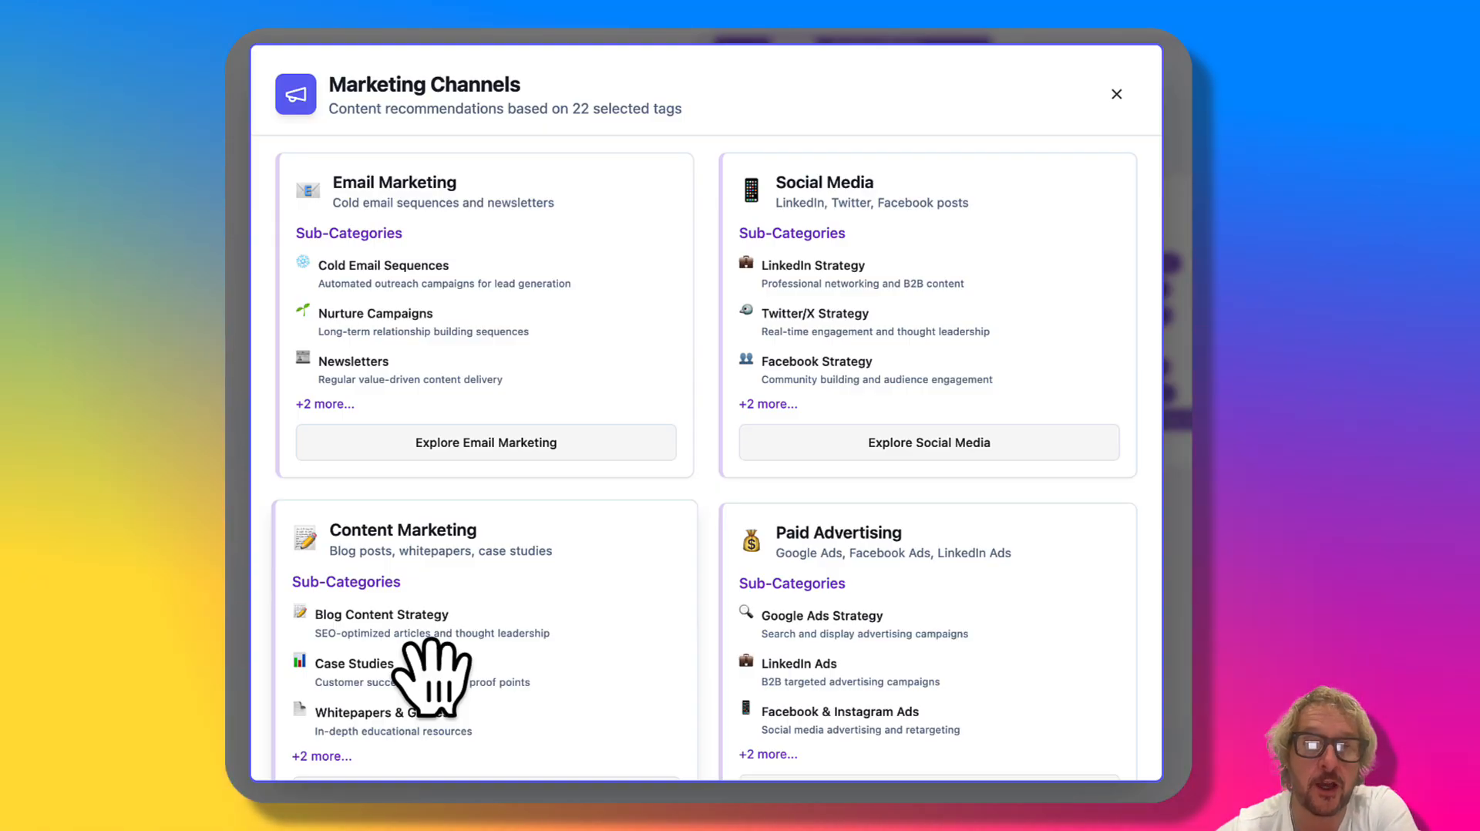
{"action": "mouse_move", "coordinate": [797, 416]}
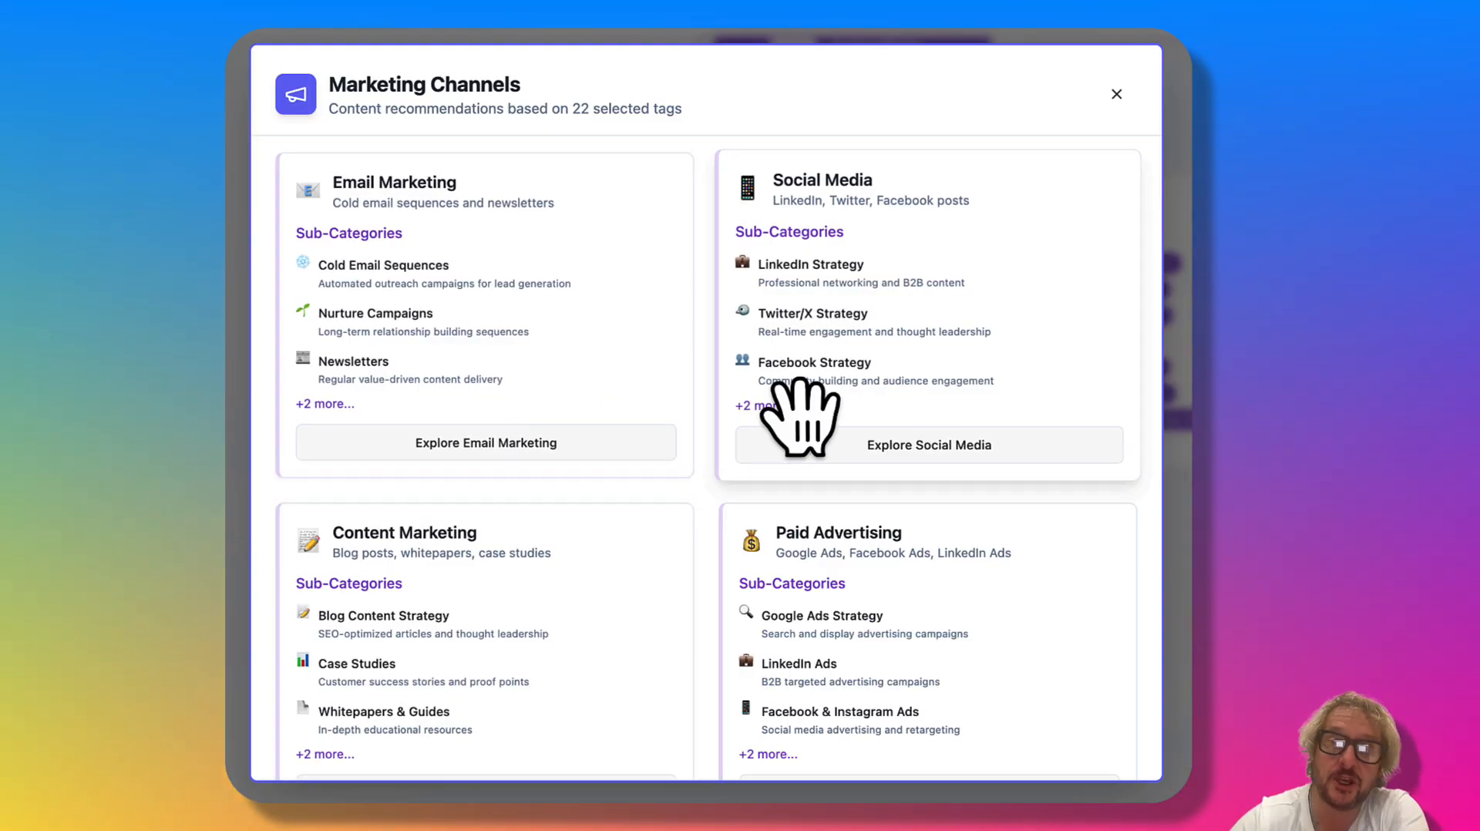
{"action": "scroll", "scroll_direction": "down", "scroll_amount": 3}
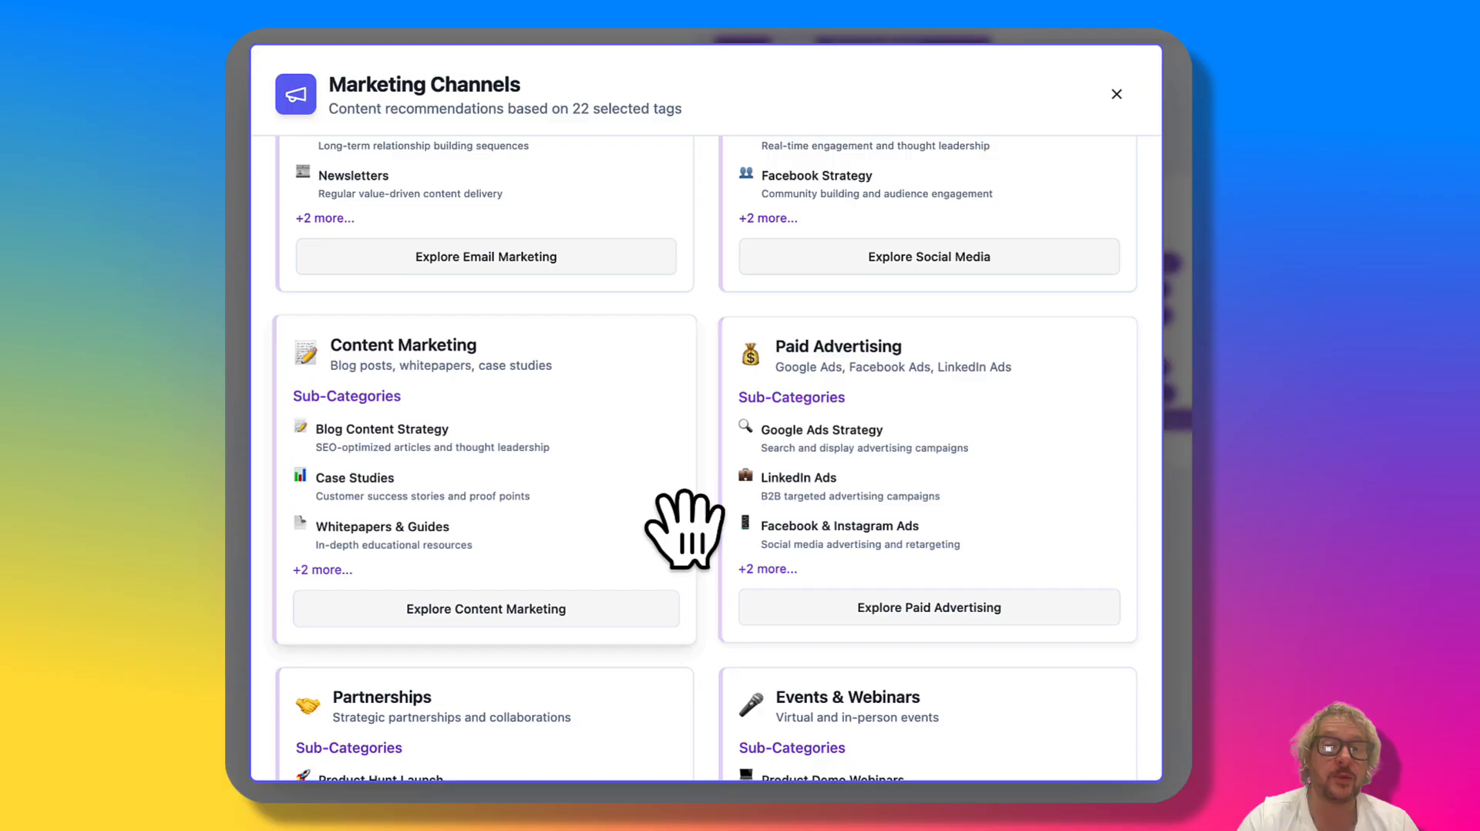
{"action": "scroll", "scroll_direction": "down", "scroll_amount": 3}
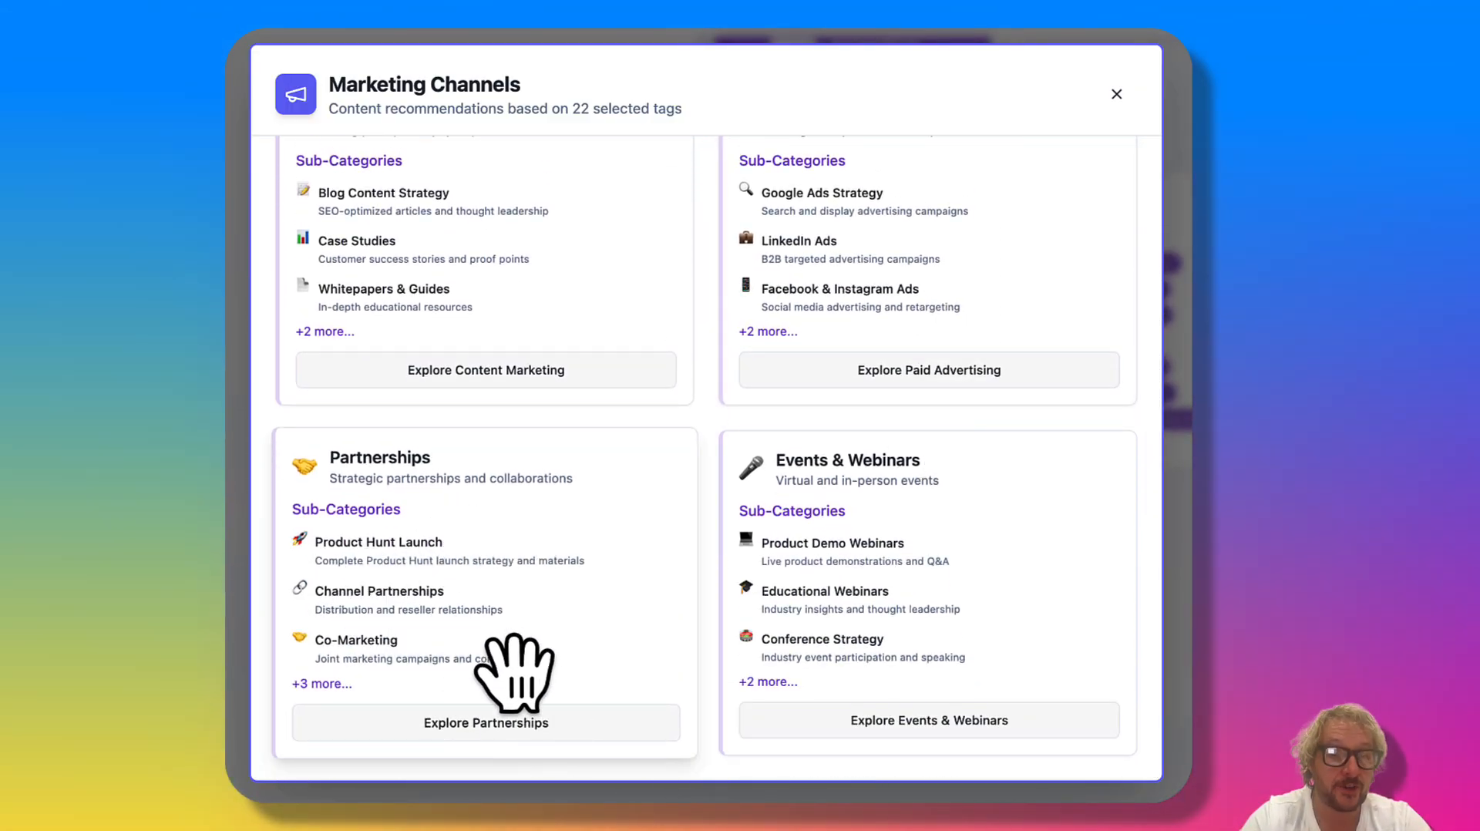
{"action": "left_click", "coordinate": [485, 723]}
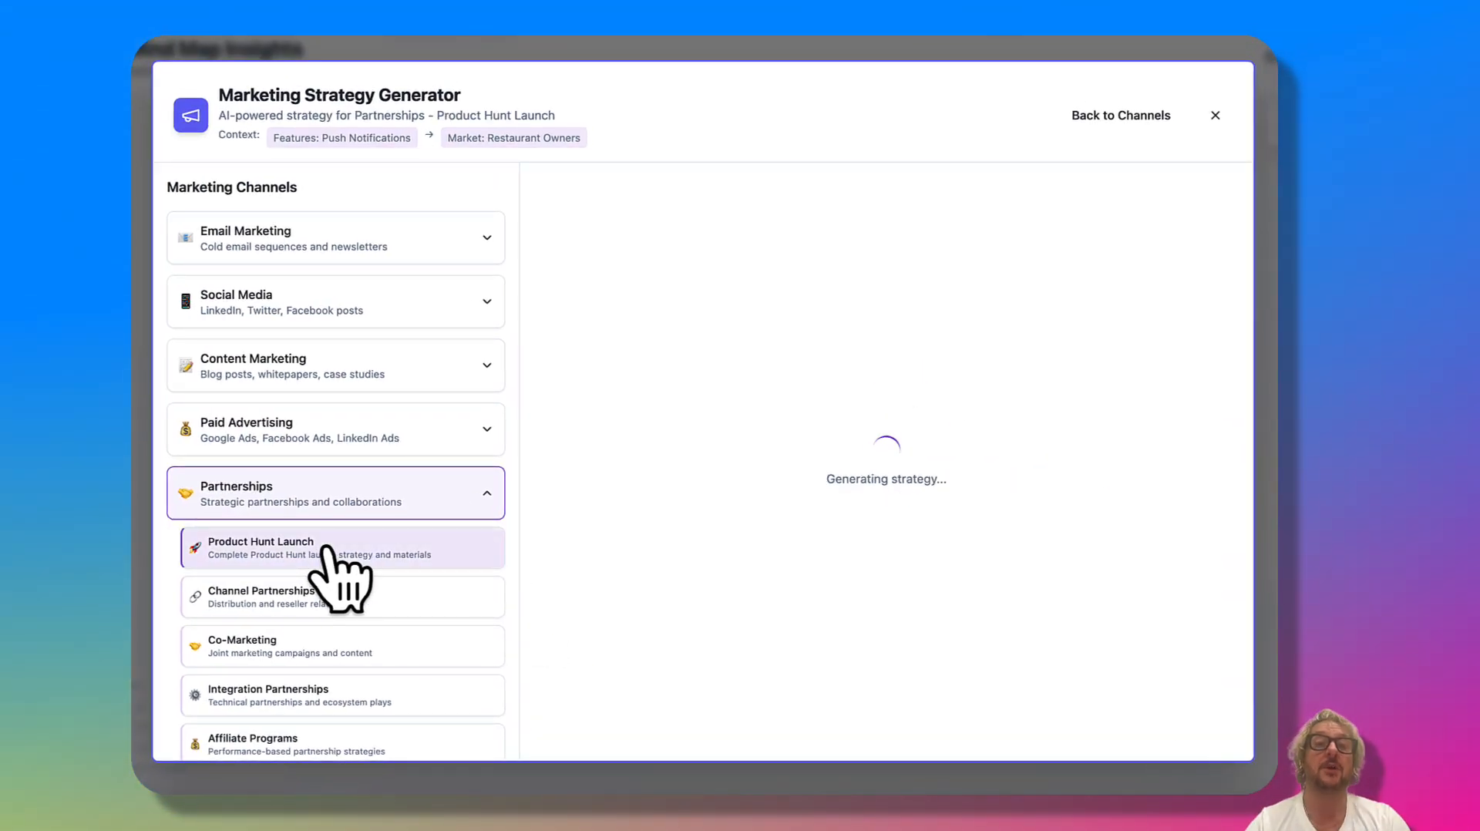
{"action": "mouse_move", "coordinate": [1000, 416]}
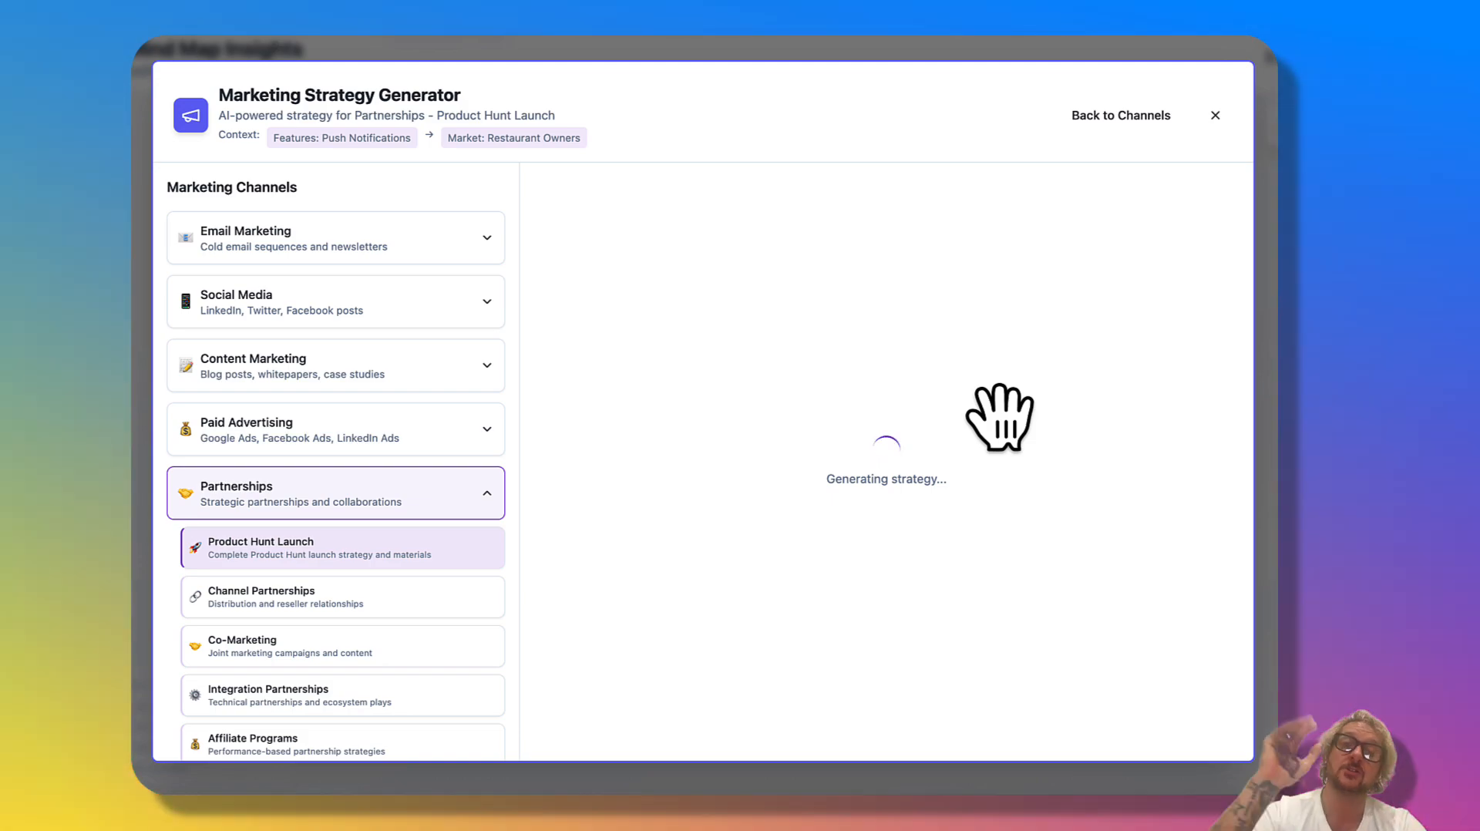
{"action": "mouse_move", "coordinate": [885, 660]}
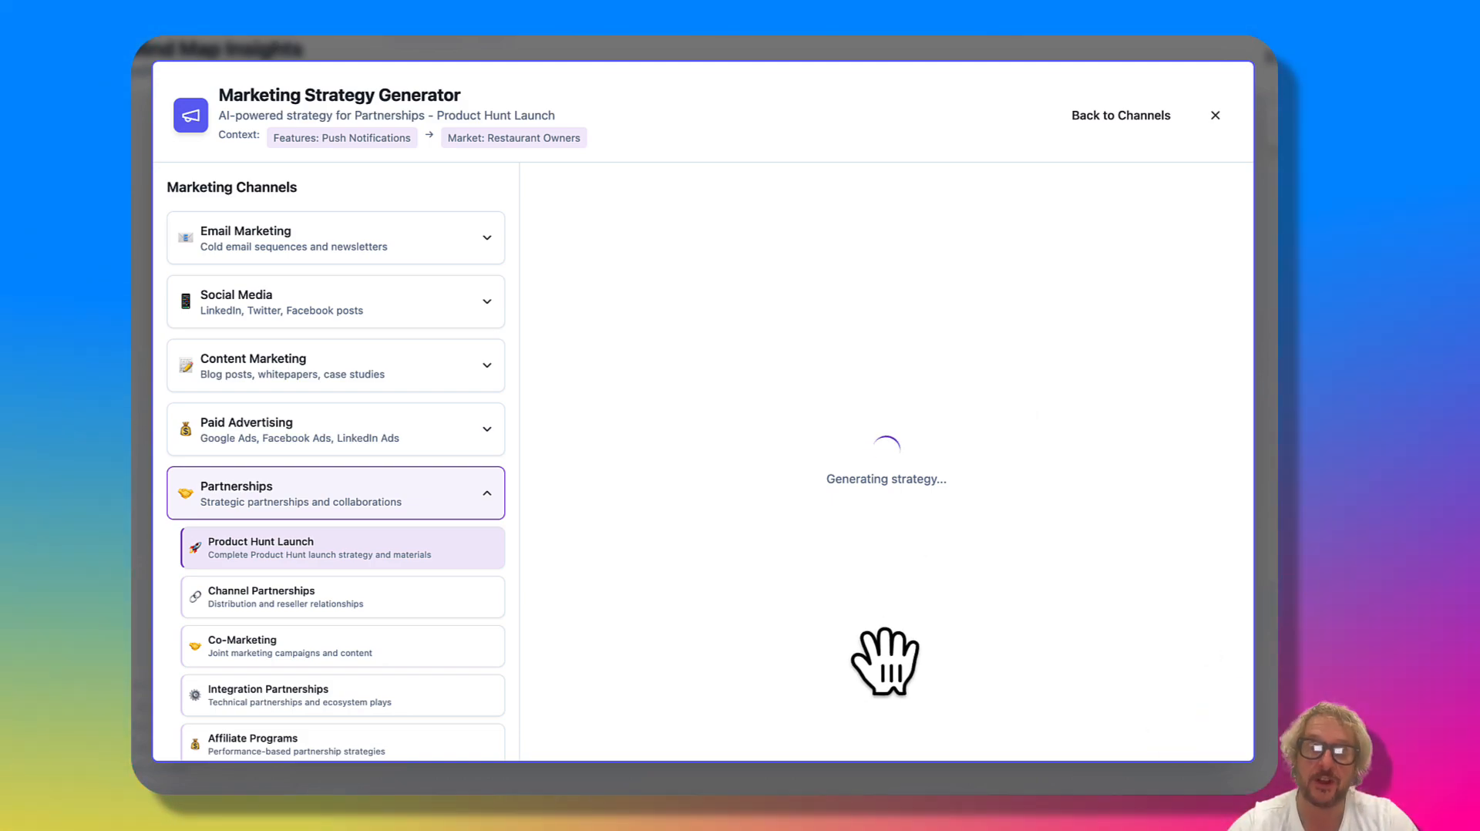
{"action": "mouse_move", "coordinate": [745, 765]}
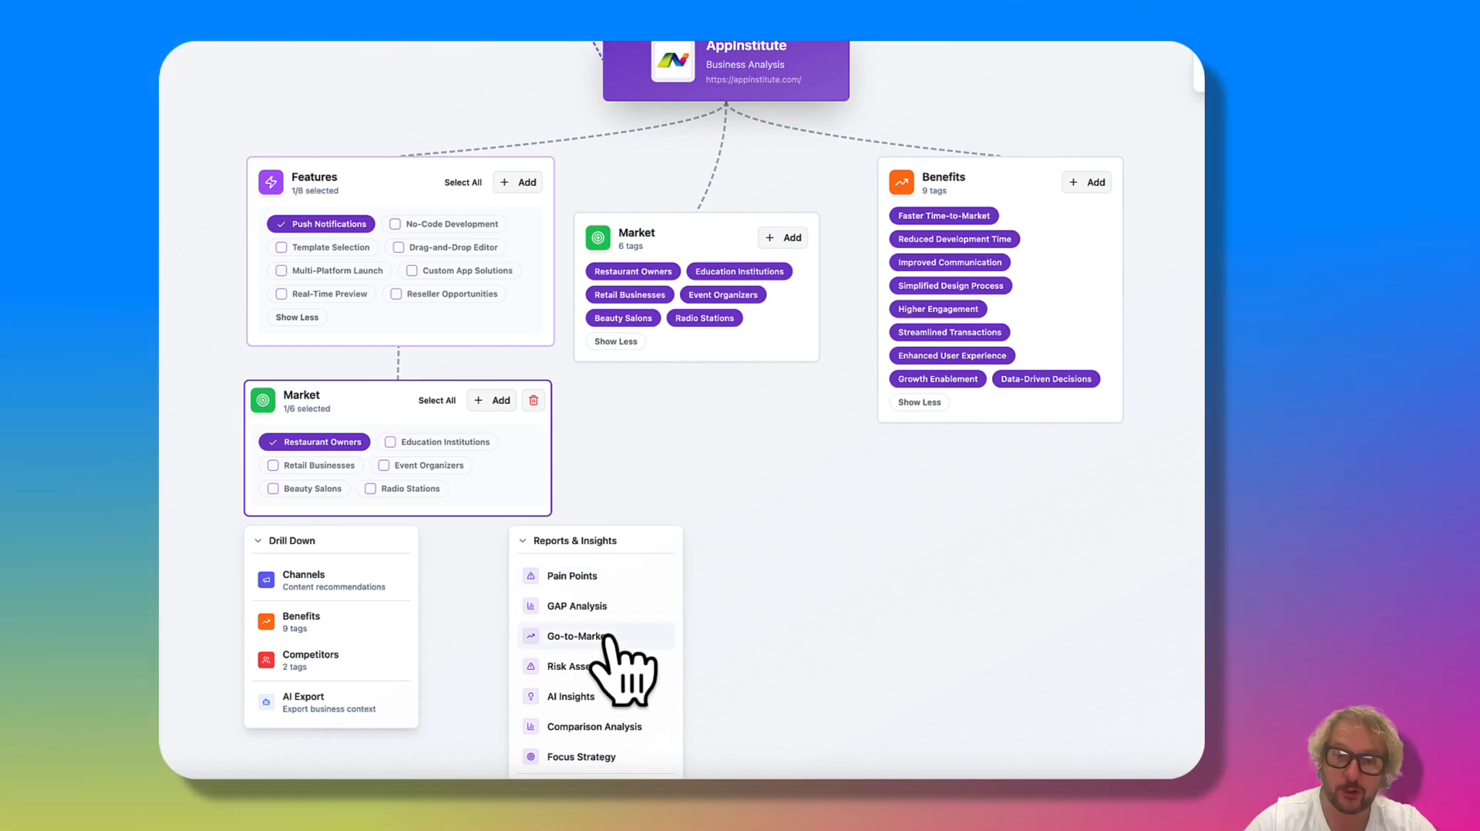
Step: Generate the GTM report for Push Notifications × Restaurant Owners and review it down to Competitive Differentiation
{"action": "left_click", "coordinate": [578, 635]}
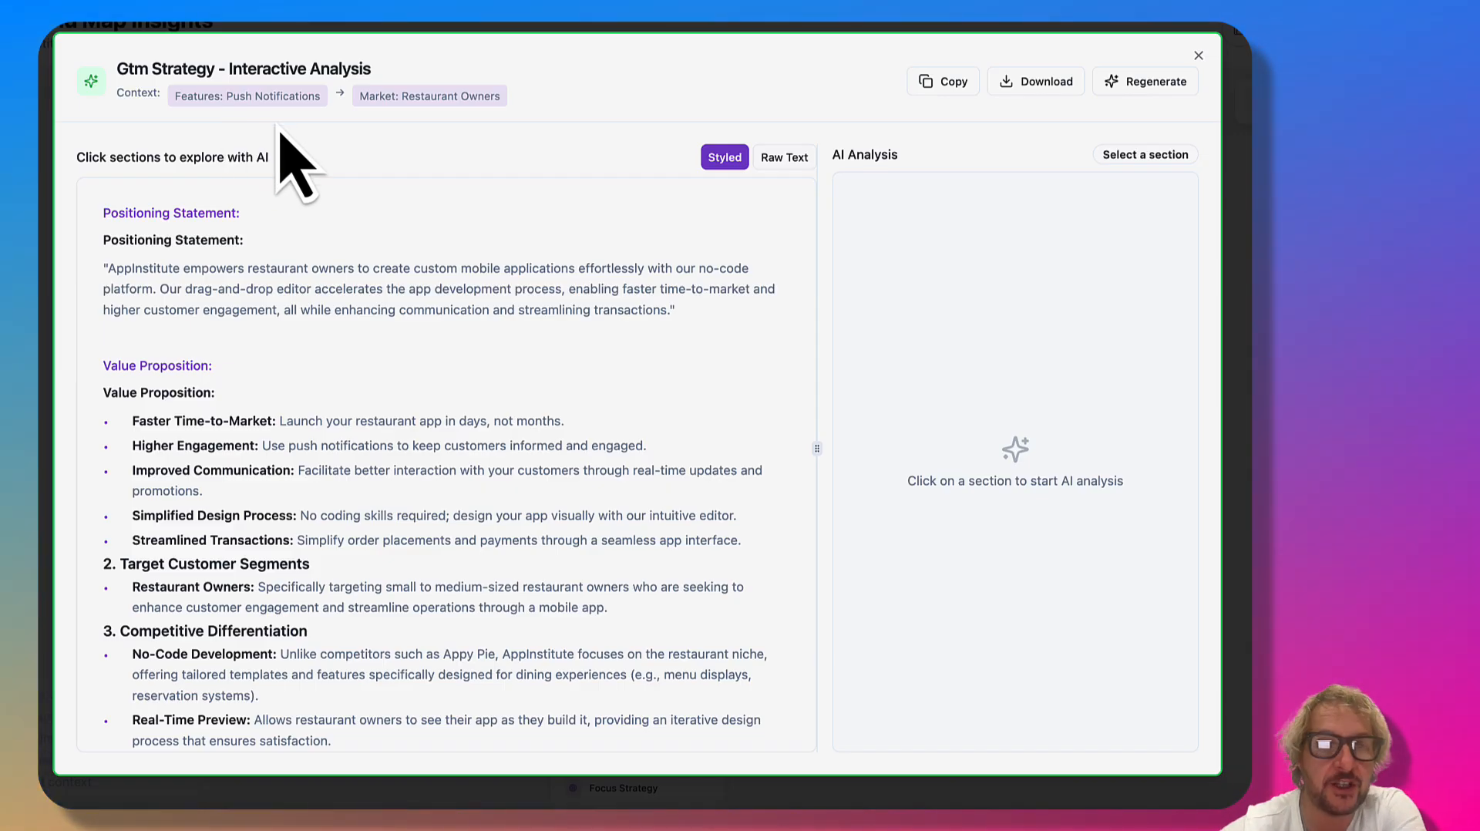
{"action": "mouse_move", "coordinate": [491, 189]}
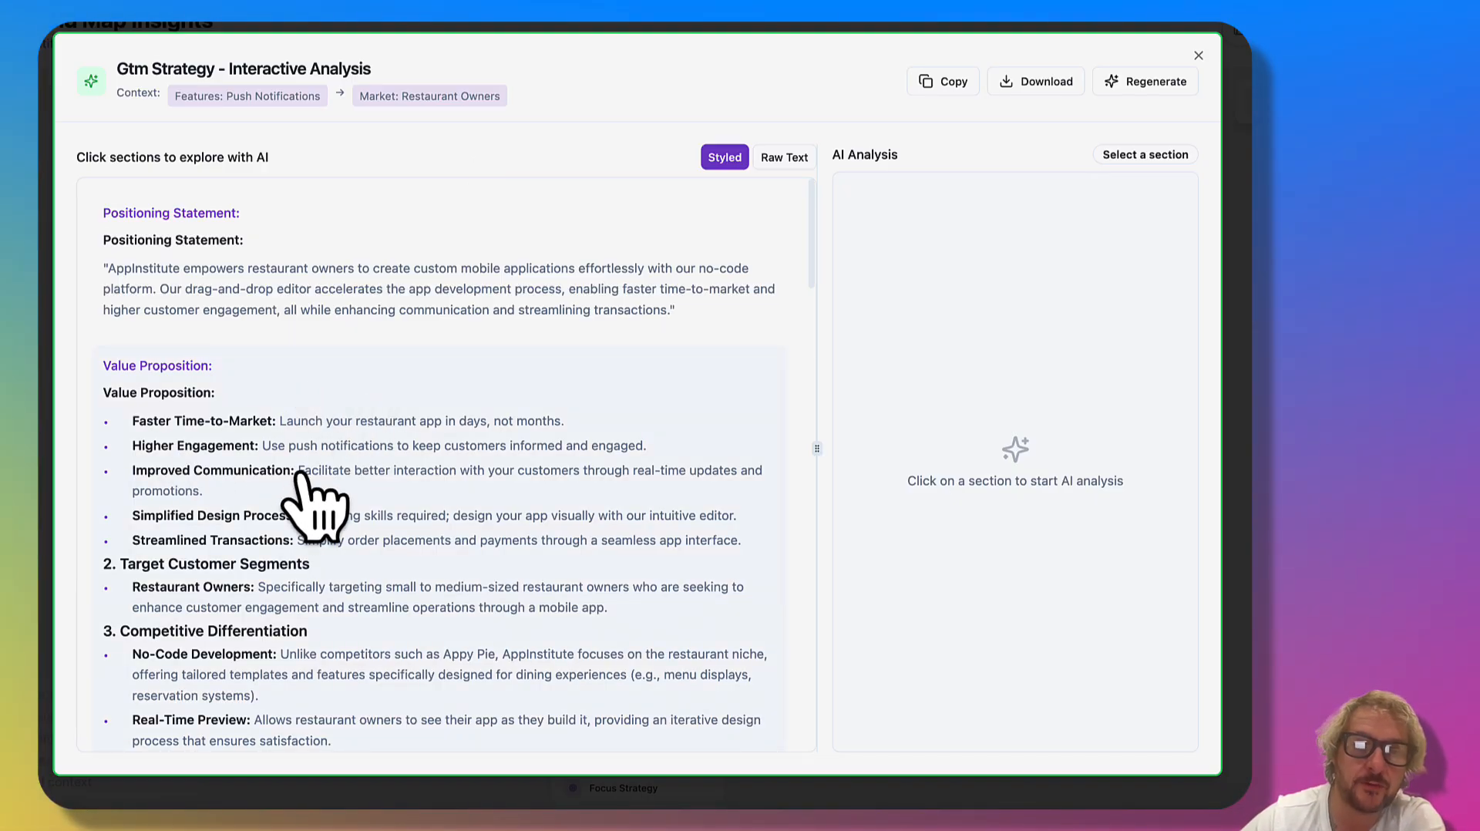
{"action": "scroll", "scroll_direction": "down", "scroll_amount": 3}
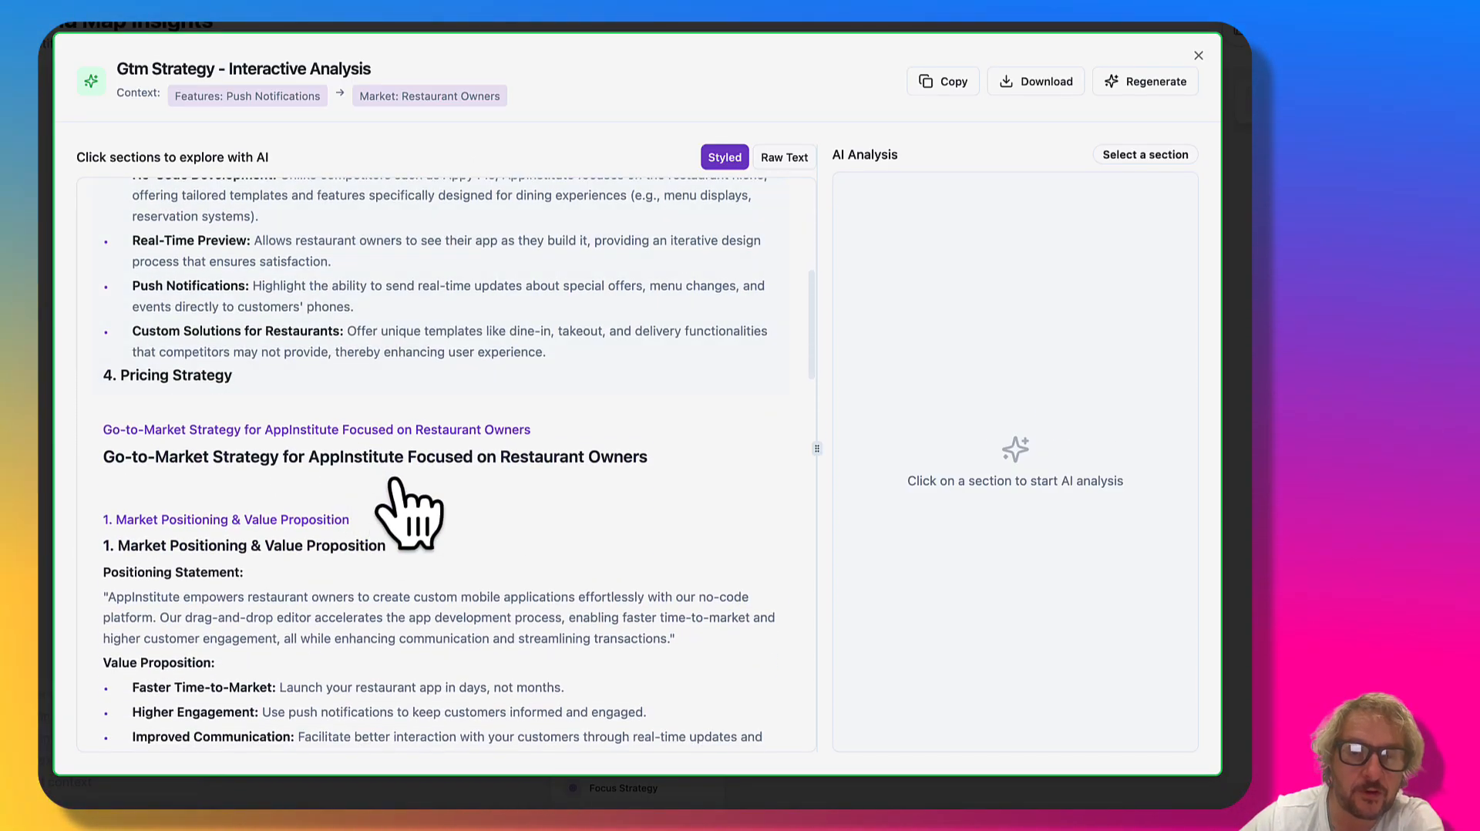
{"action": "scroll", "scroll_direction": "down", "scroll_amount": 3}
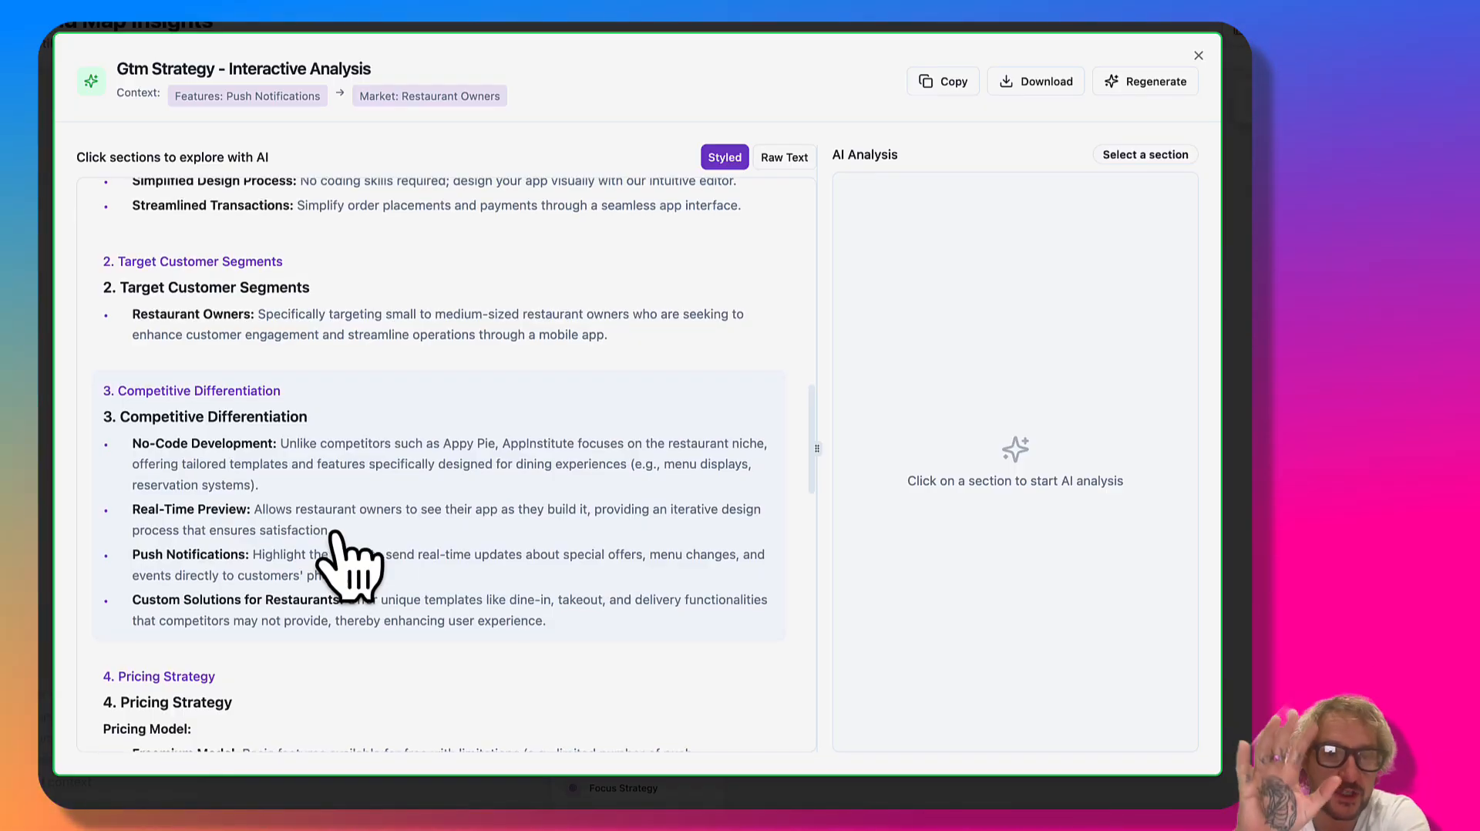
{"action": "scroll", "scroll_direction": "down", "scroll_amount": 3}
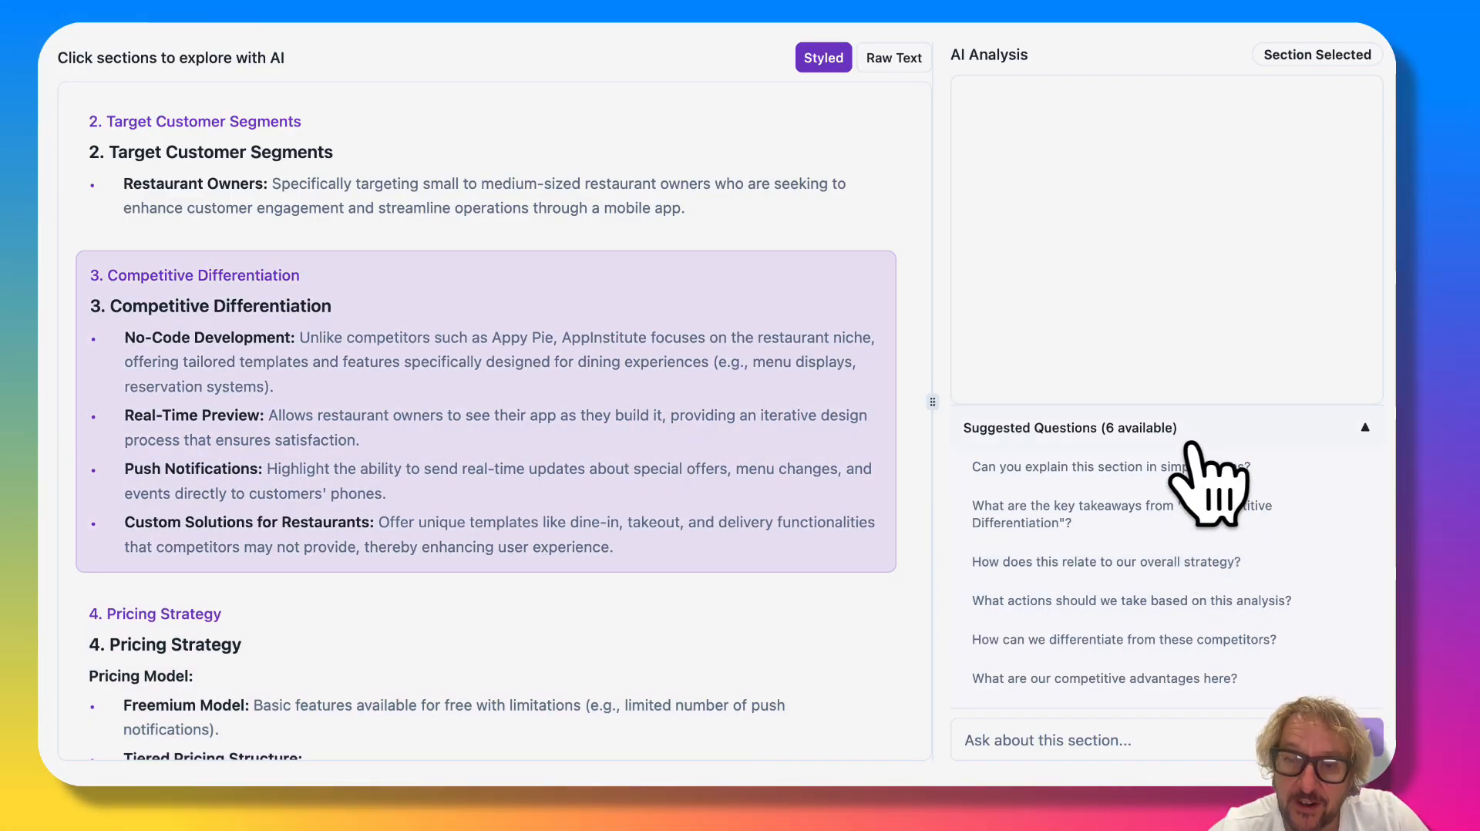
Step: Ask the AI to explain the Competitive Differentiation section in simpler terms and read the answer
{"action": "left_click", "coordinate": [1112, 467]}
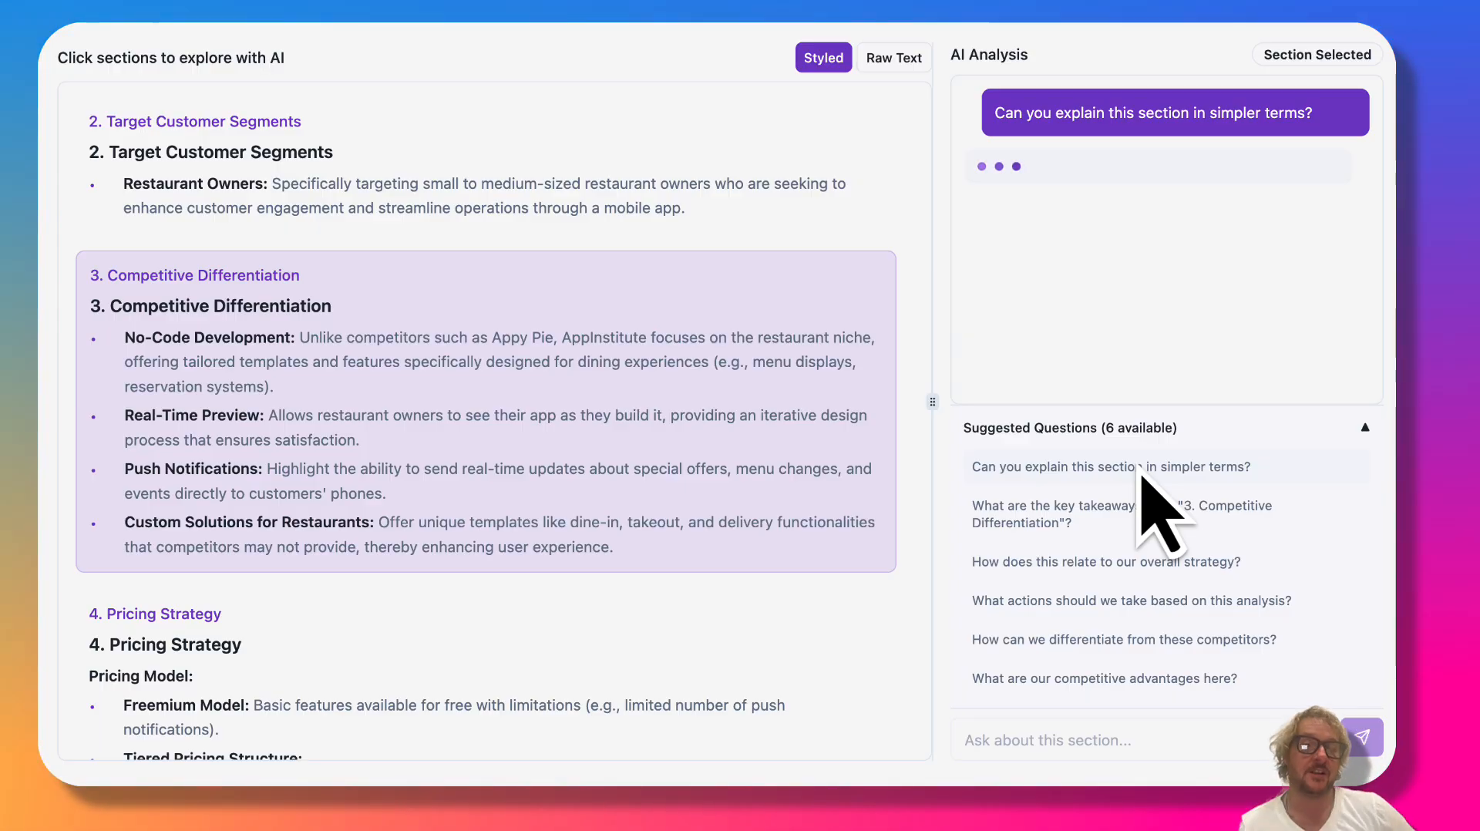
{"action": "mouse_move", "coordinate": [1275, 689]}
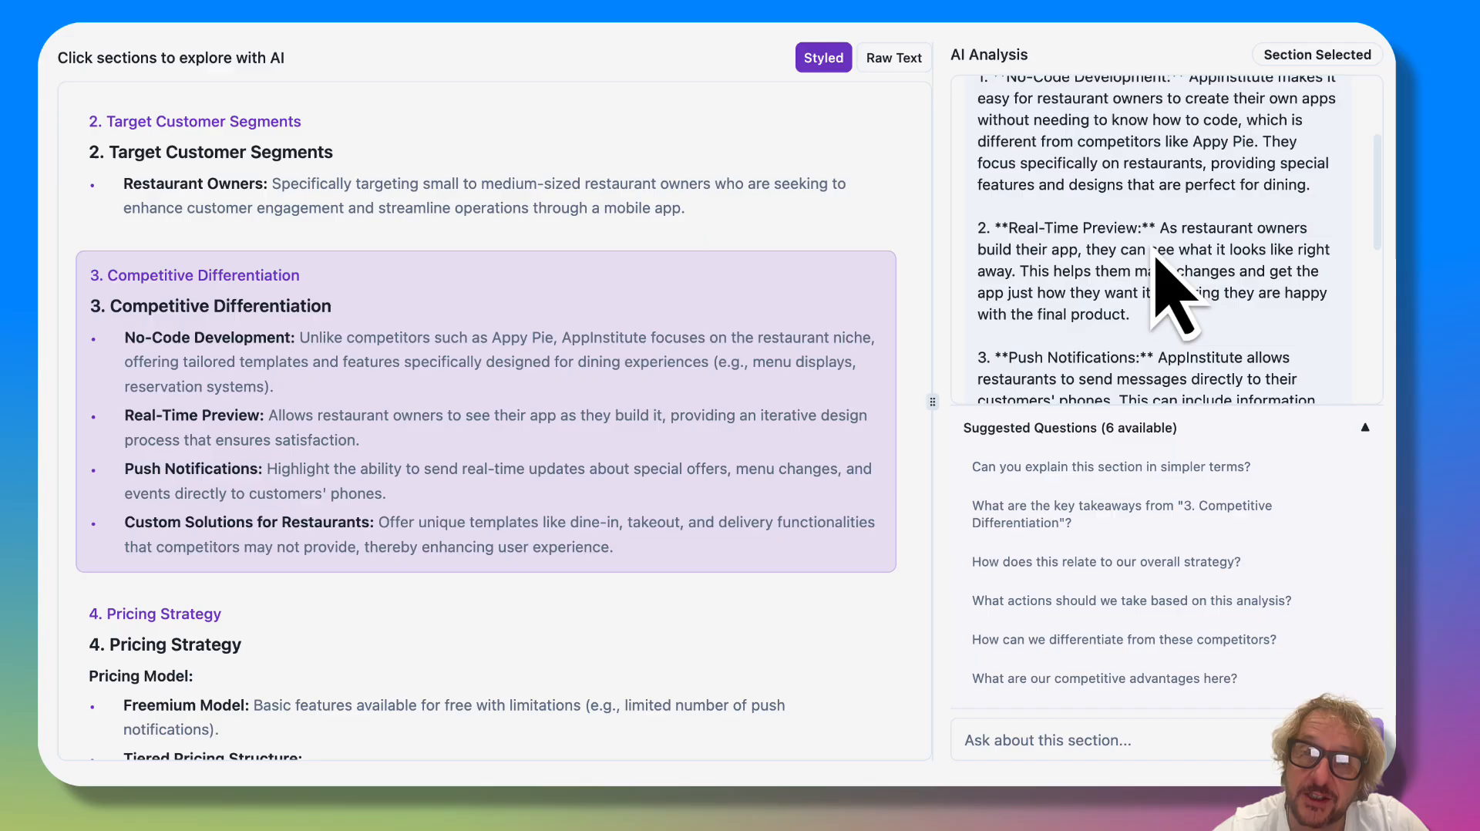
{"action": "scroll", "scroll_direction": "down", "scroll_amount": 3}
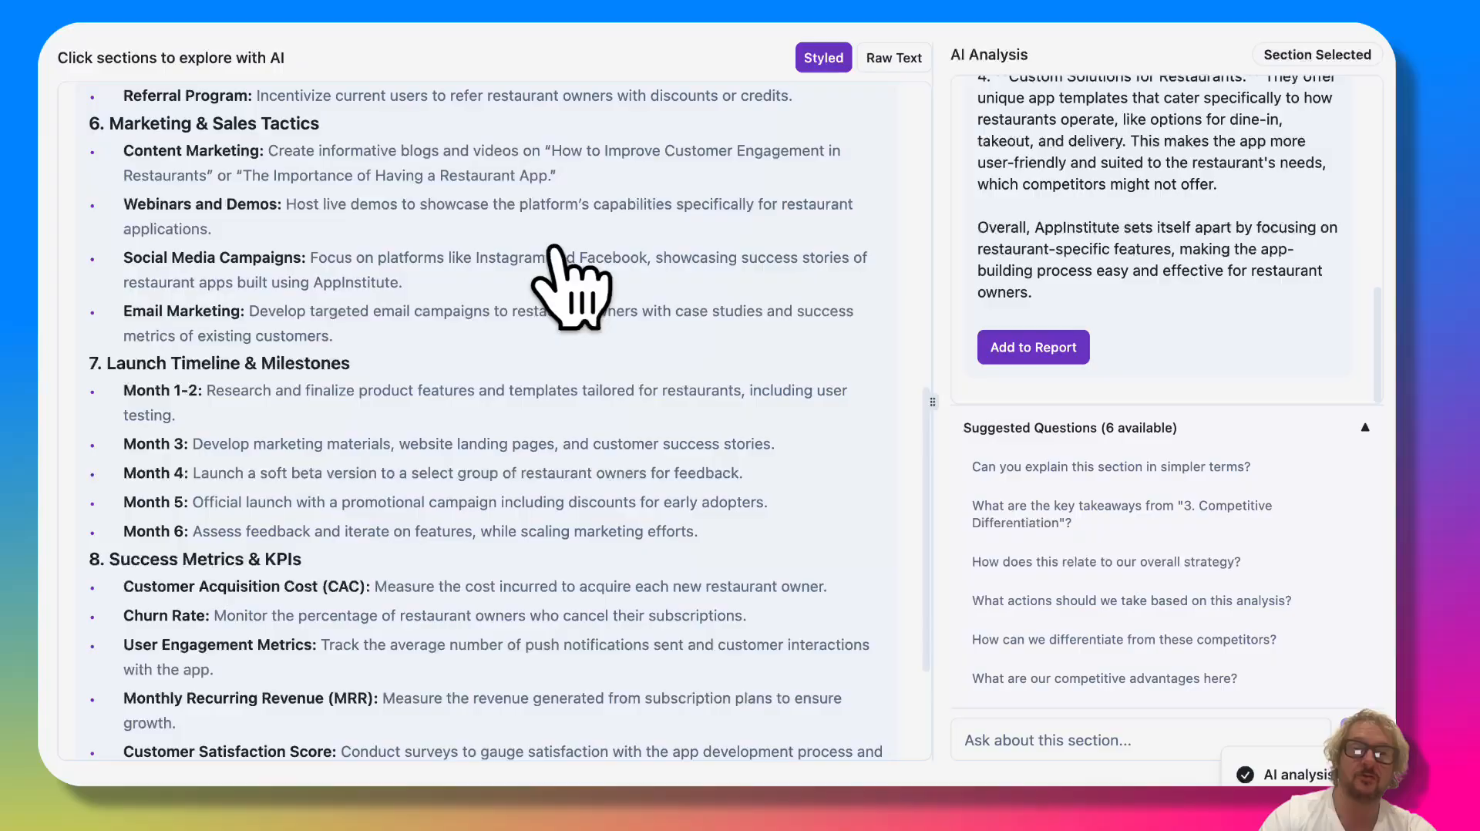
{"action": "scroll", "scroll_direction": "down", "scroll_amount": 3}
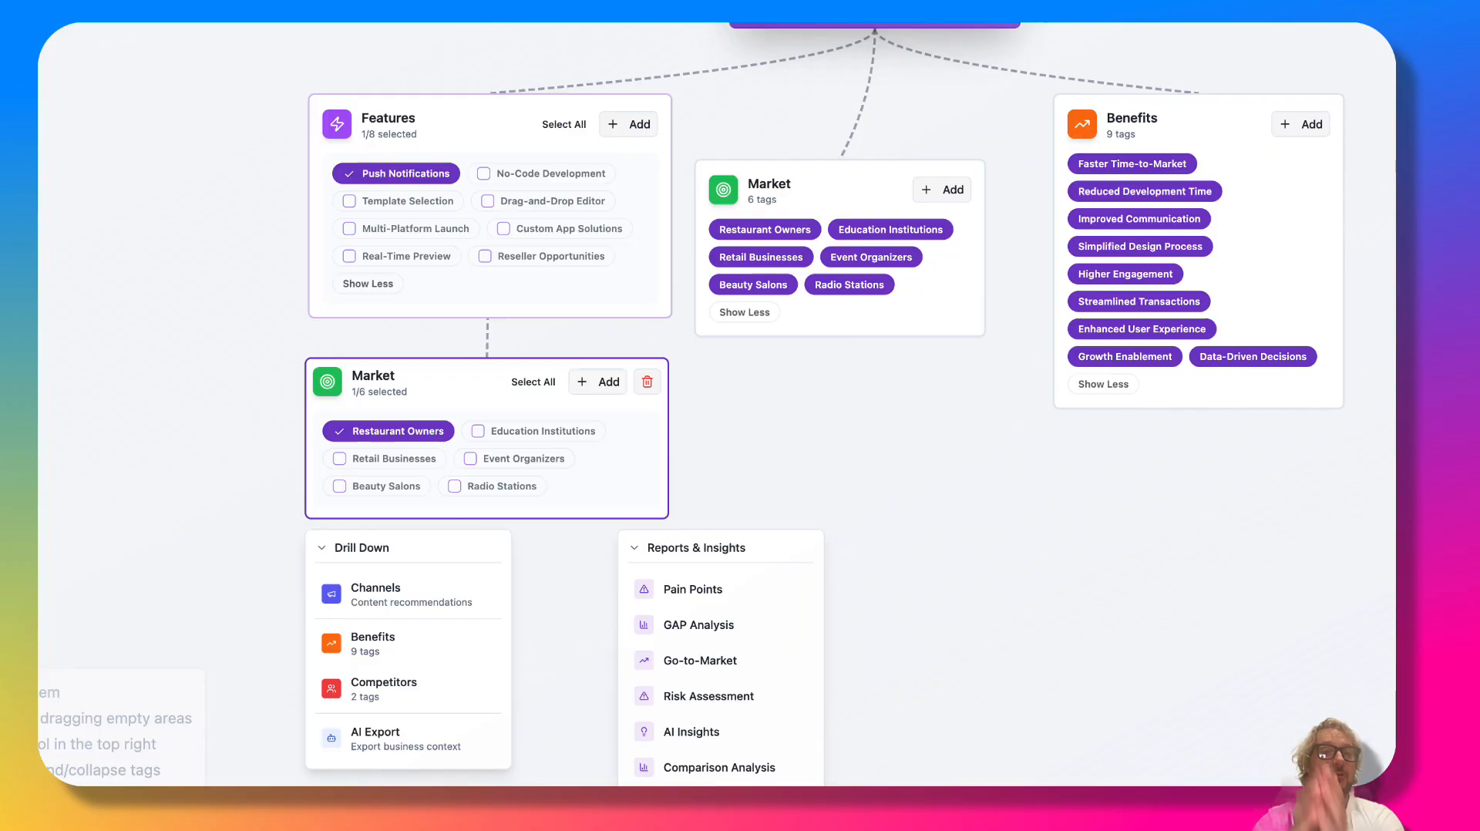
{"action": "mouse_move", "coordinate": [731, 671]}
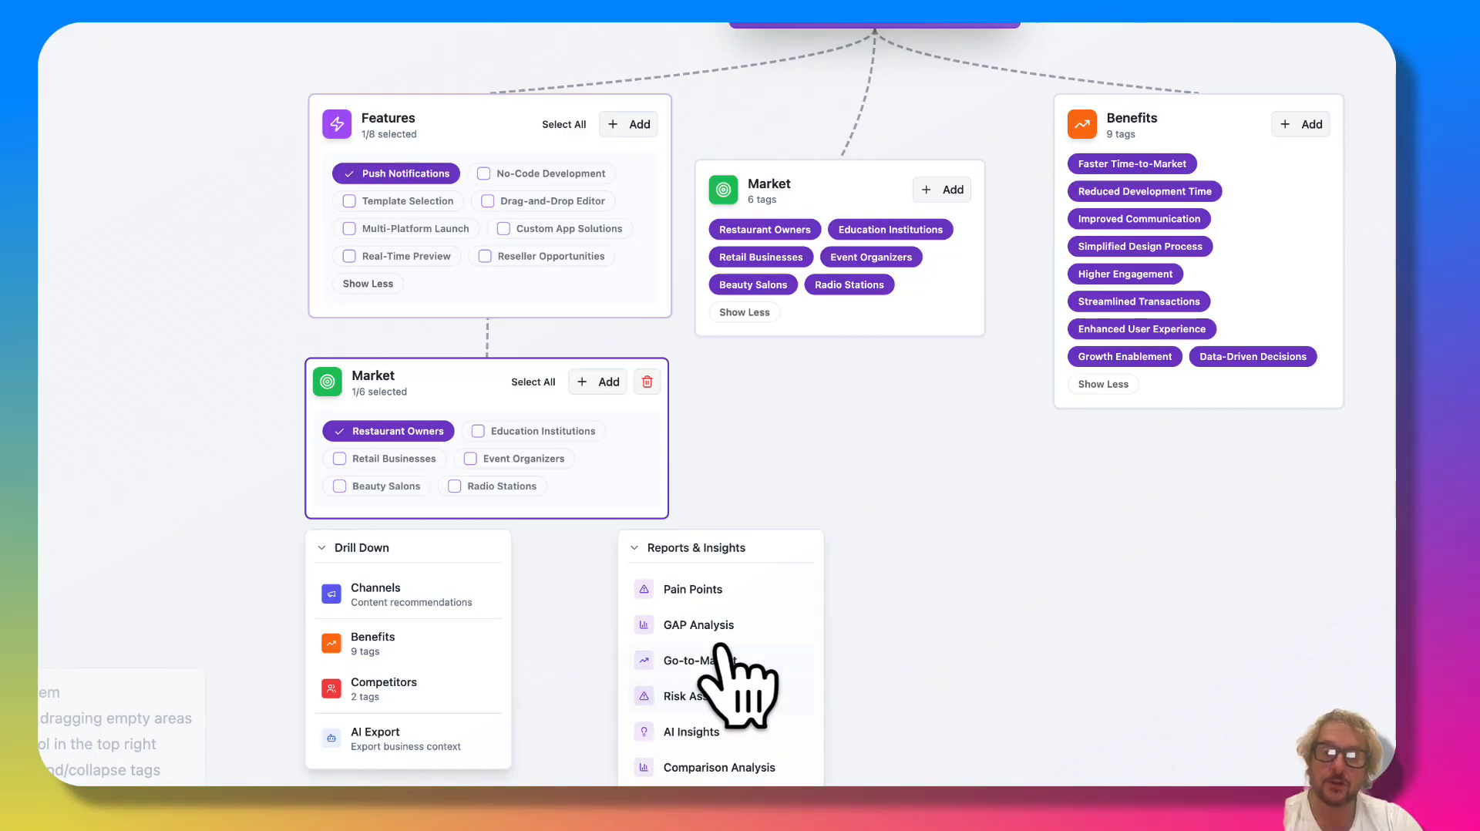
{"action": "mouse_move", "coordinate": [694, 624]}
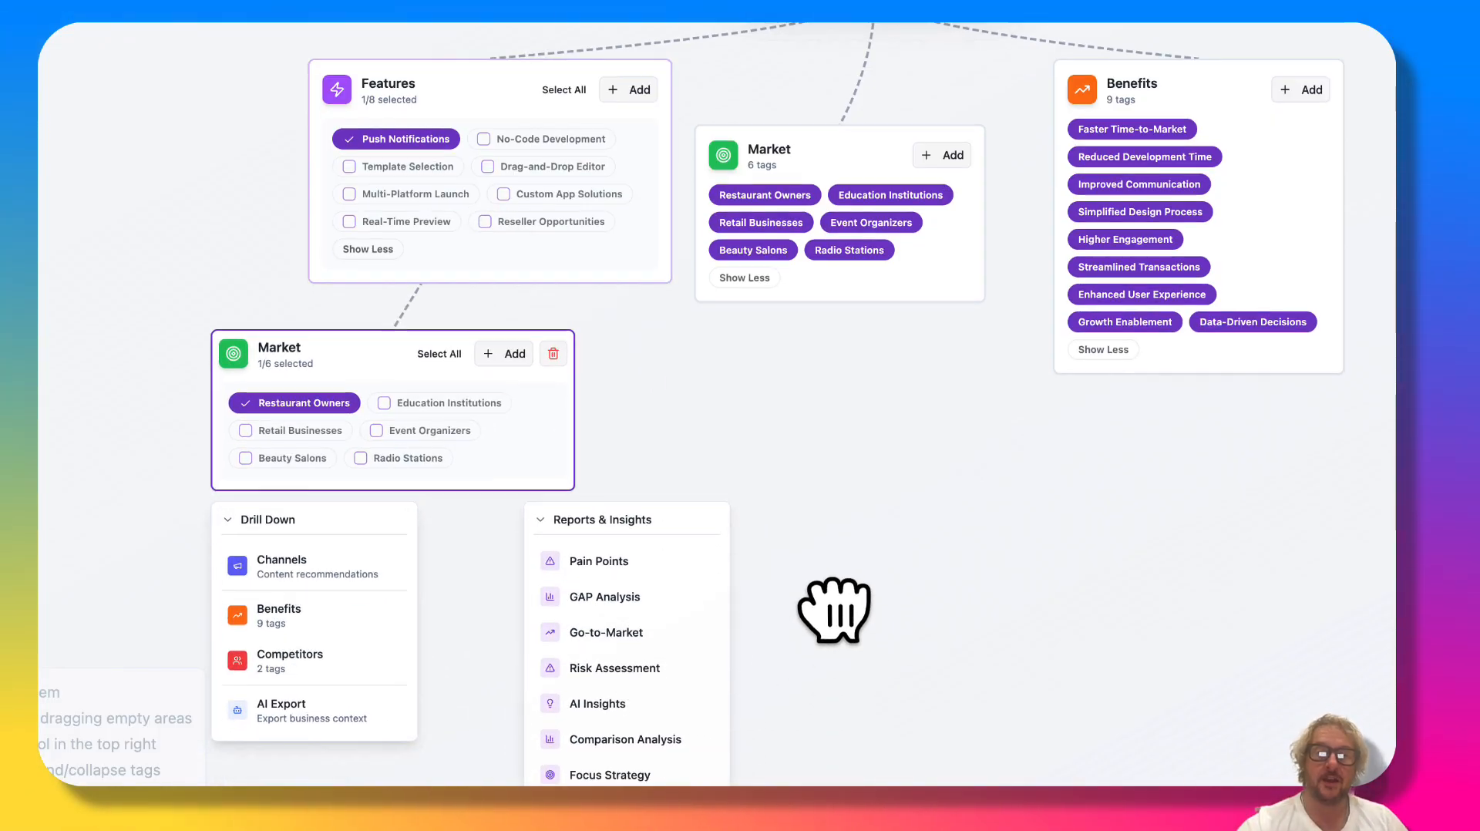
Step: Scroll the Reports & Insights list to reach the AI Export option
{"action": "scroll", "scroll_direction": "down", "scroll_amount": 3}
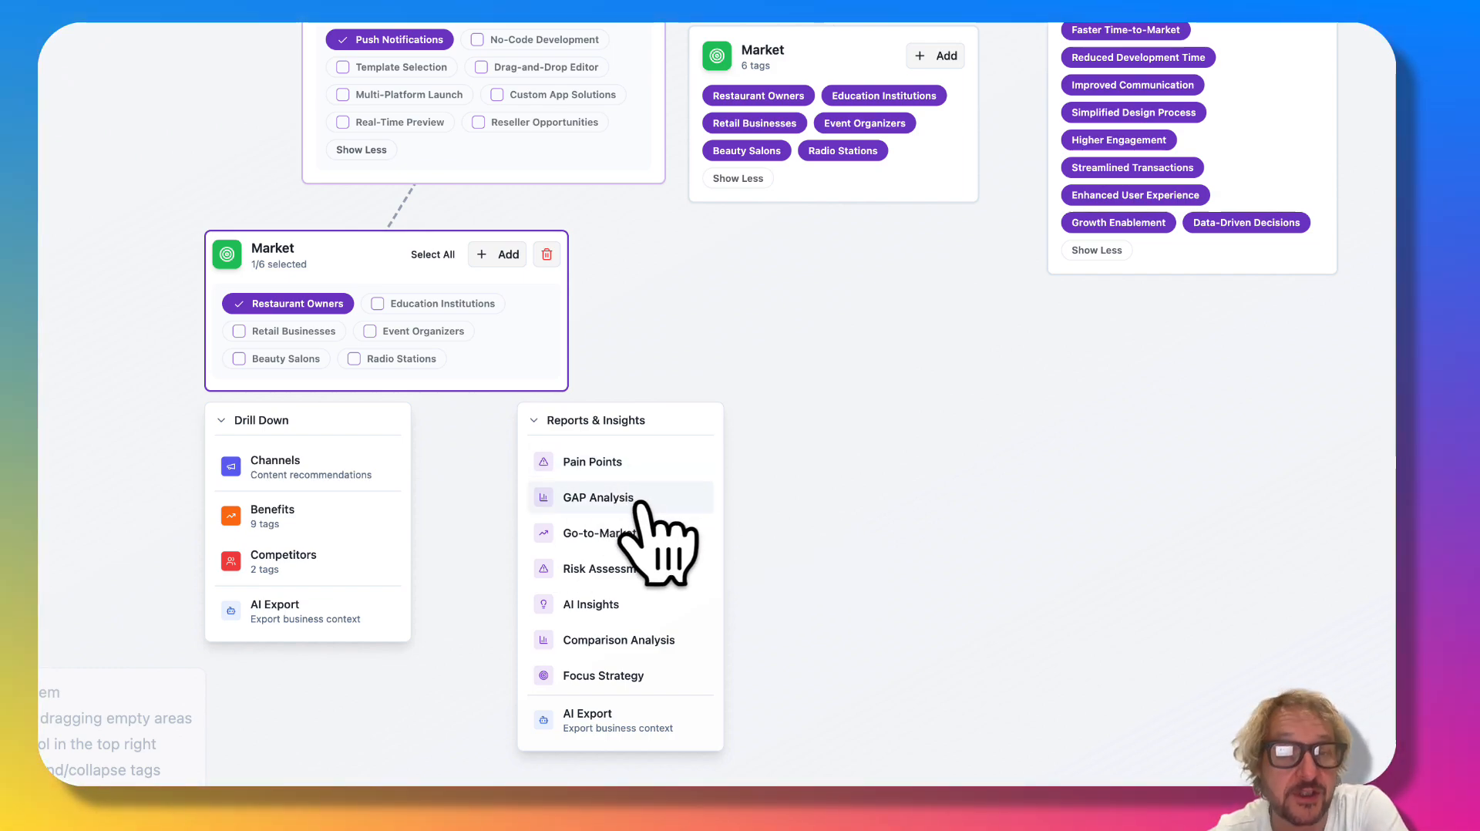
{"action": "mouse_move", "coordinate": [618, 532]}
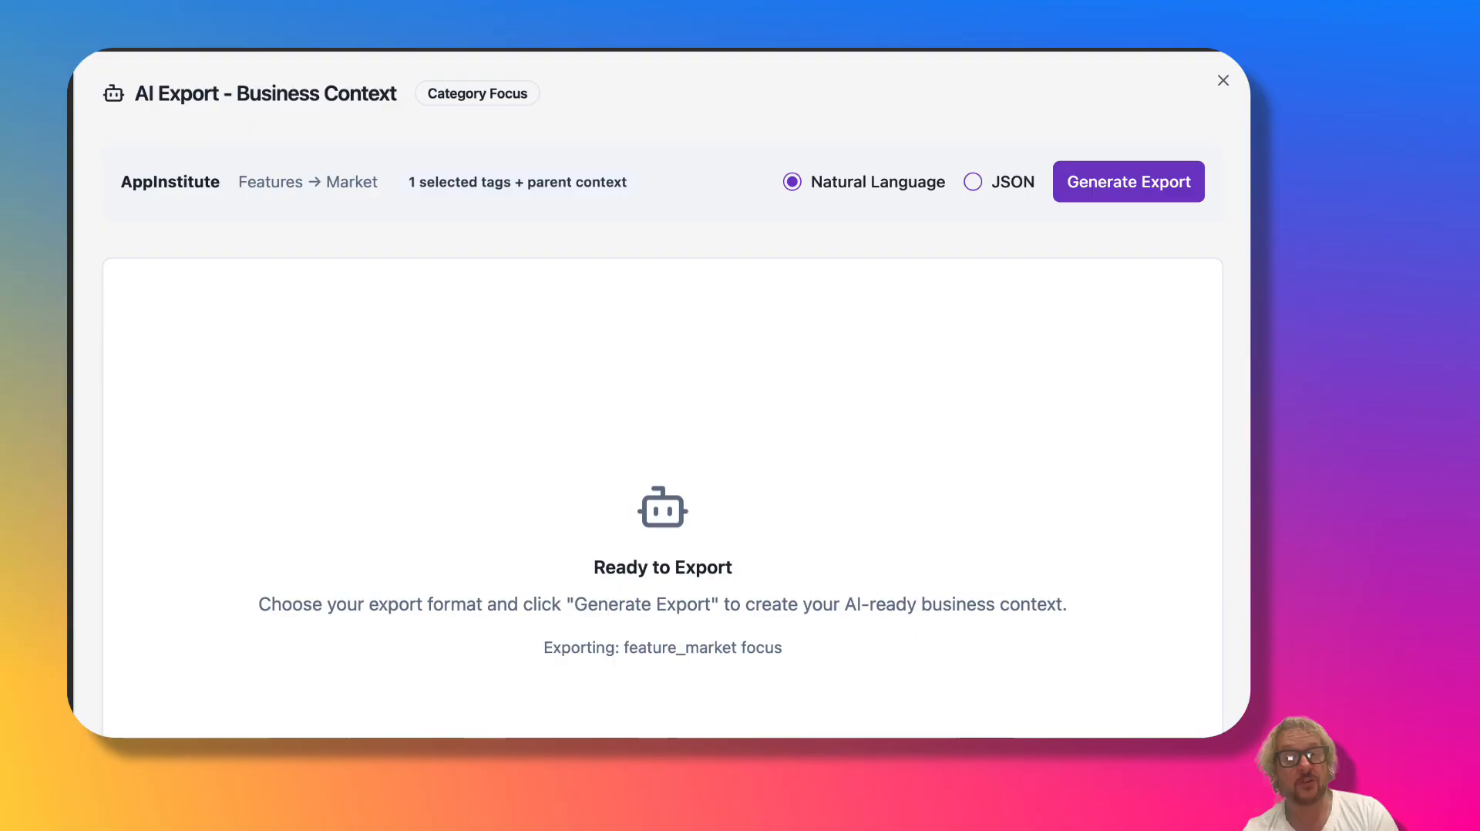
Step: Generate the business-context export in JSON format
{"action": "left_click", "coordinate": [973, 182]}
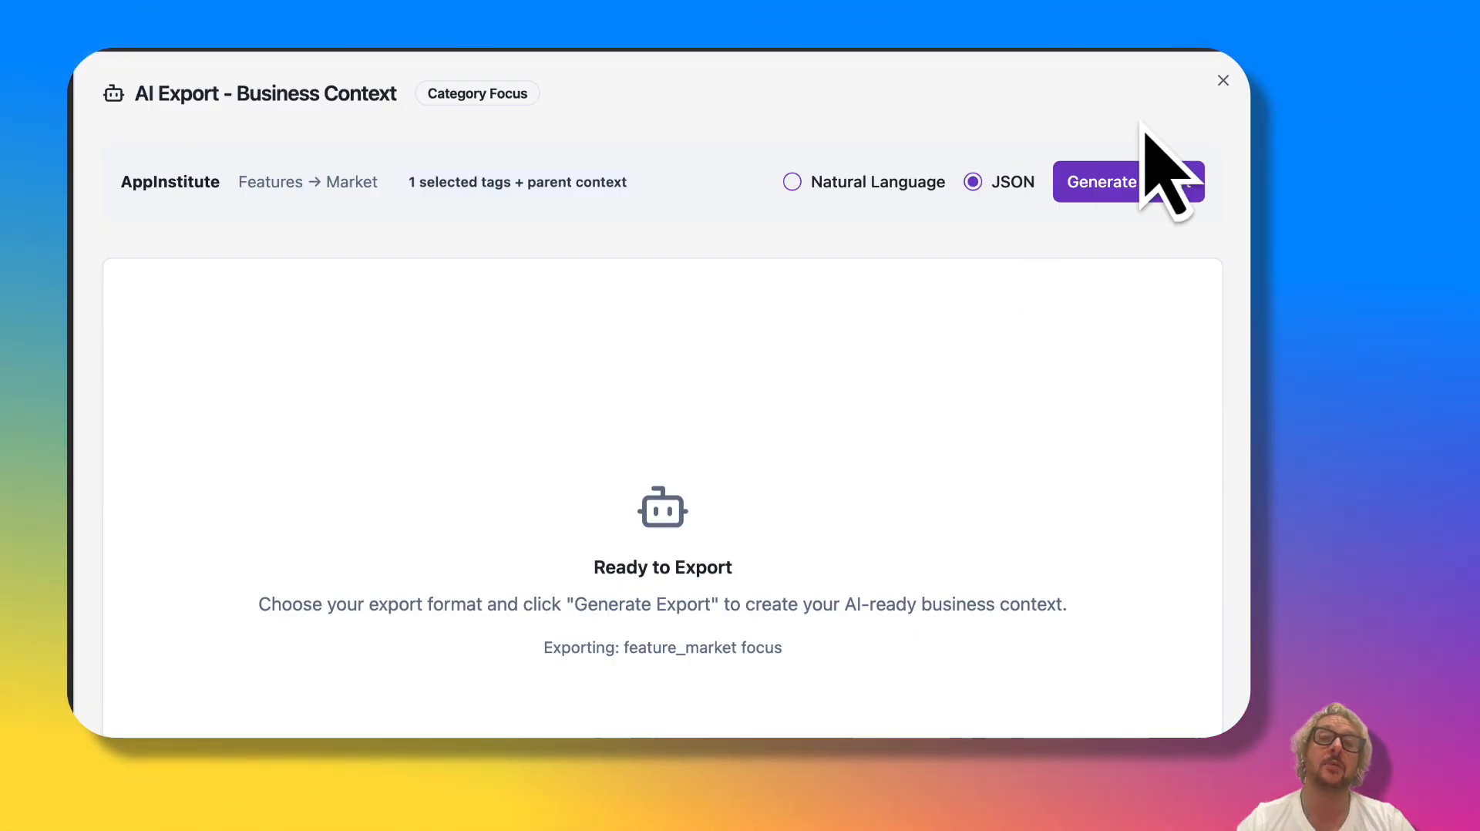
{"action": "left_click", "coordinate": [1222, 80]}
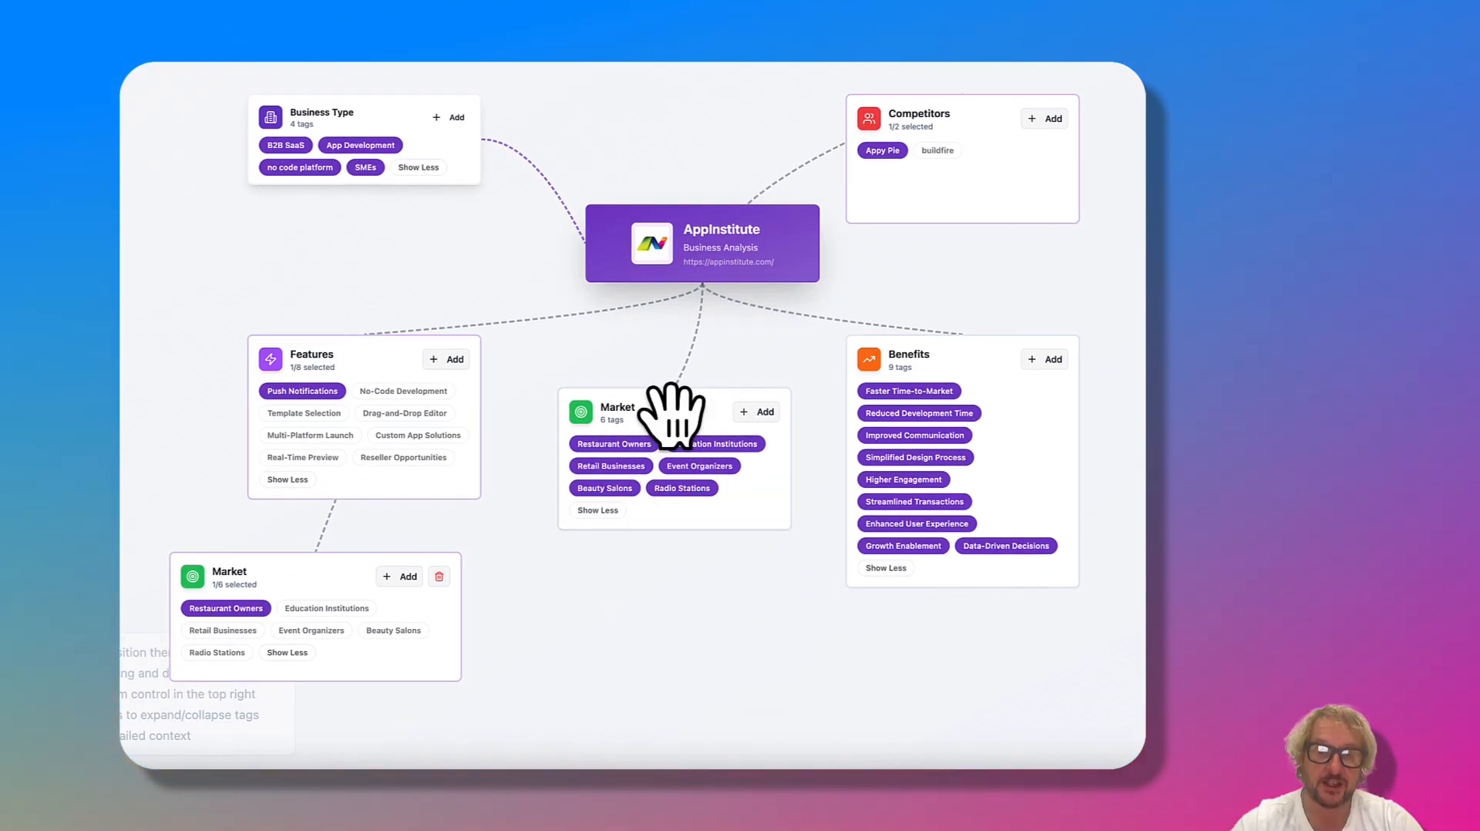
Step: Preview strategic insights for Push Notifications, then move to the Collaborate on Mind Map dialog
{"action": "left_click", "coordinate": [302, 392]}
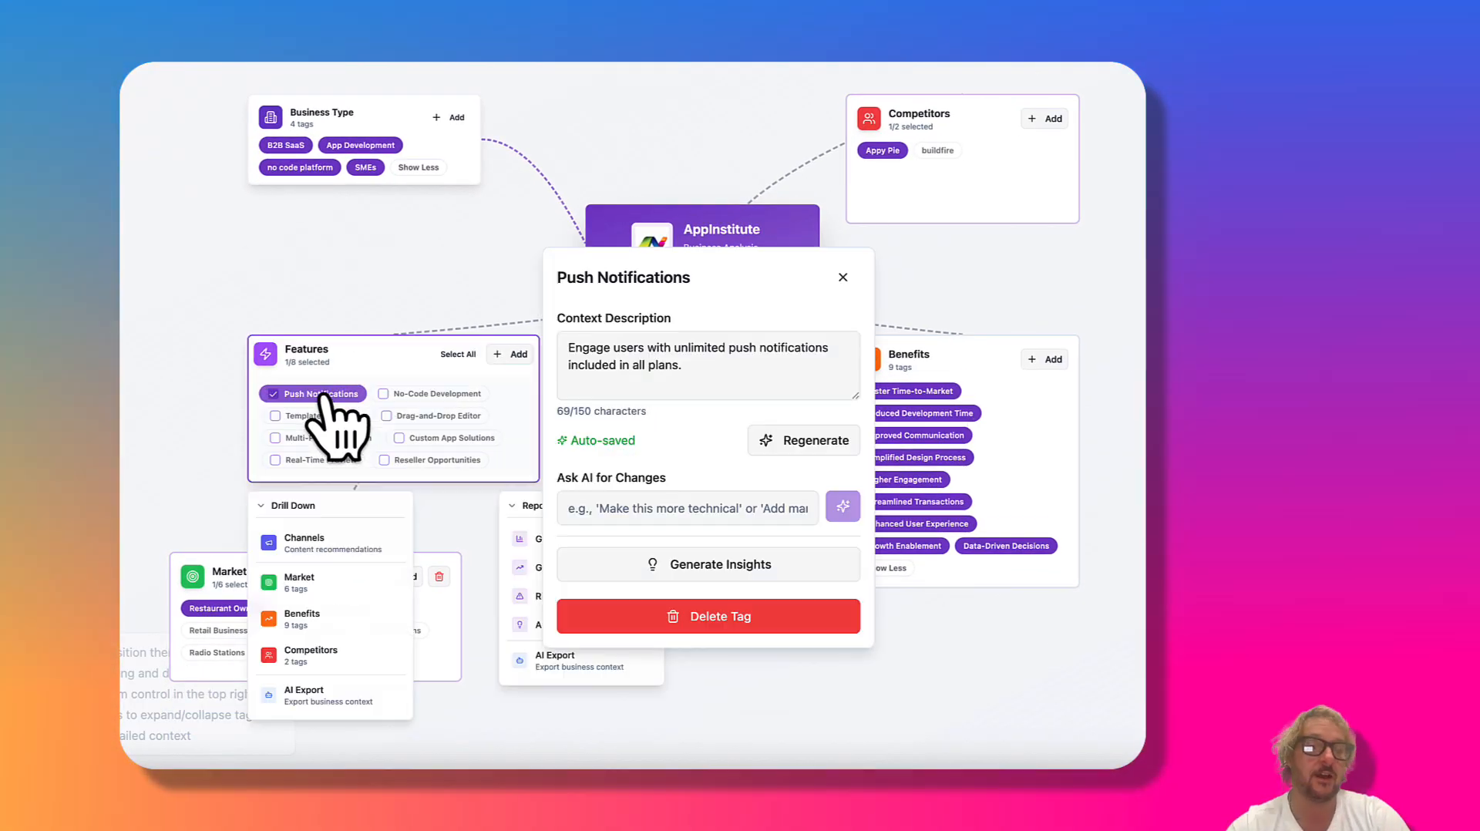
{"action": "left_click", "coordinate": [707, 564]}
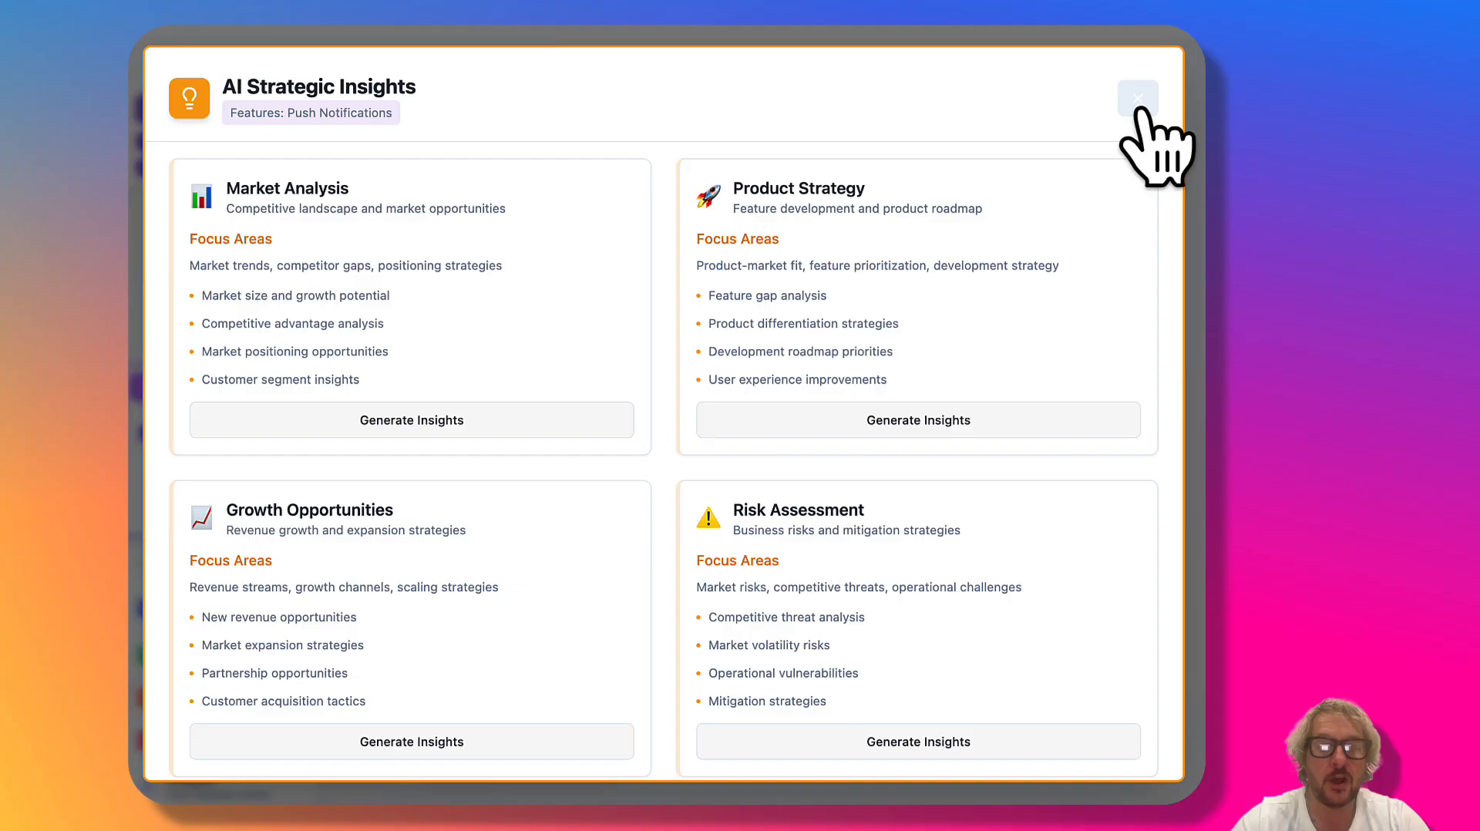
{"action": "left_click", "coordinate": [1138, 99]}
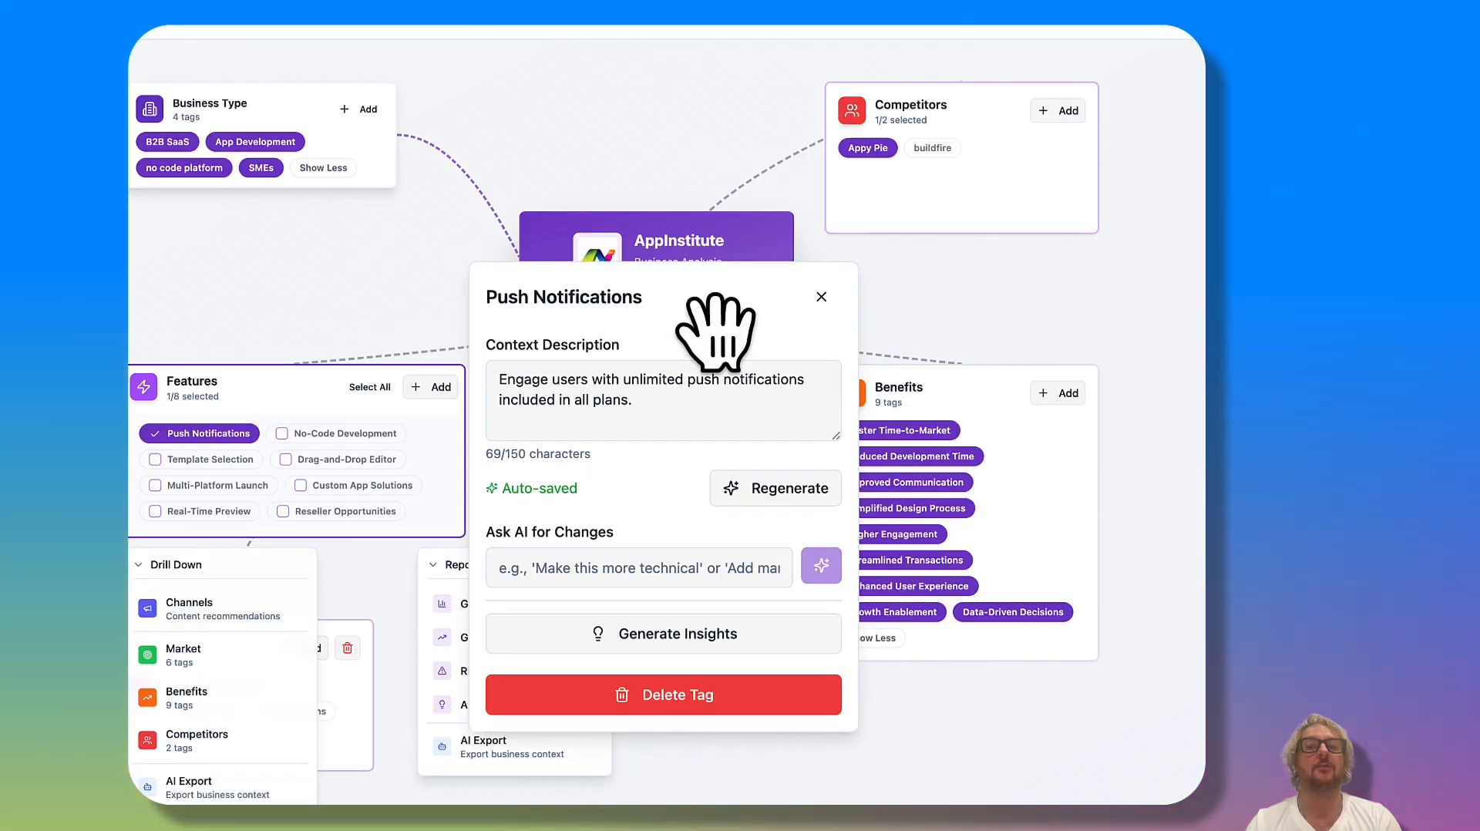
{"action": "left_click", "coordinate": [820, 296]}
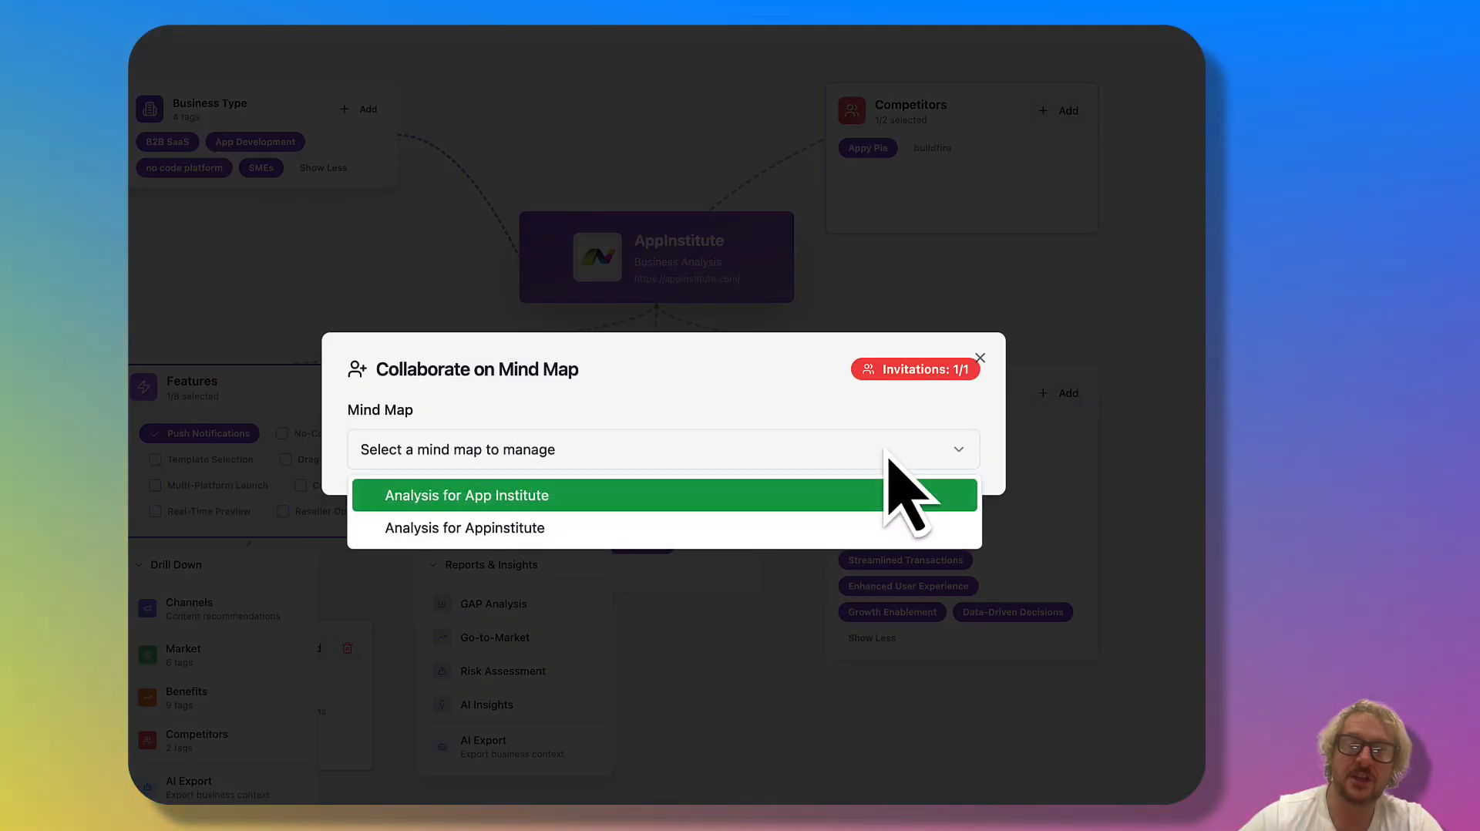
Step: Review Analysis for Appinstitute's pending invitation and Send Invitation form, then close collaboration
{"action": "left_click", "coordinate": [464, 528]}
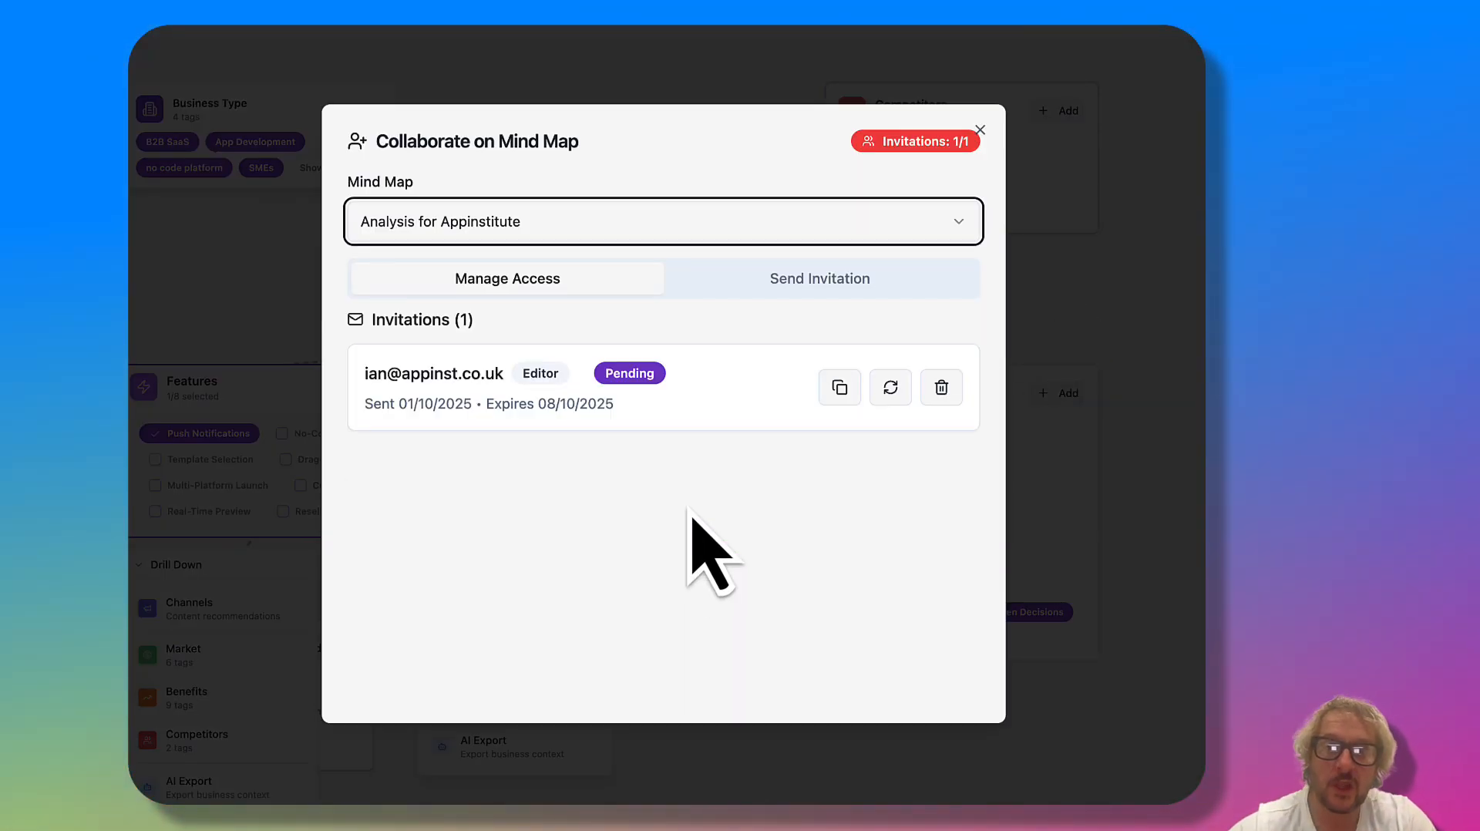
{"action": "left_click", "coordinate": [819, 278]}
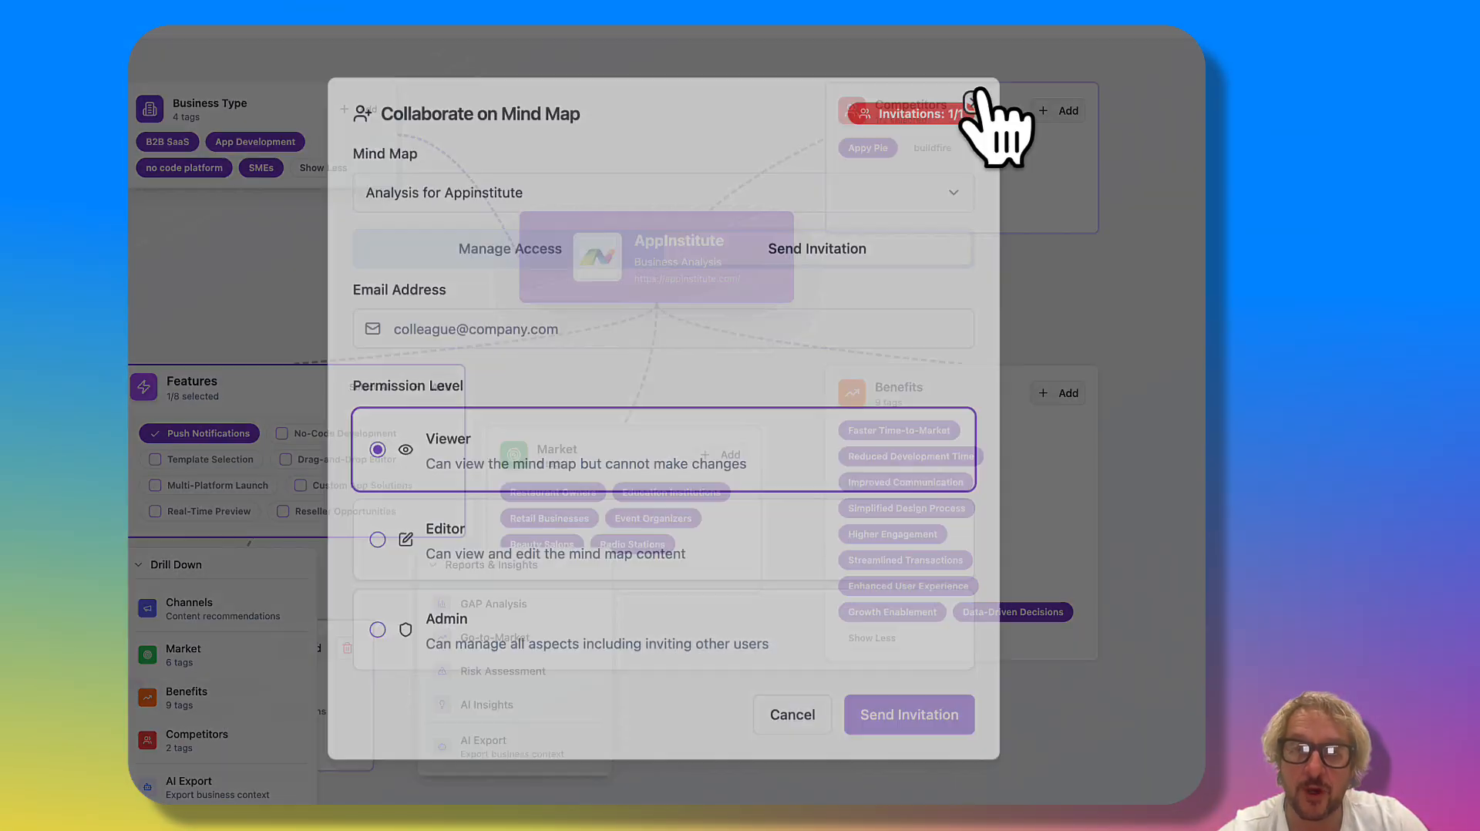
{"action": "left_click", "coordinate": [968, 102]}
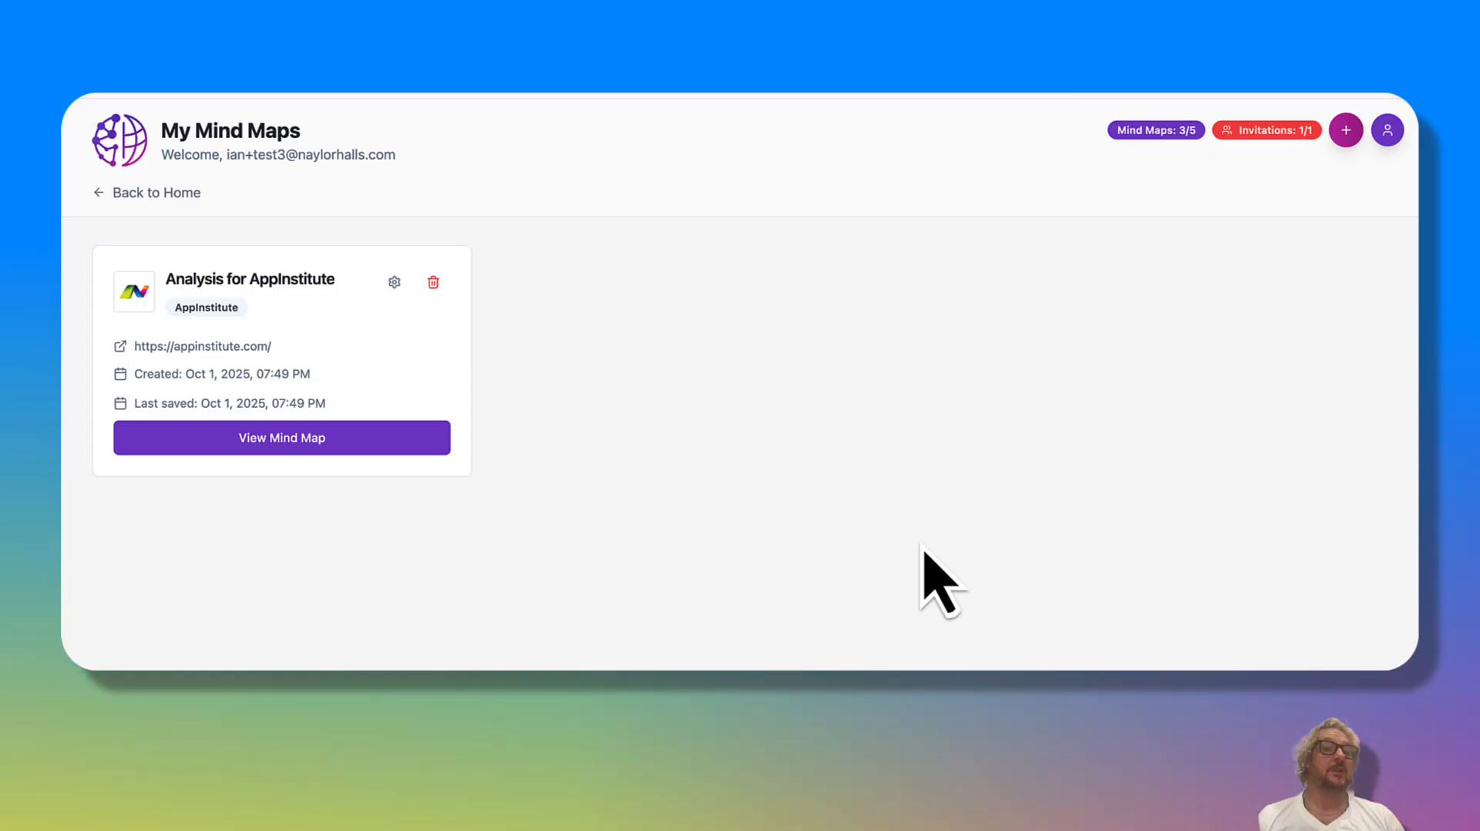